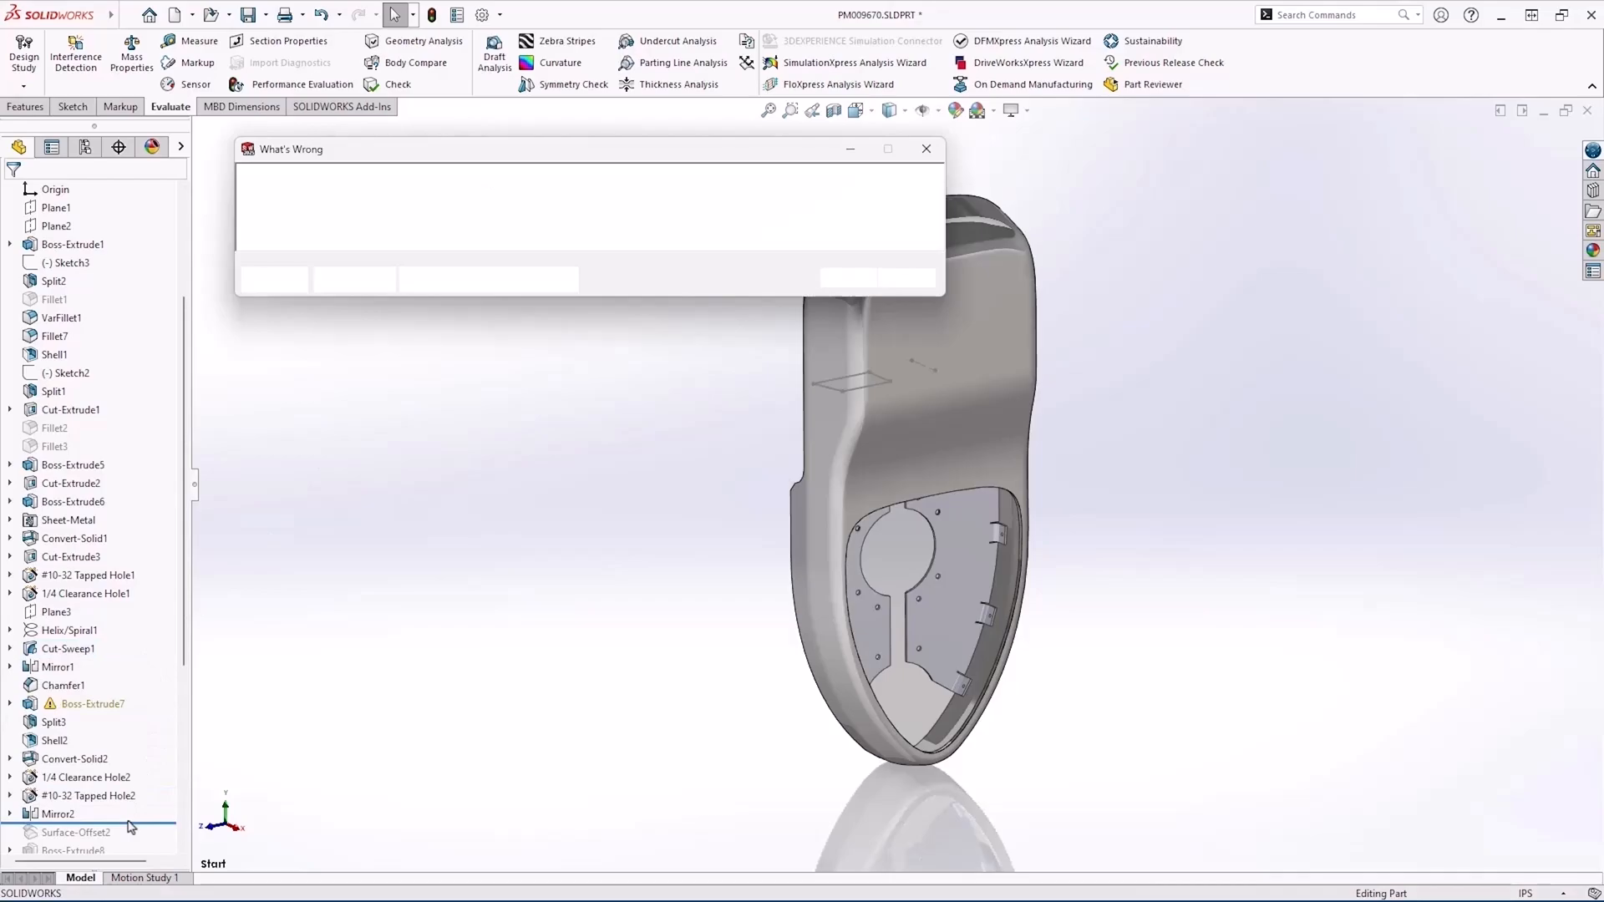
Step: In Sketch24, replace the 2.00 dimension's dangling line reference with a new part edge
left_click(926, 148)
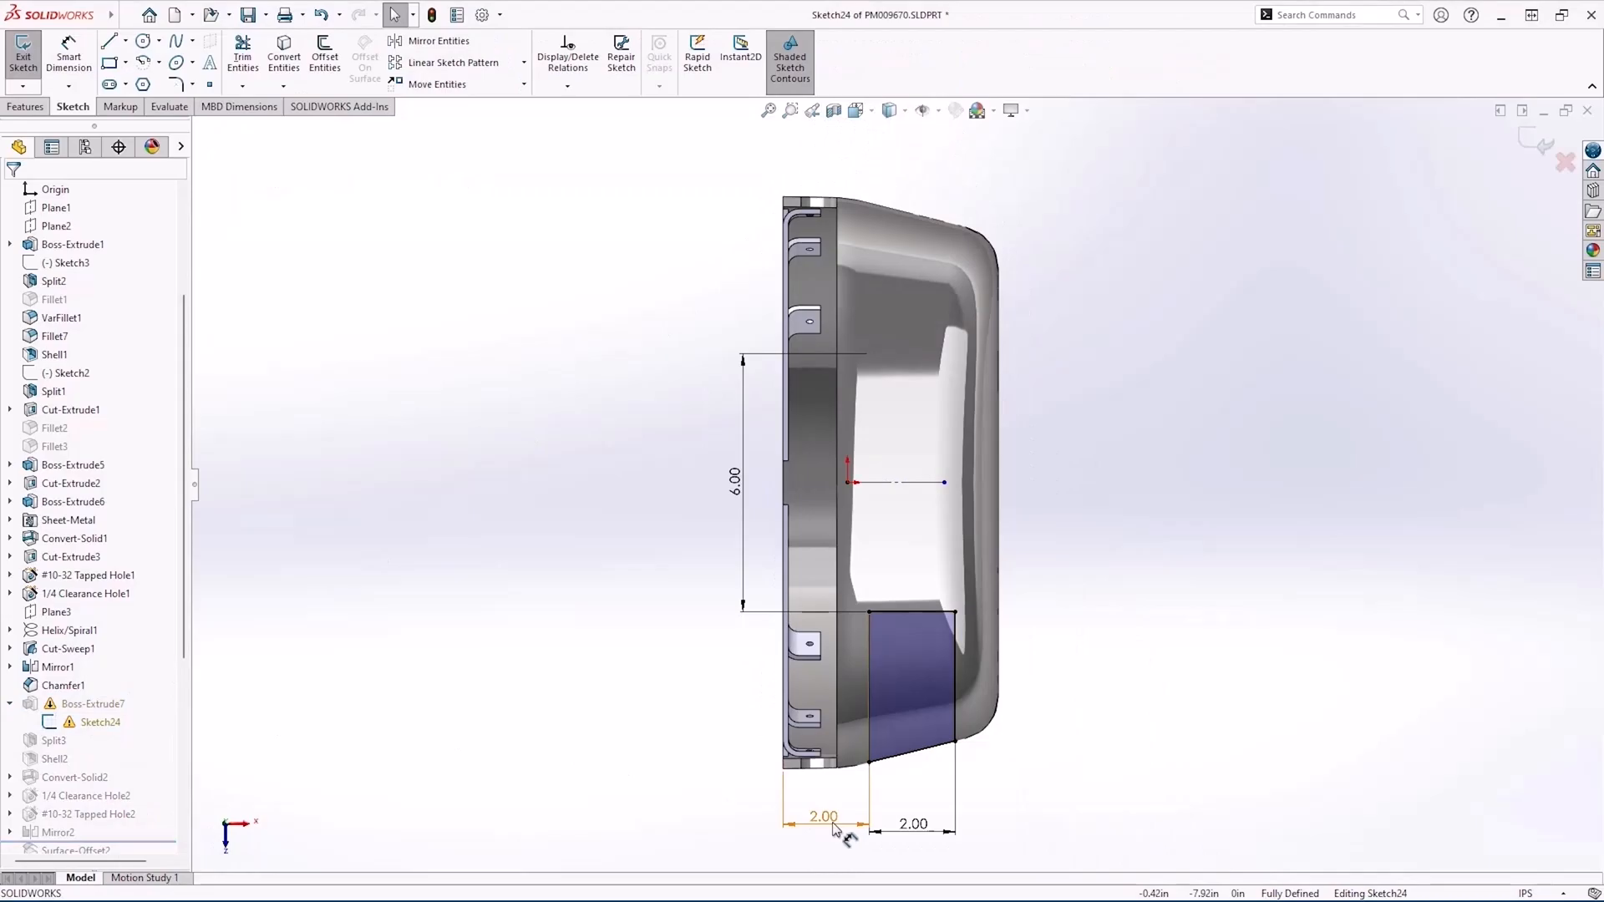
left_click(824, 816)
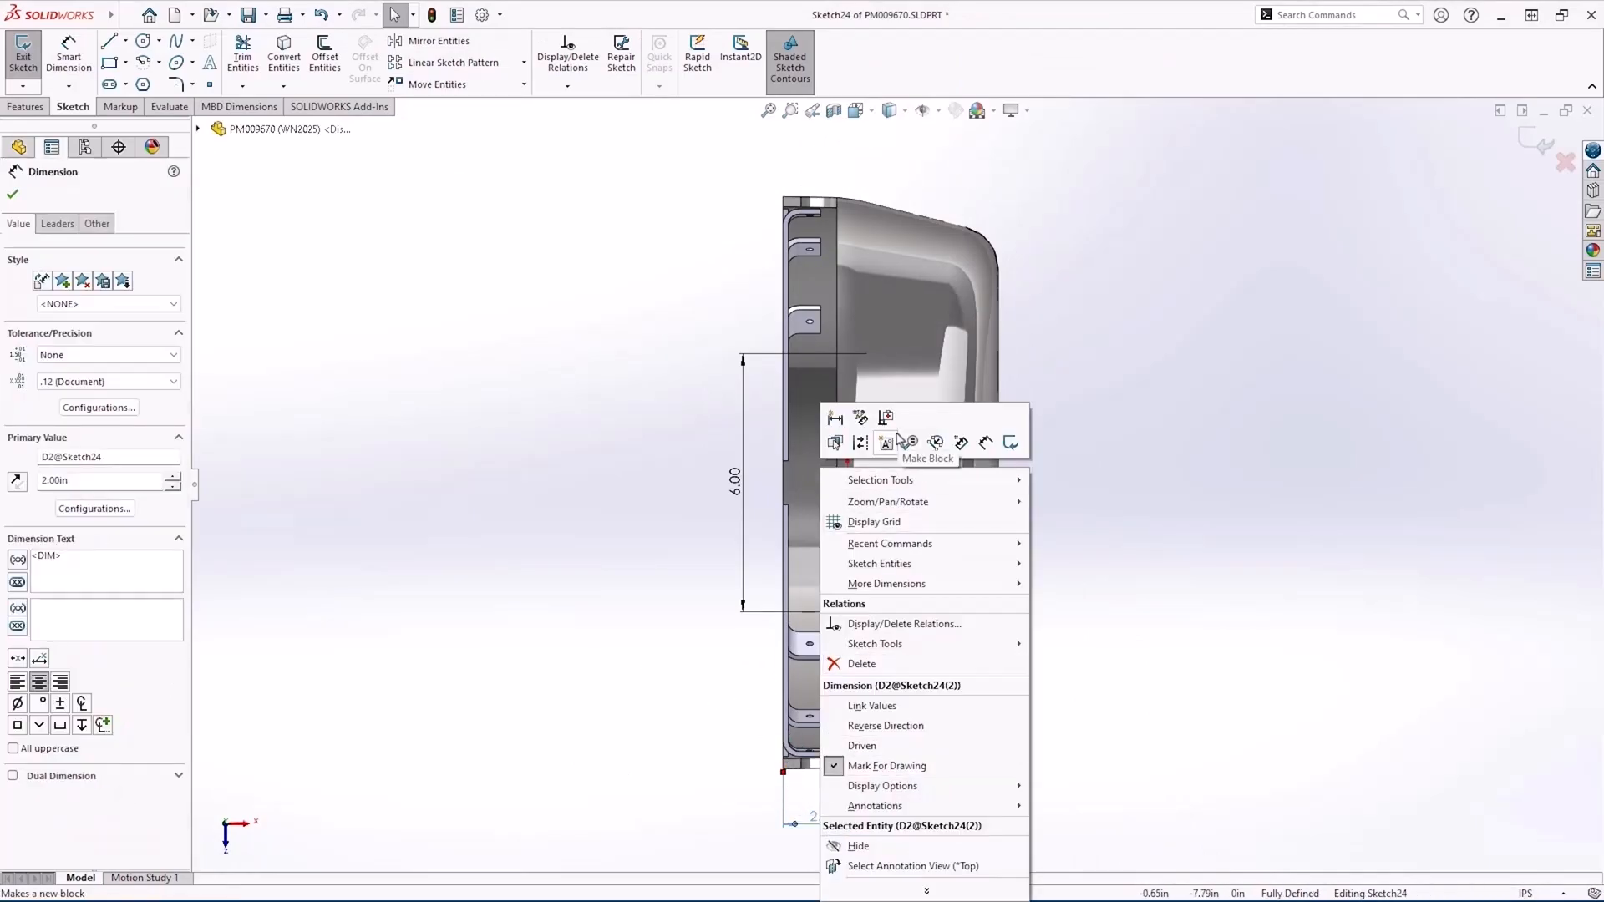
mouse_move(637, 415)
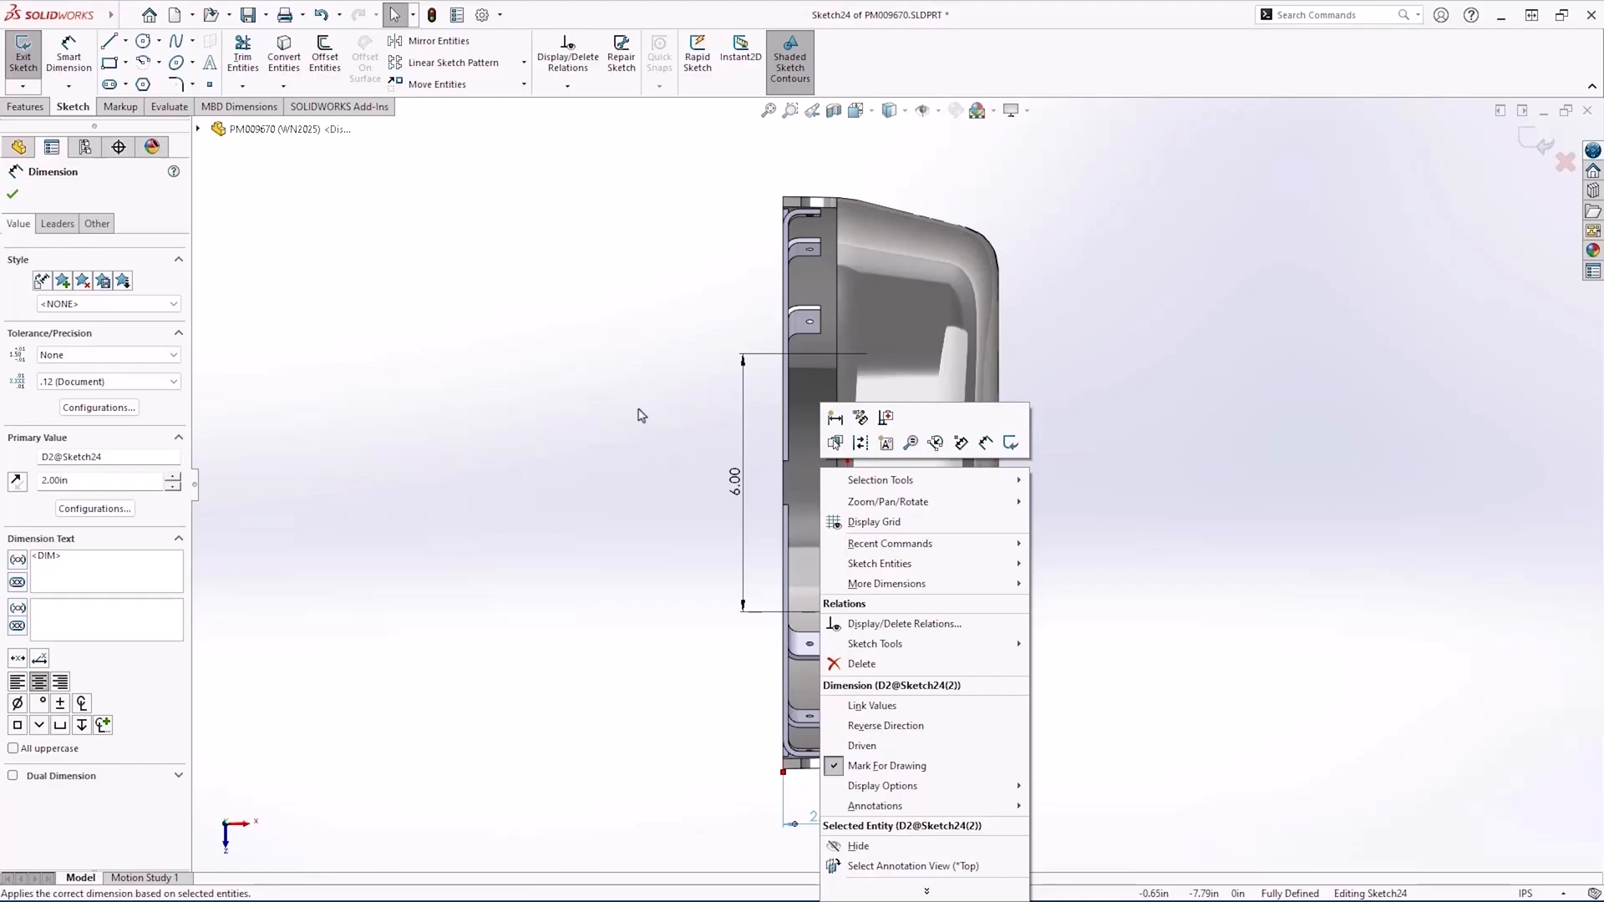
left_click(902, 624)
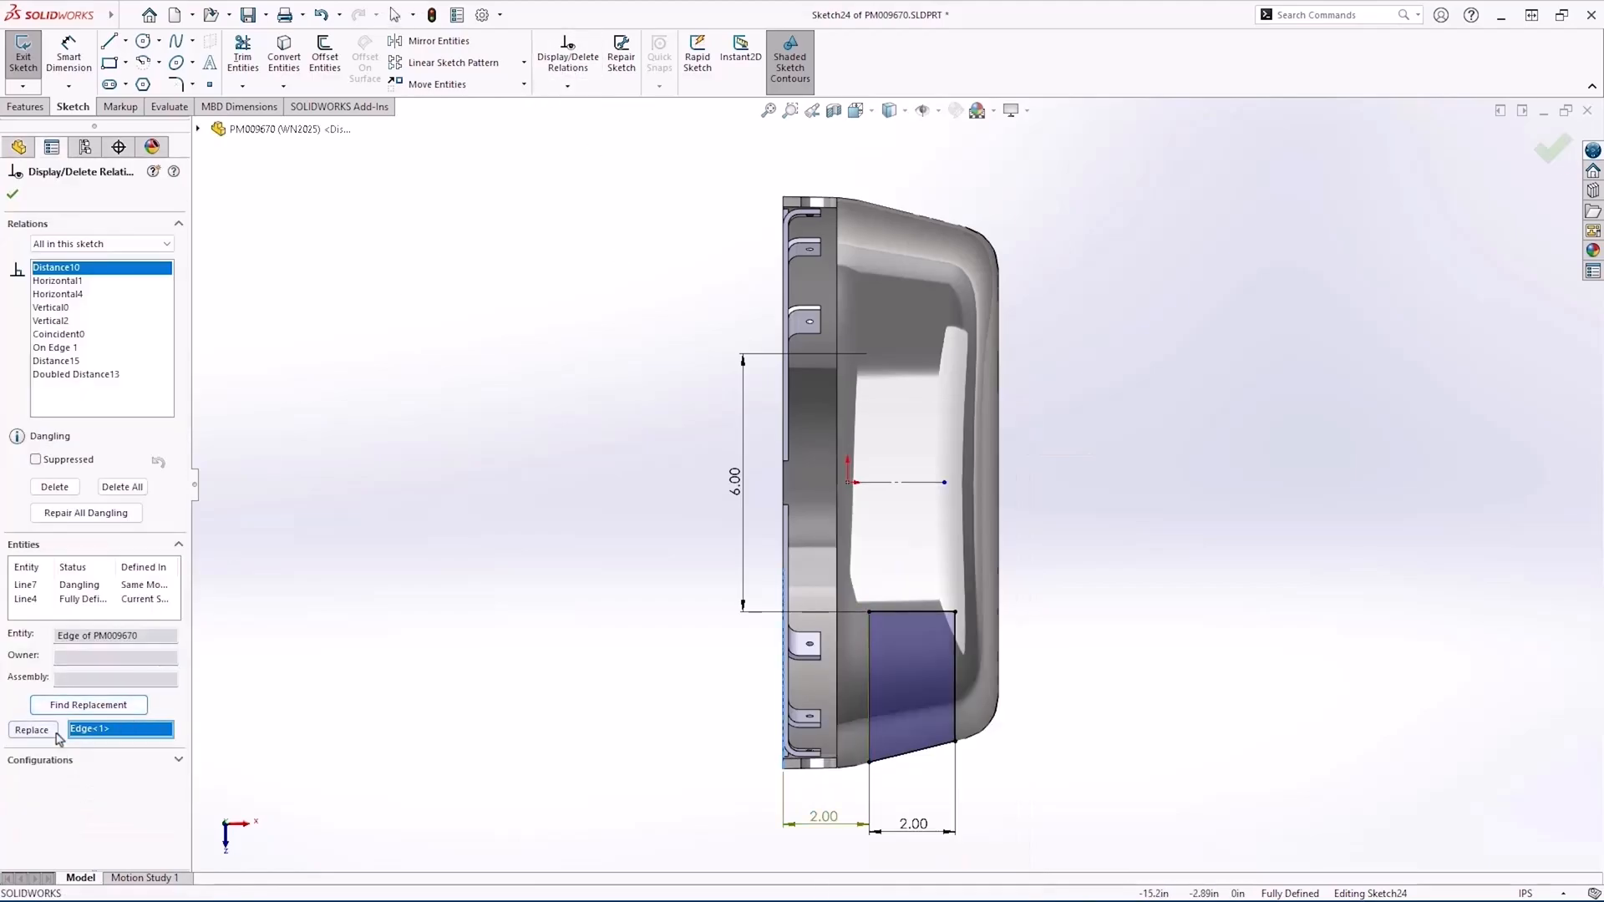
left_click(31, 728)
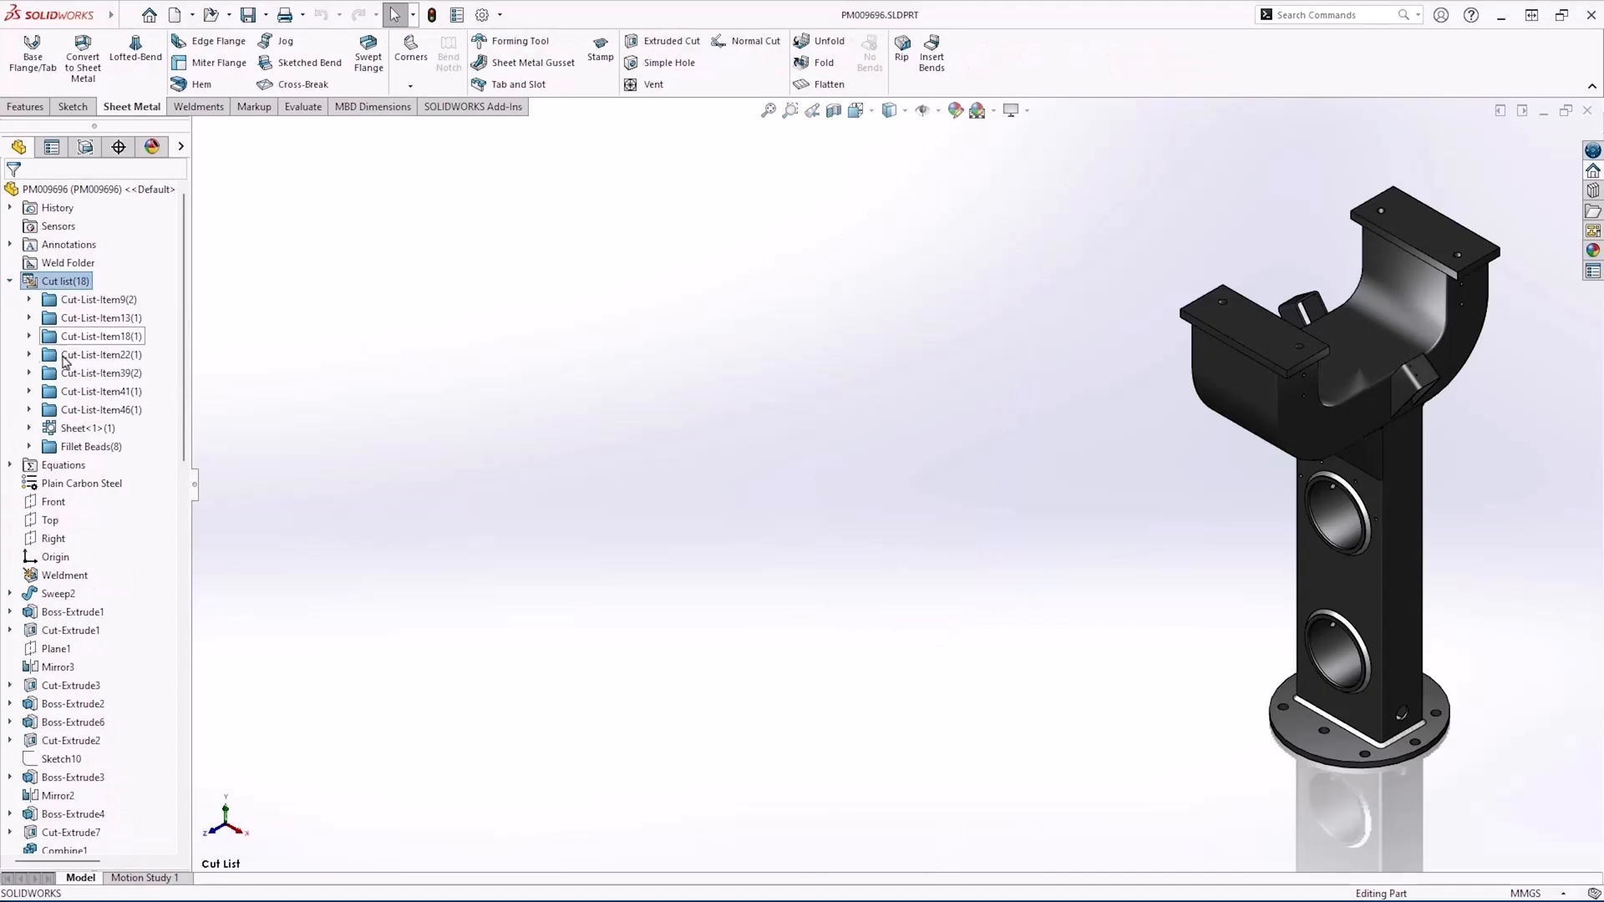
Step: Add a Process cut-list property with the value Waterjet
double_click(86, 428)
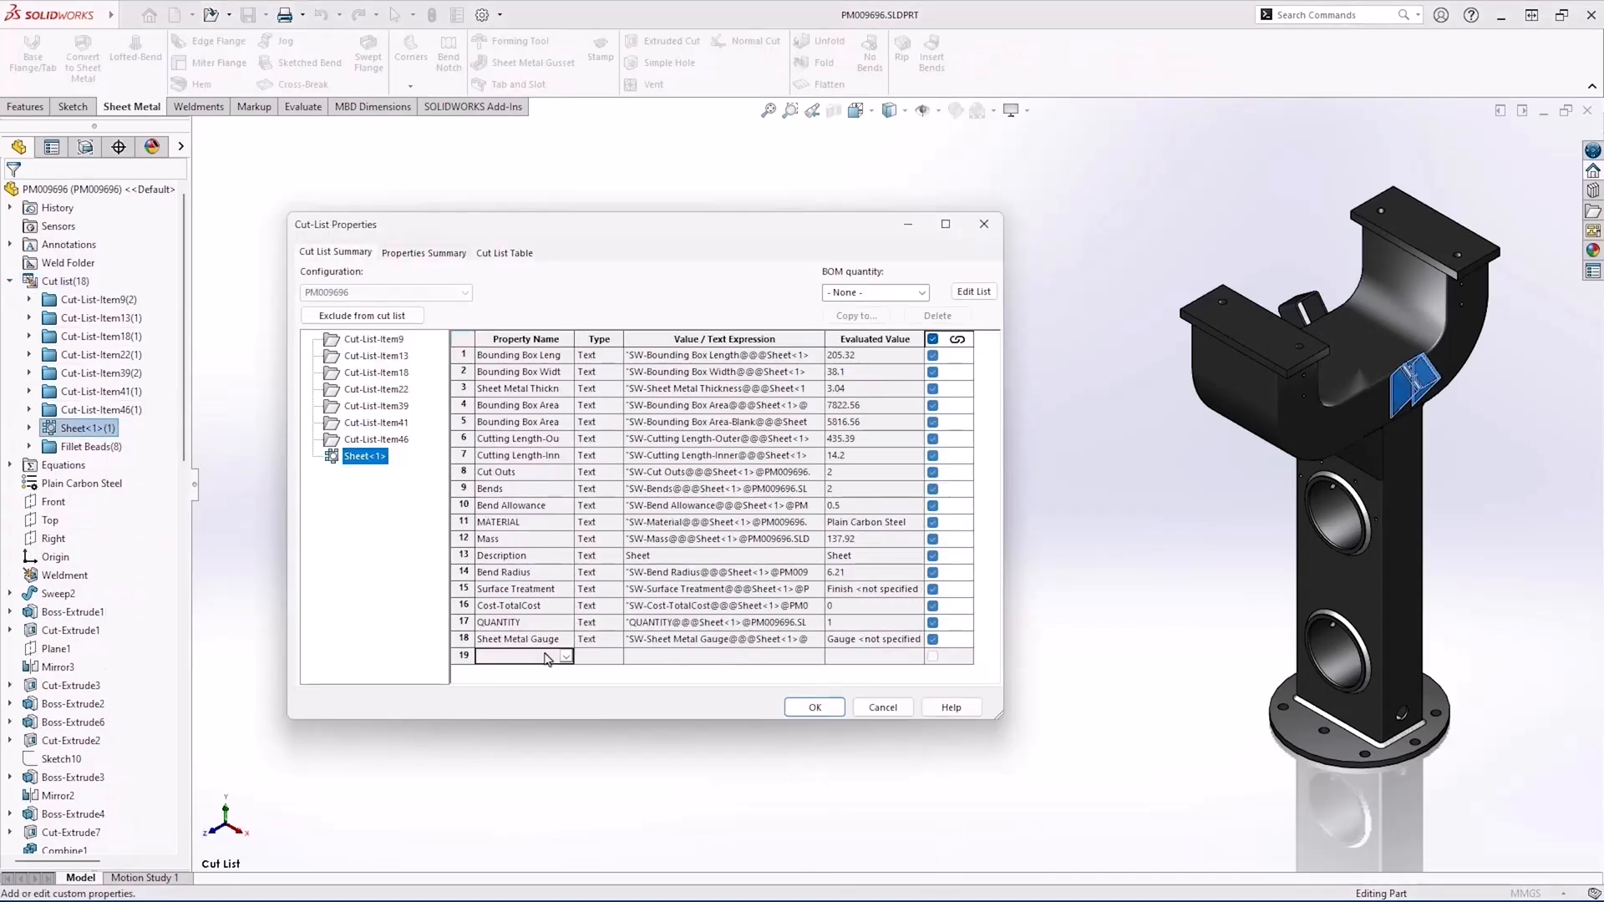
type("Process")
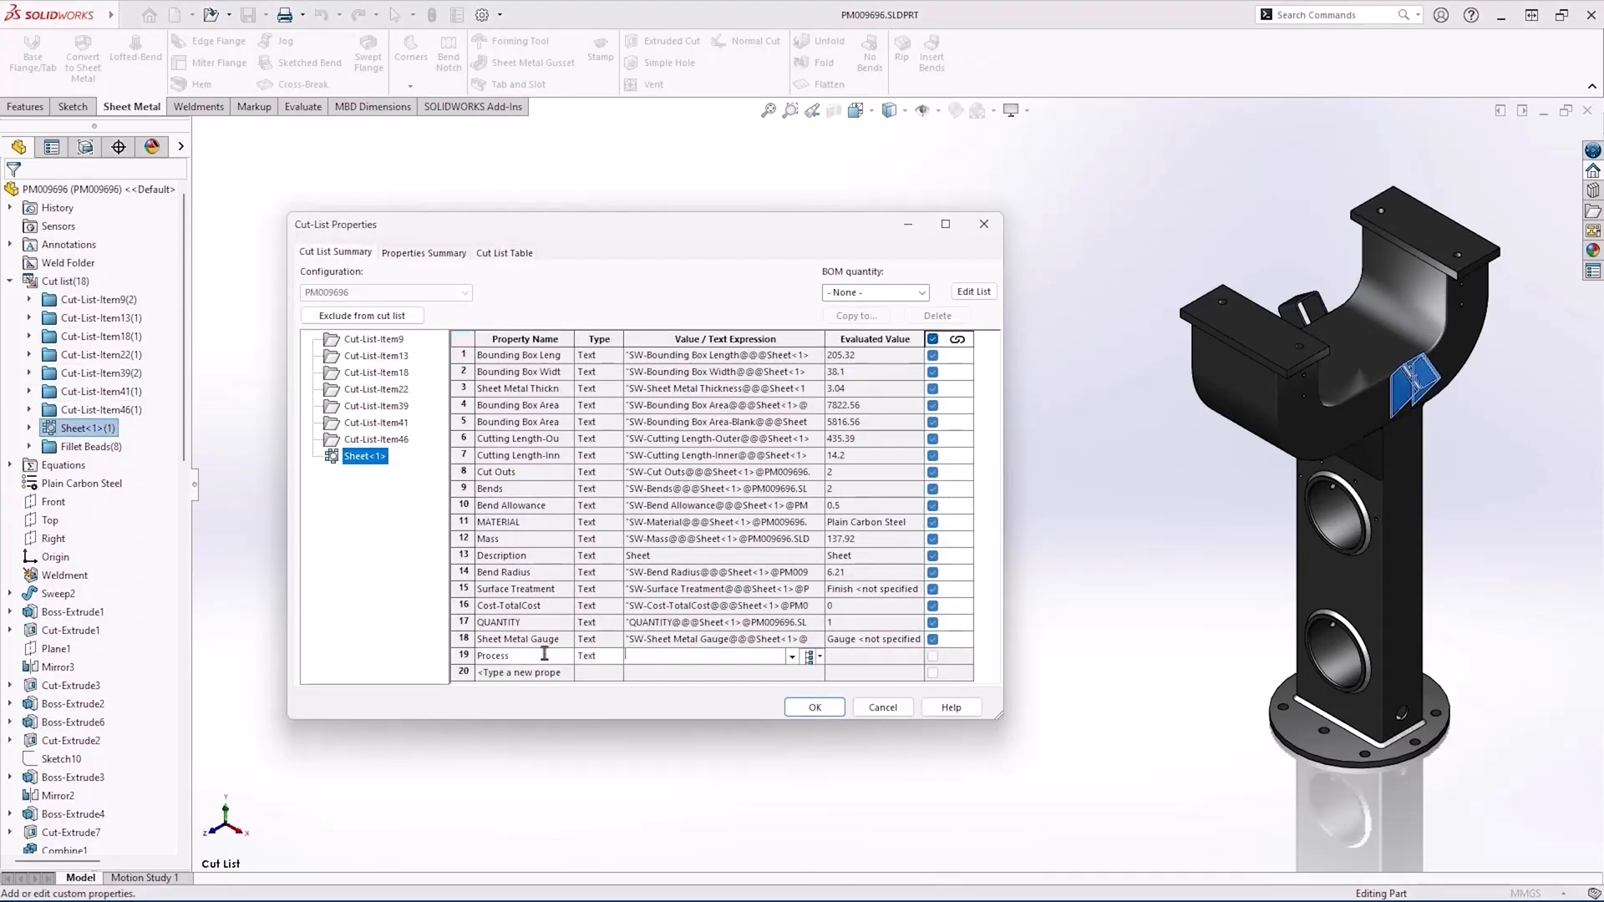
type("Waterjet")
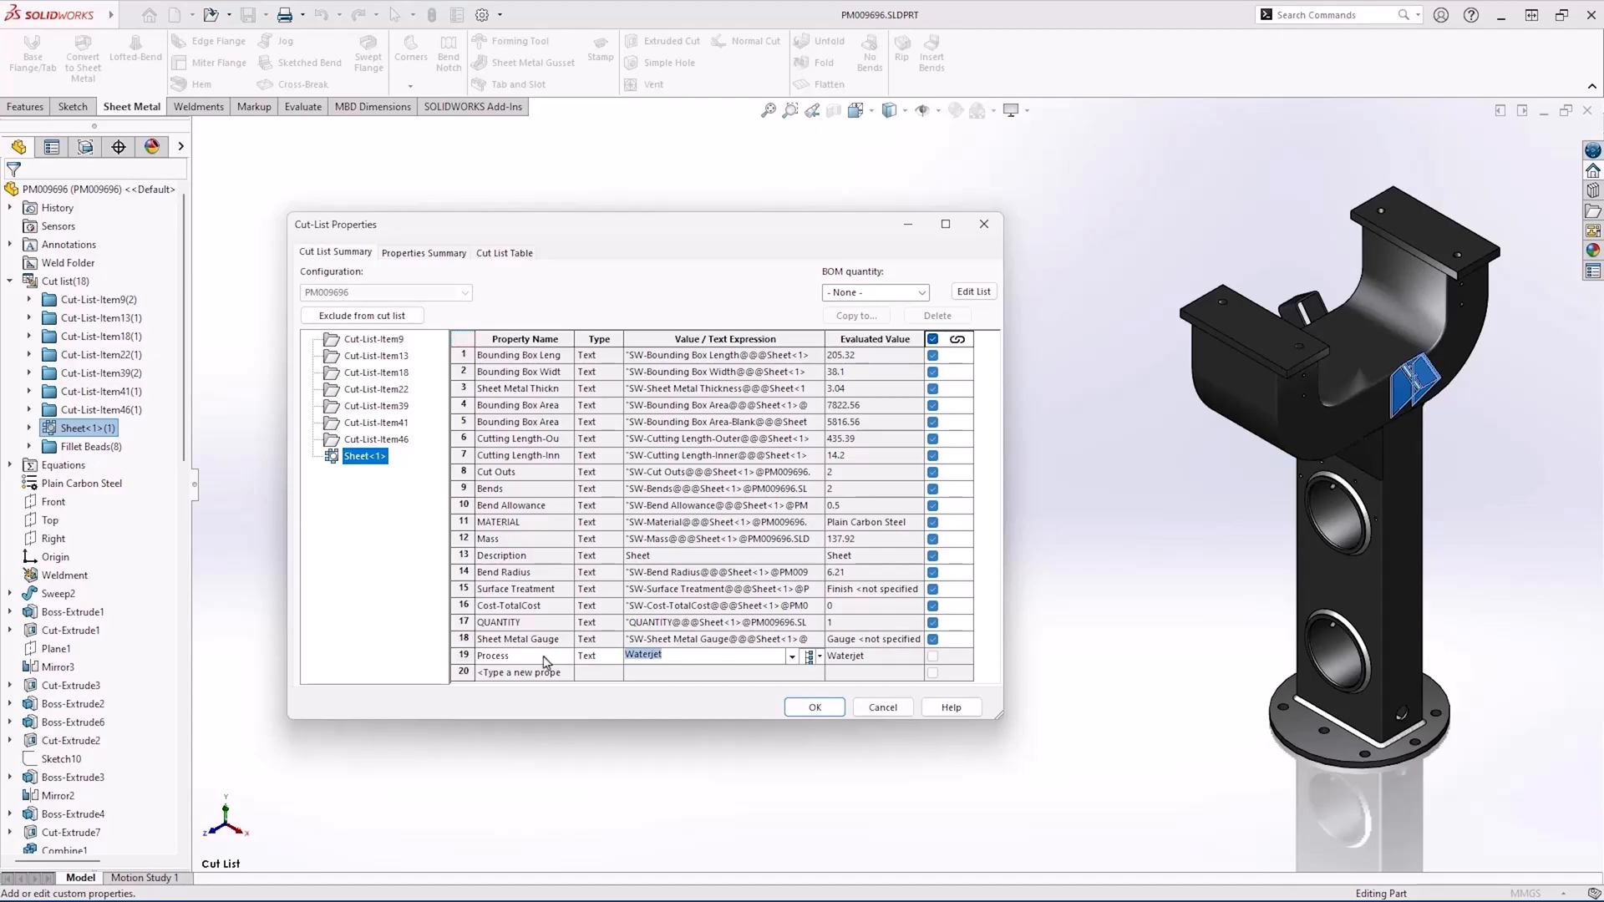
left_click(855, 315)
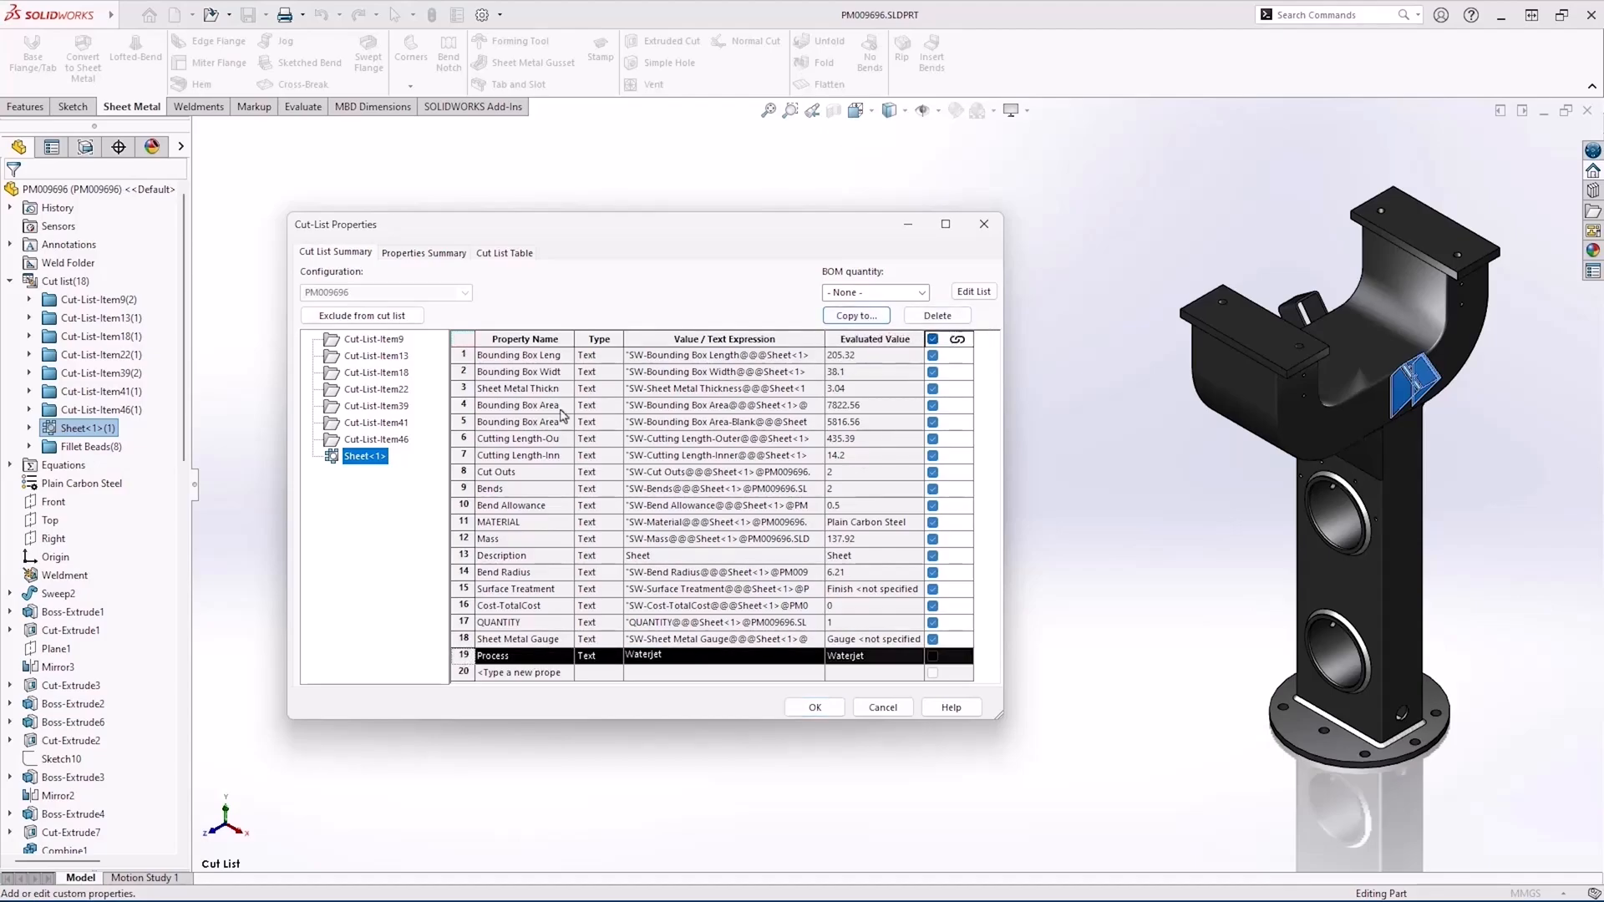
Step: Set Process to Bandsaw and copy it to Cut-List-Items 9, 13 and 18
left_click(376, 405)
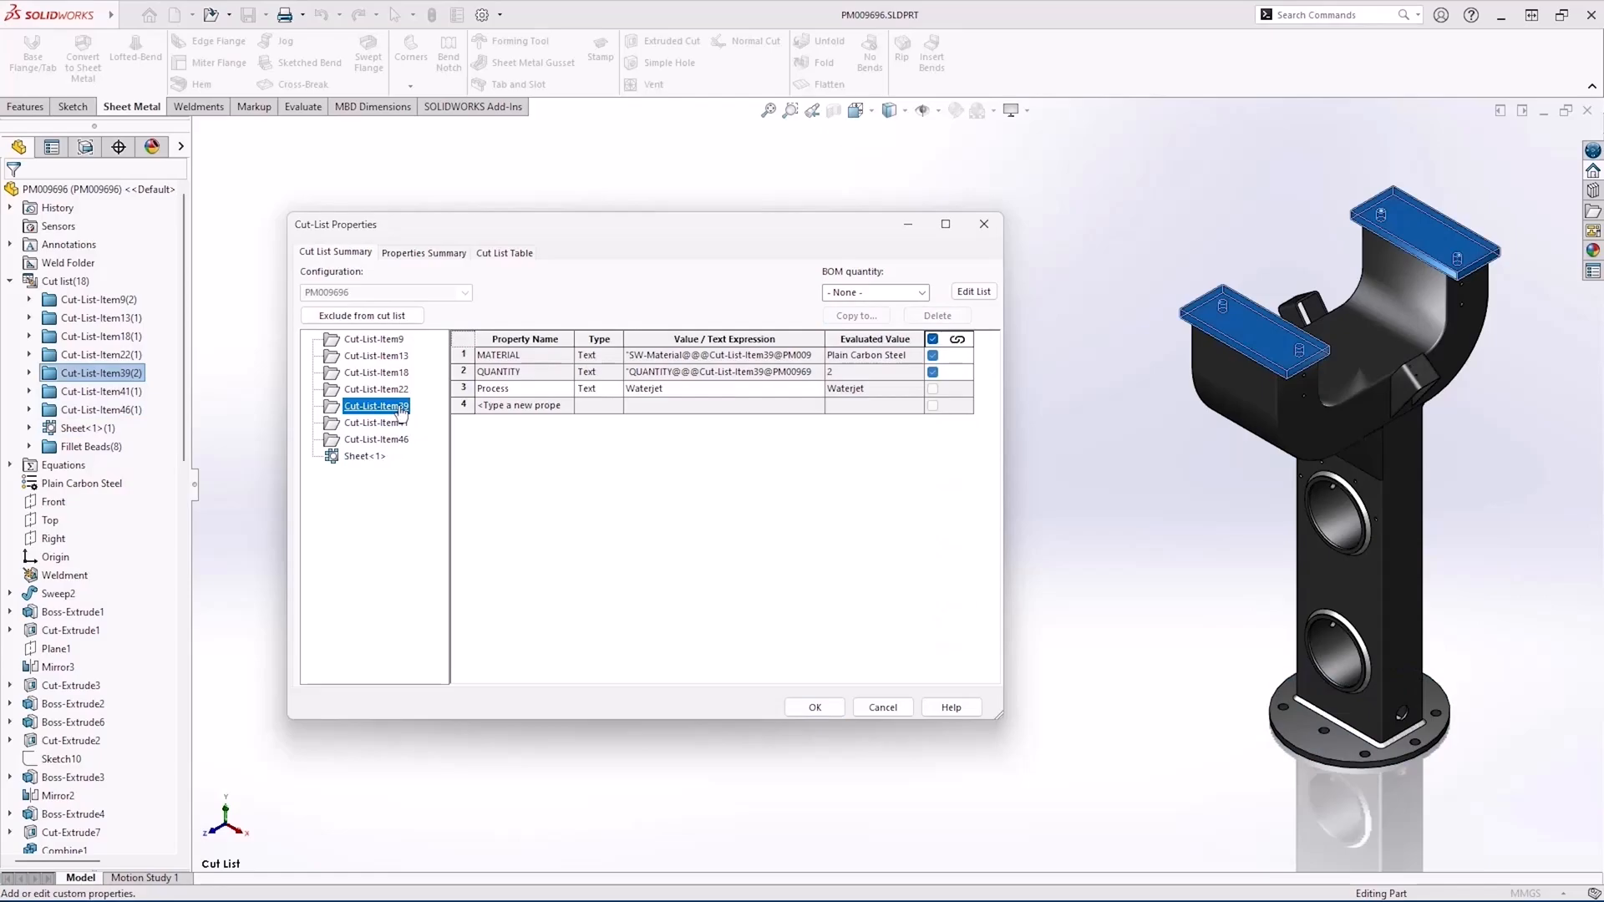
left_click(375, 355)
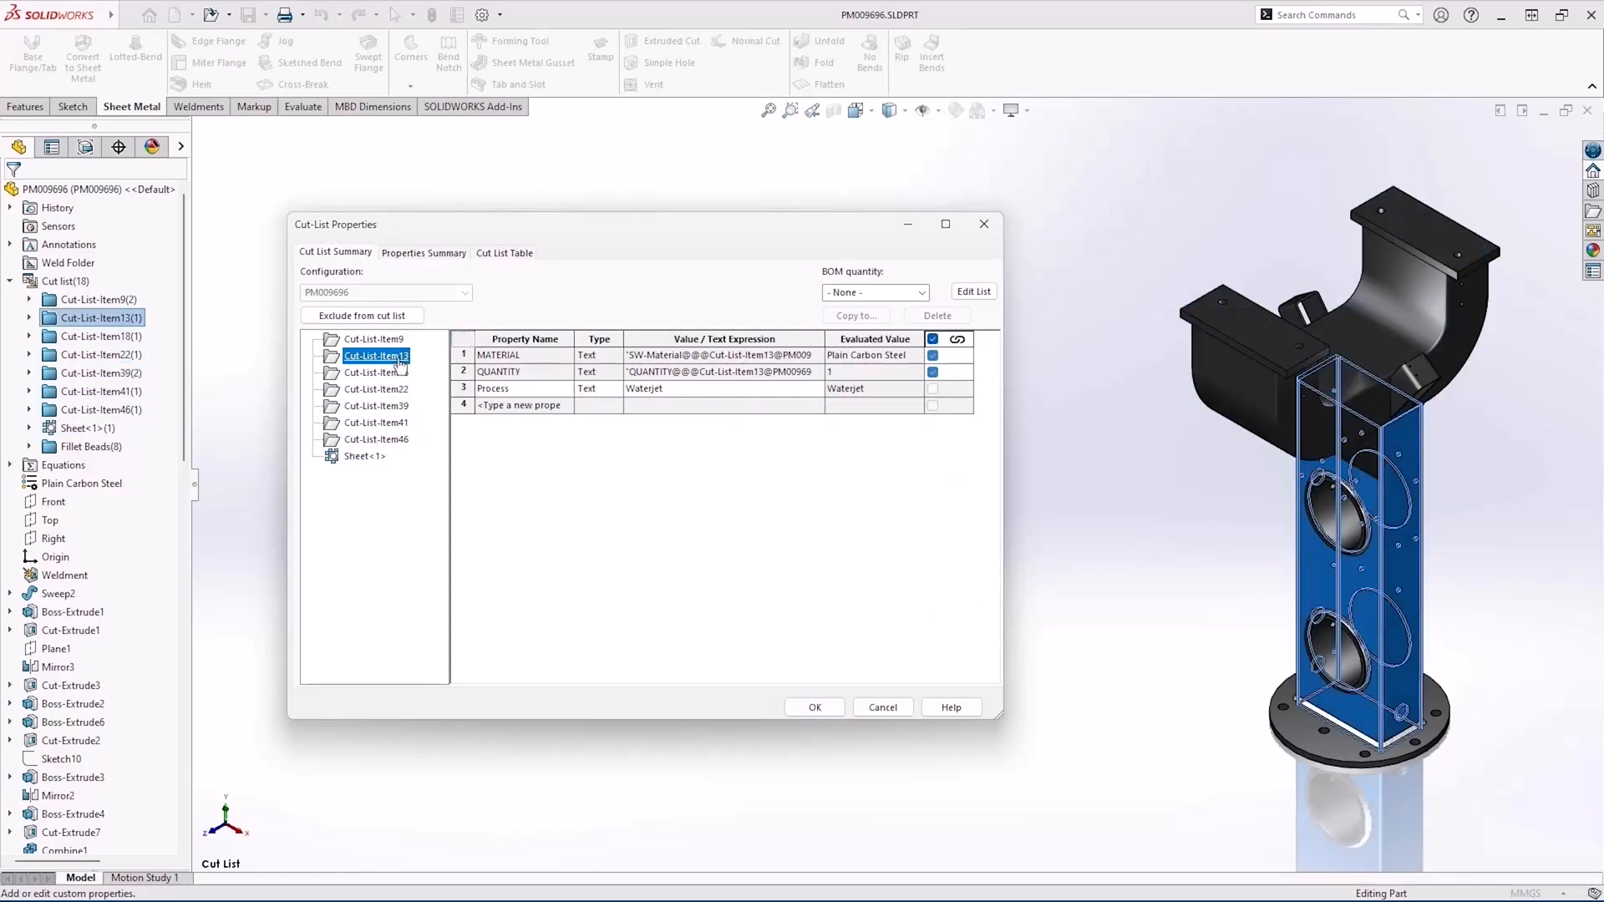
left_click(373, 338)
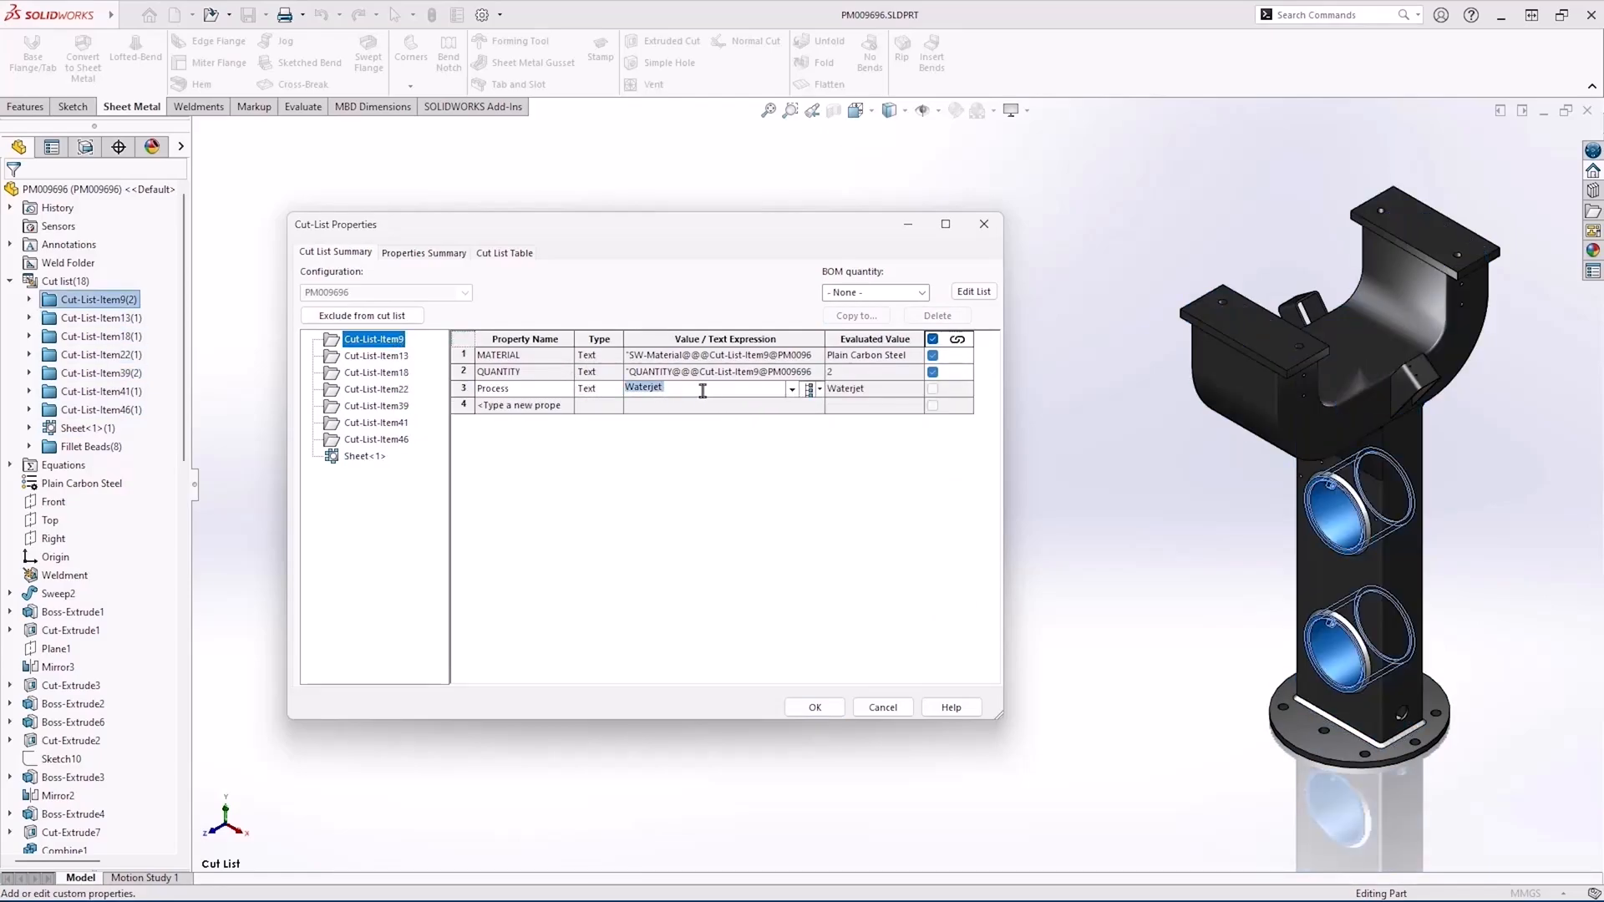
type("Bandsaw")
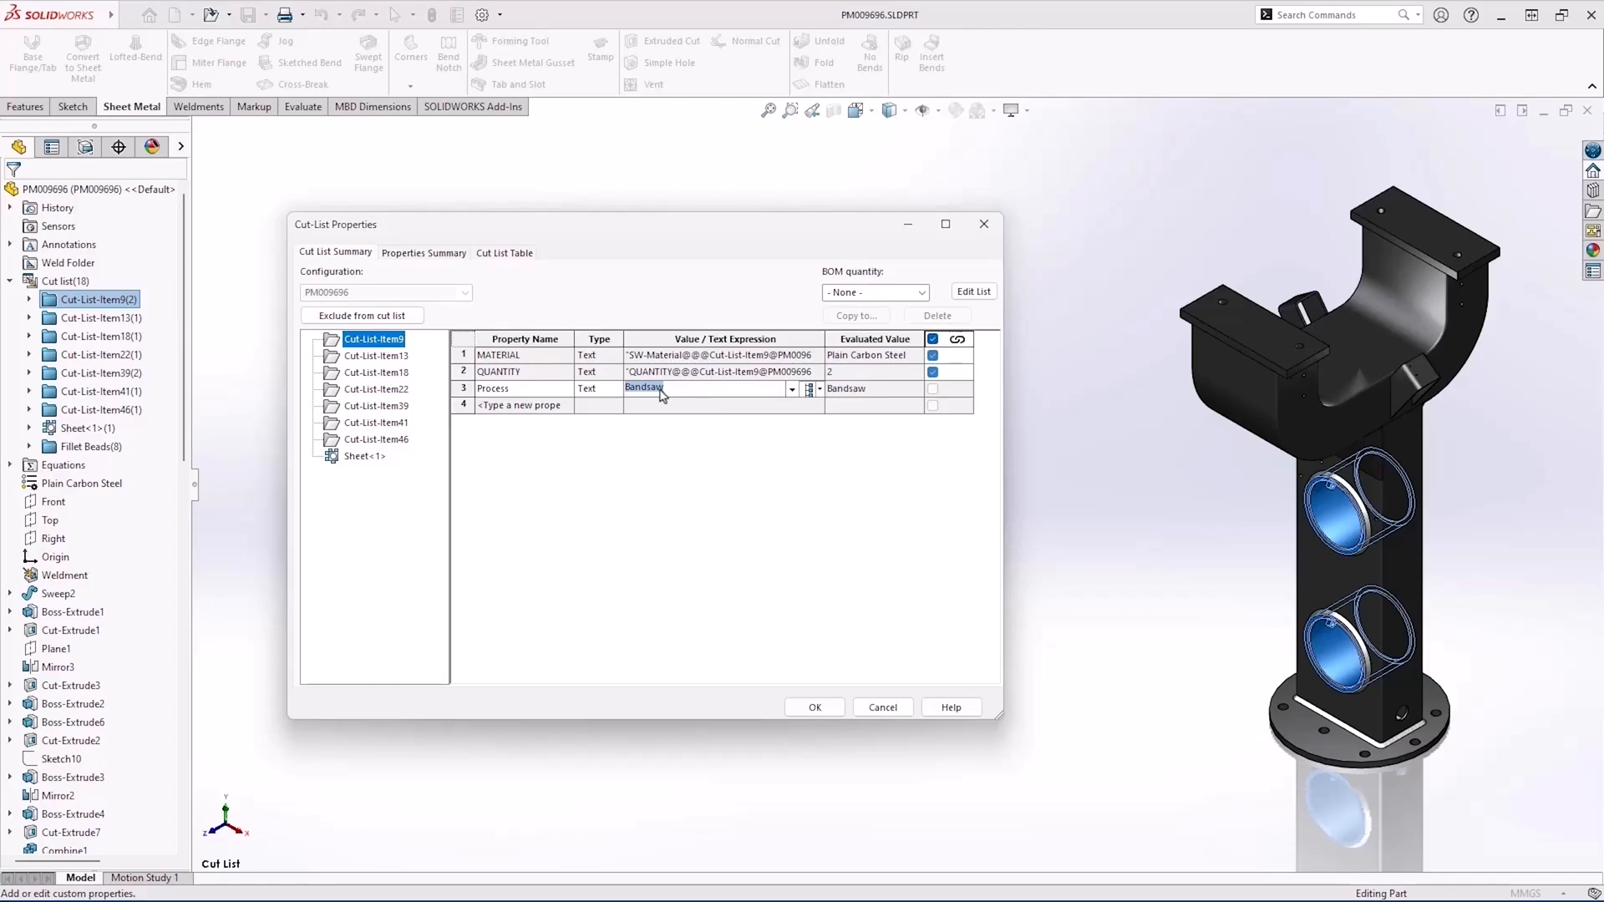
left_click(855, 315)
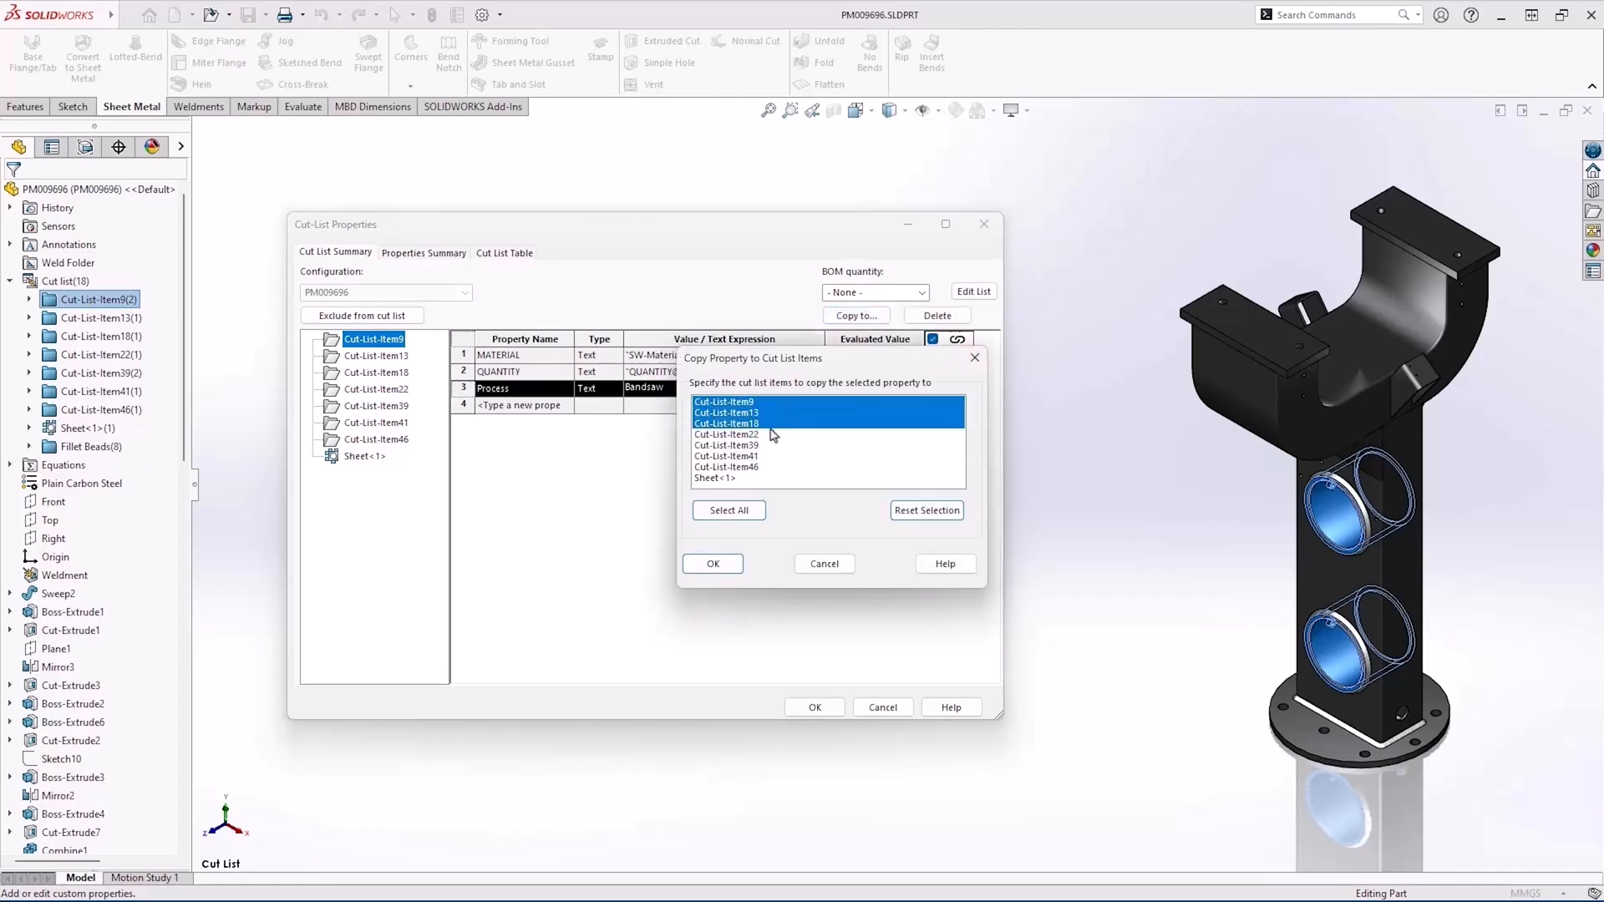
left_click(712, 563)
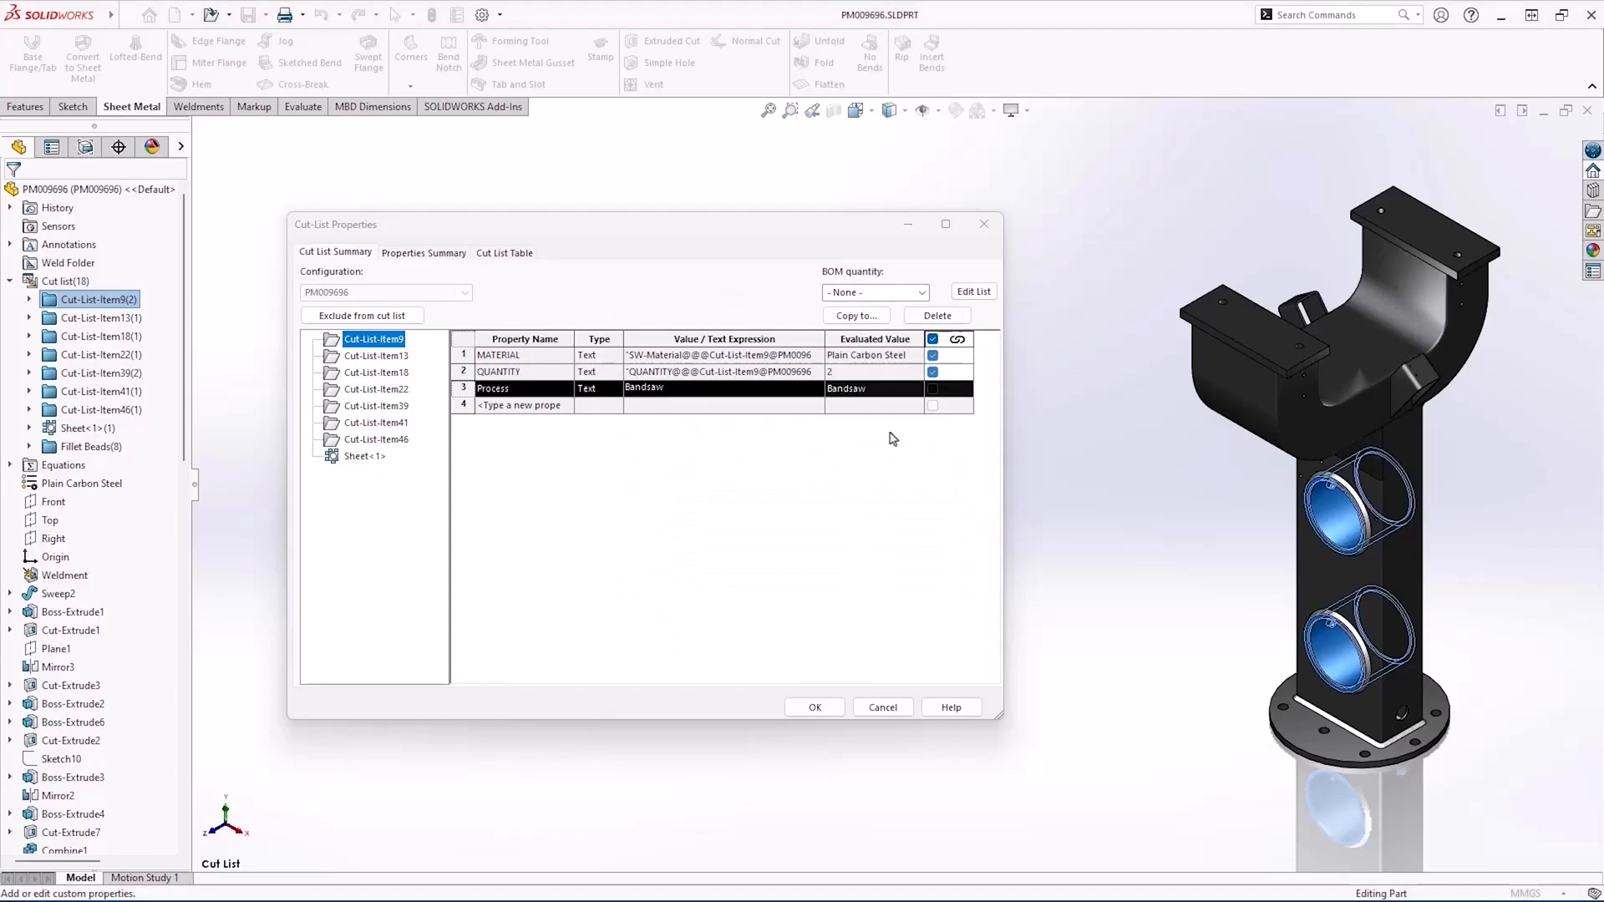
left_click(375, 390)
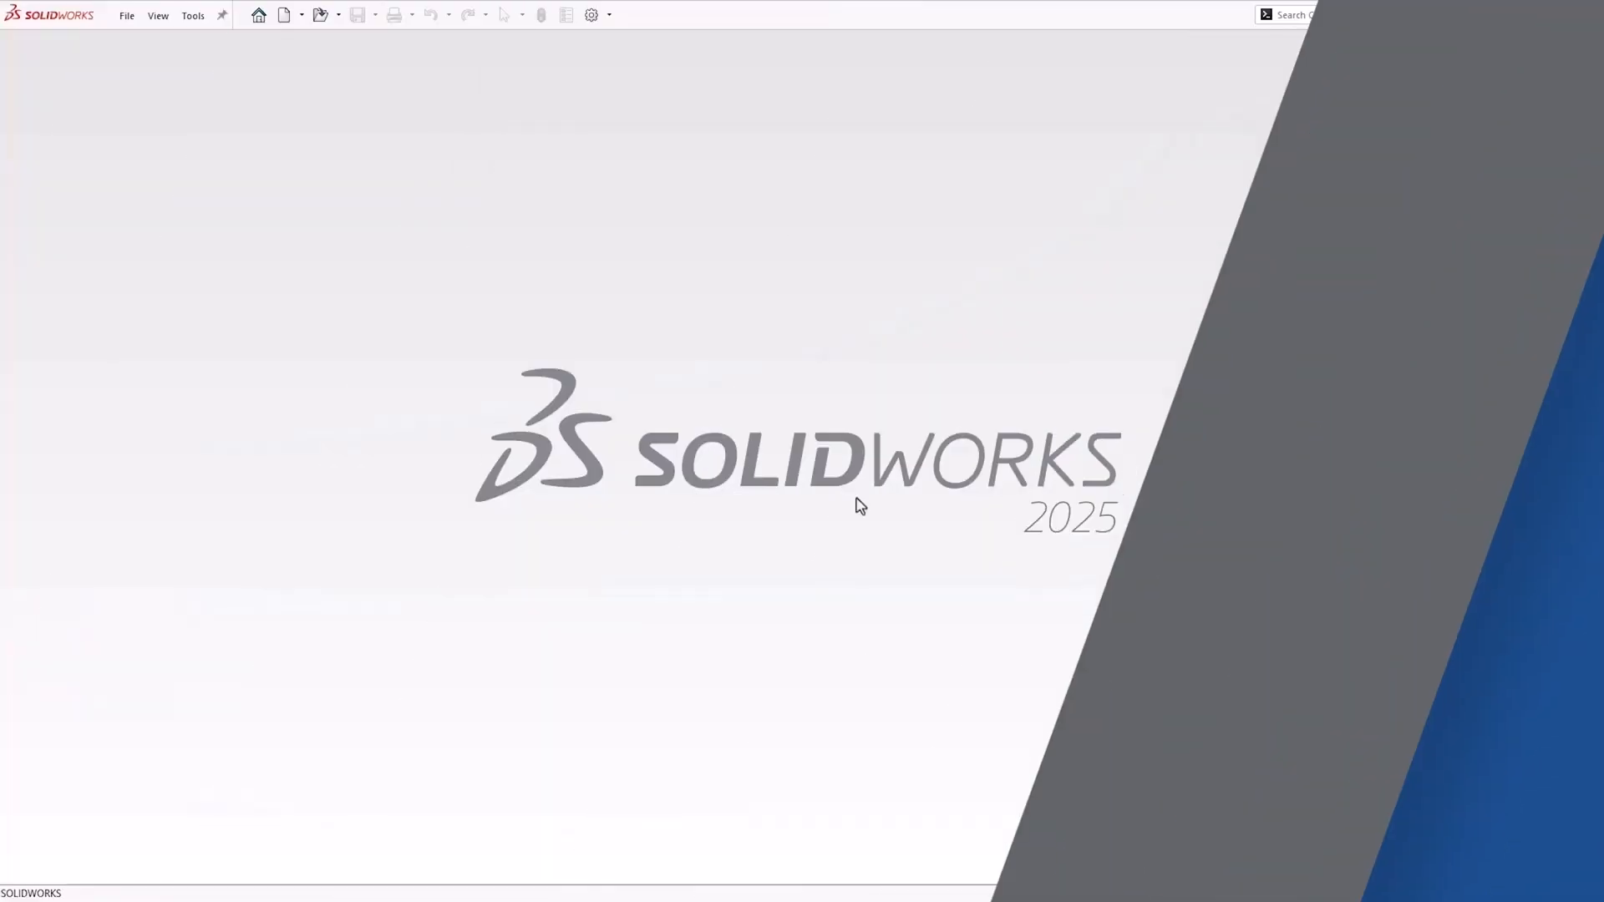
Step: Open PM009353.SLDASM from the Welcome Recent tab in Large Design Review mode
left_click(259, 14)
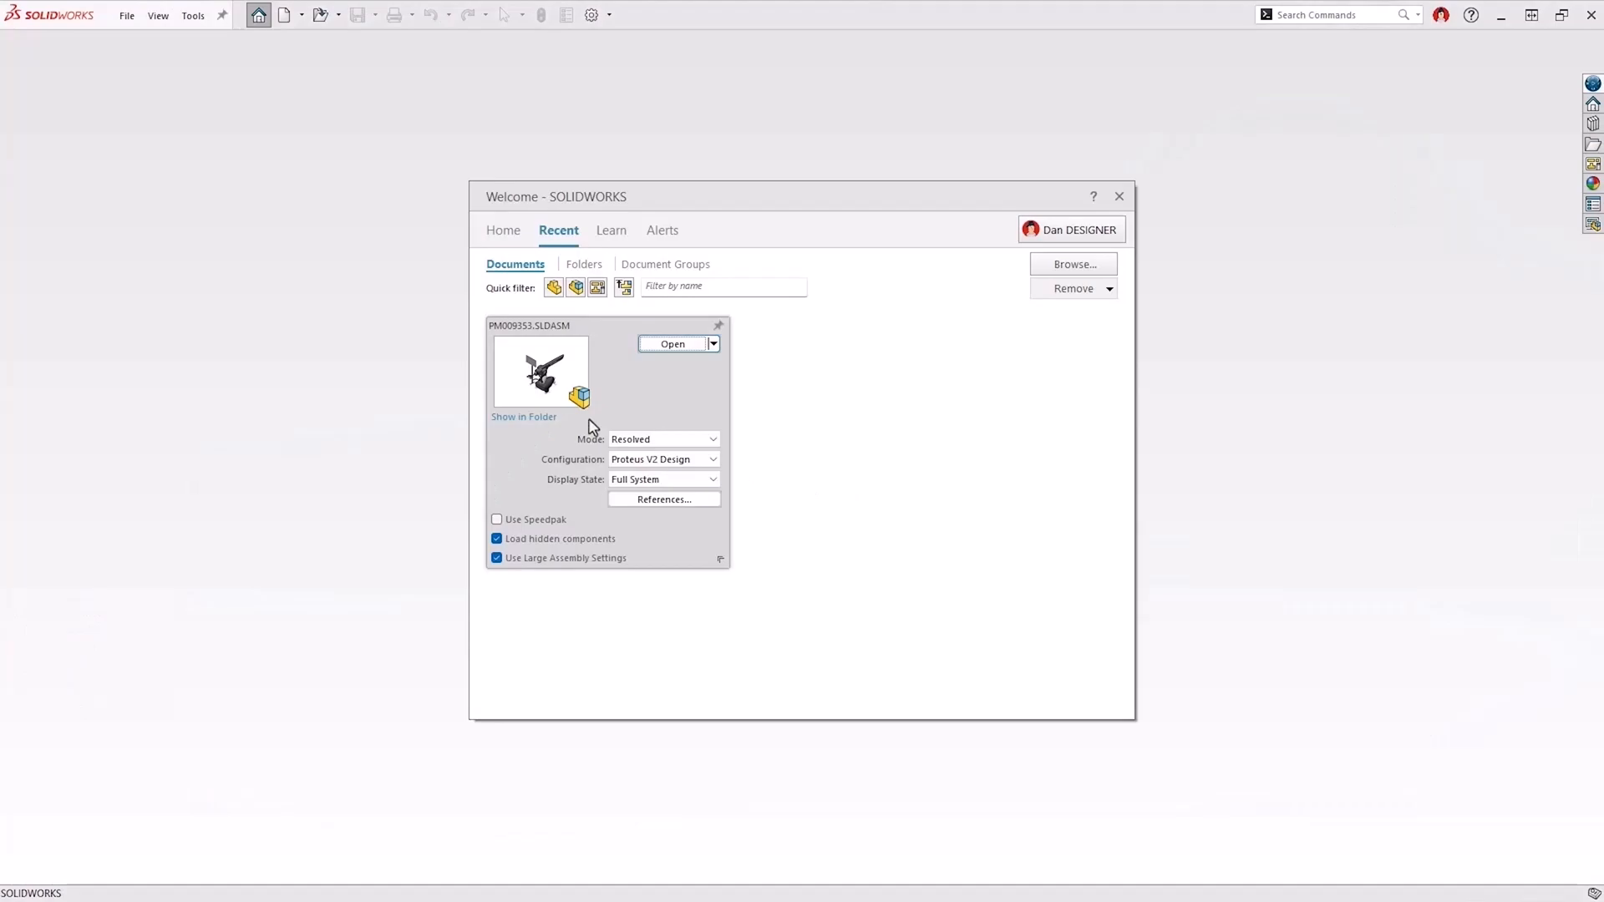
left_click(711, 439)
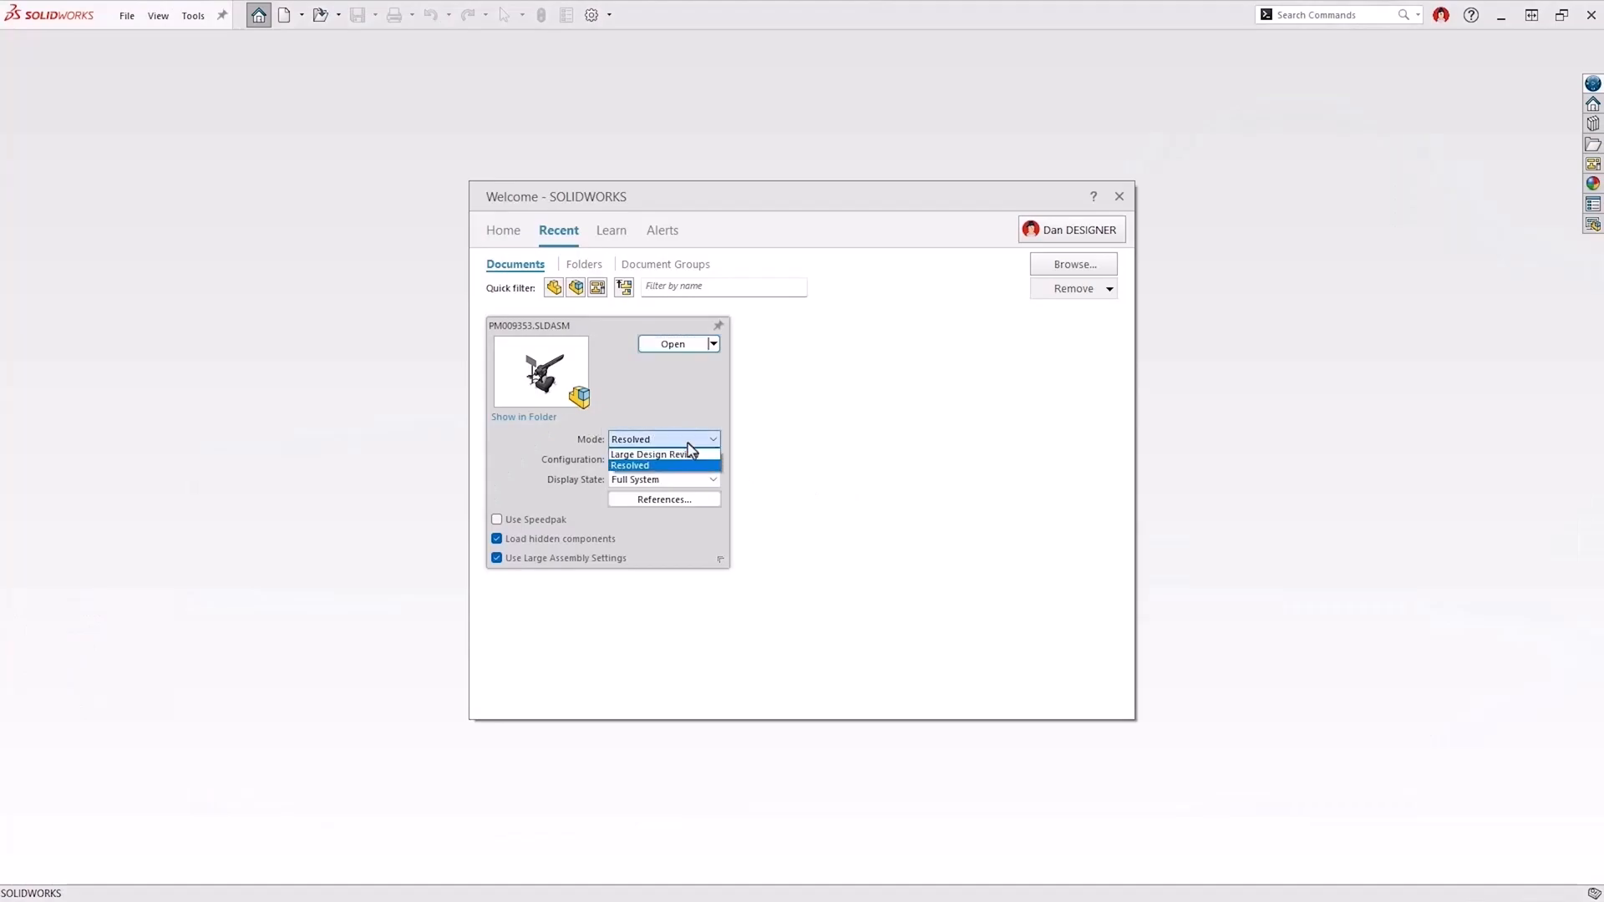
left_click(655, 454)
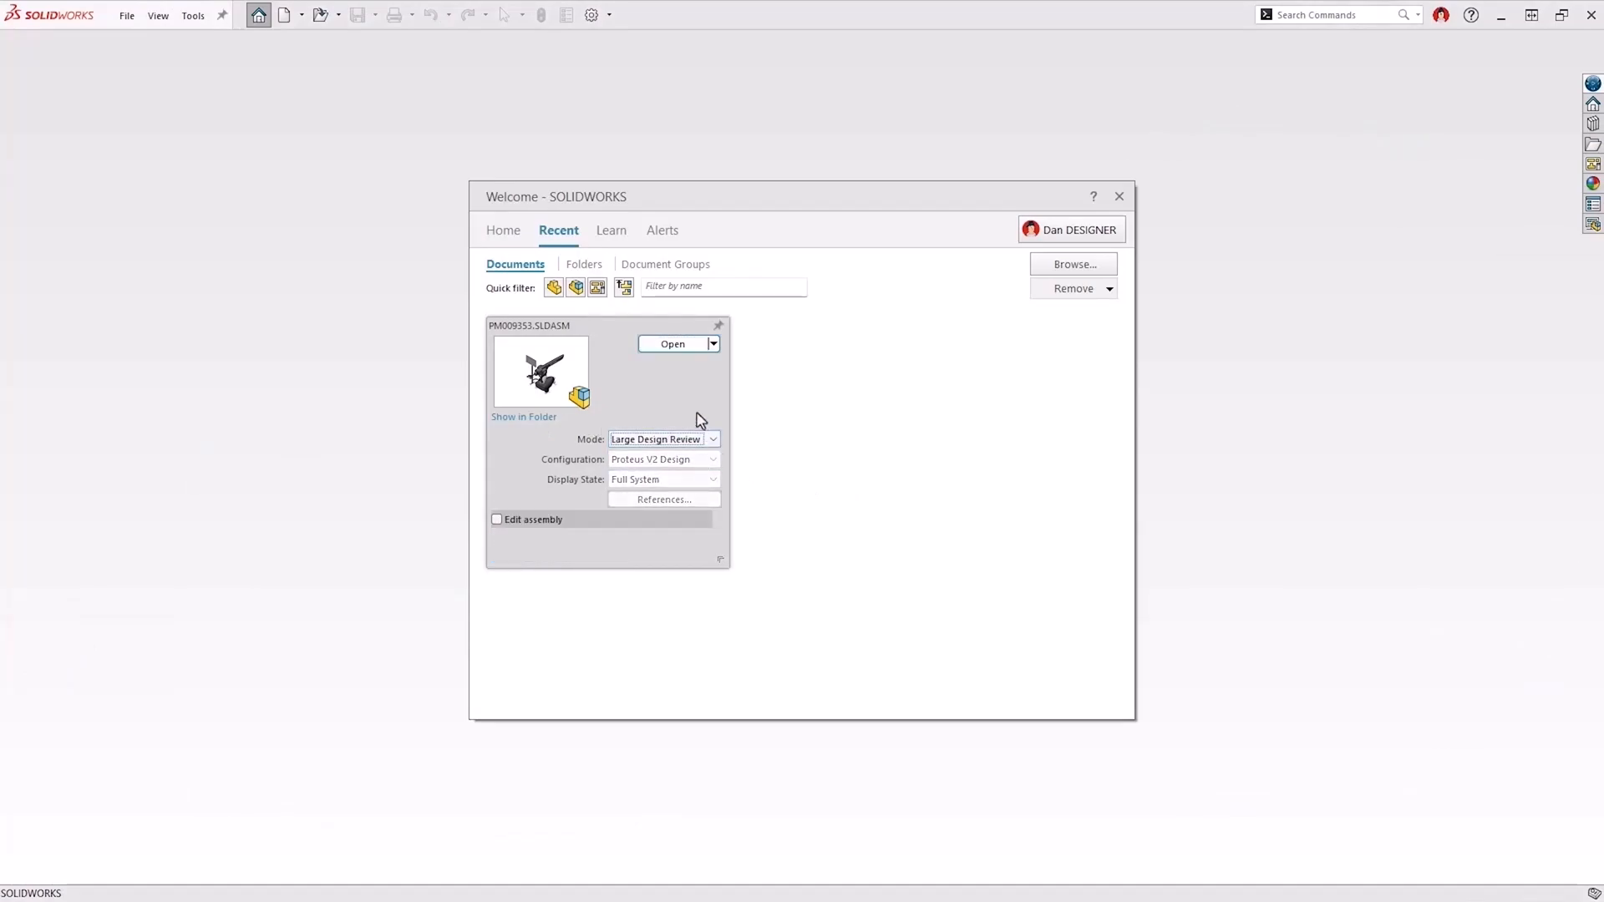
left_click(671, 343)
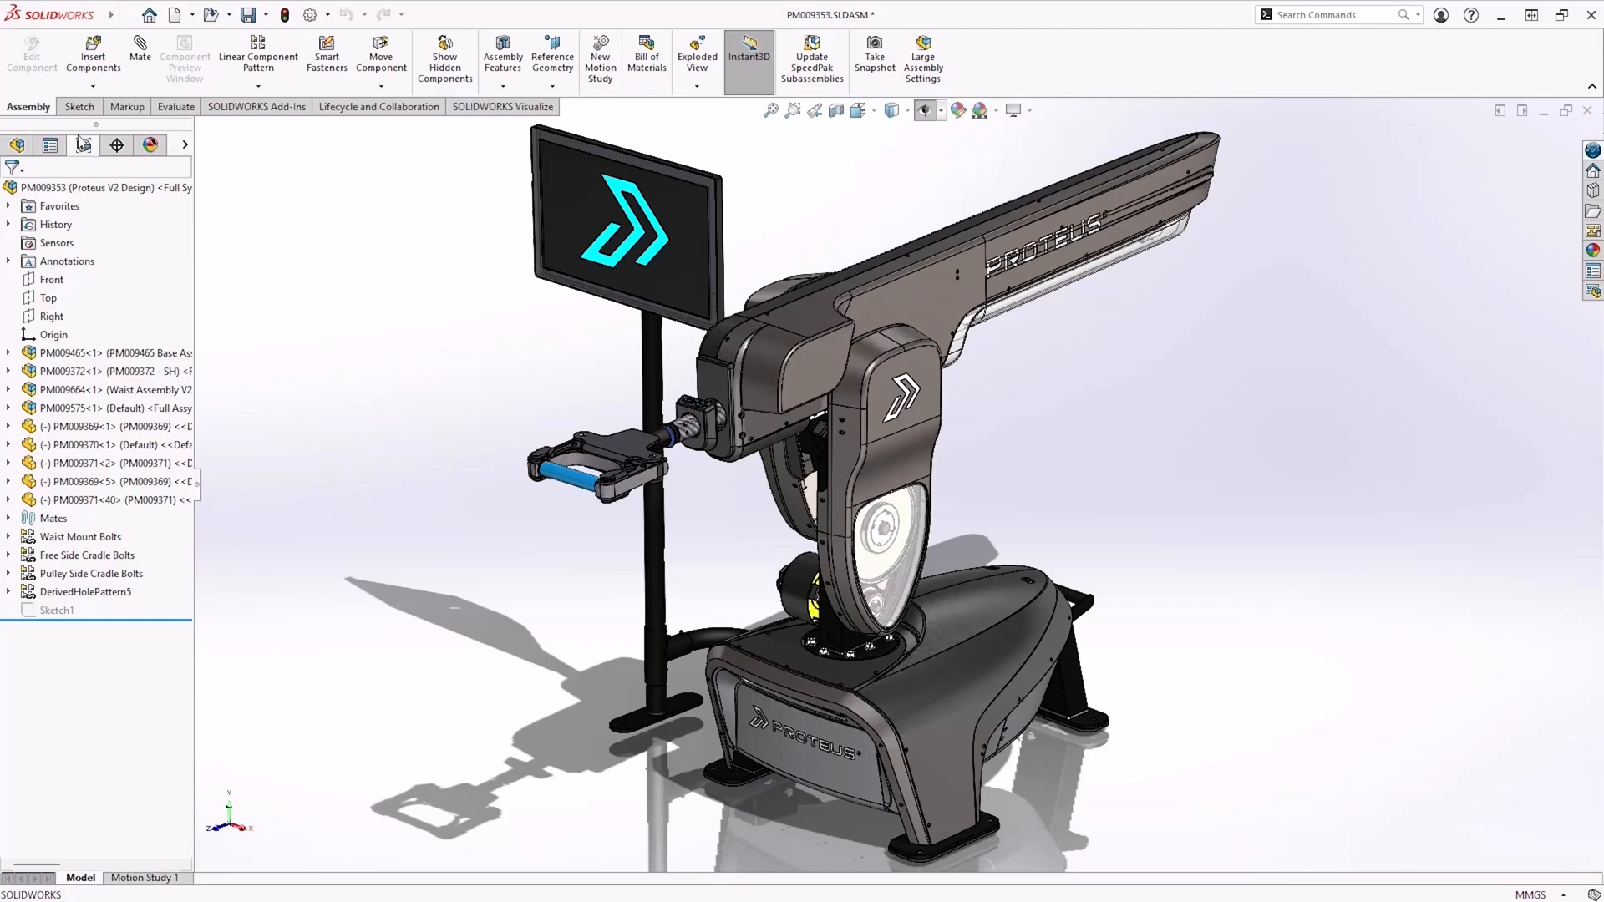
Step: Explode the Waist Reveal configuration from the ConfigurationManager
left_click(49, 145)
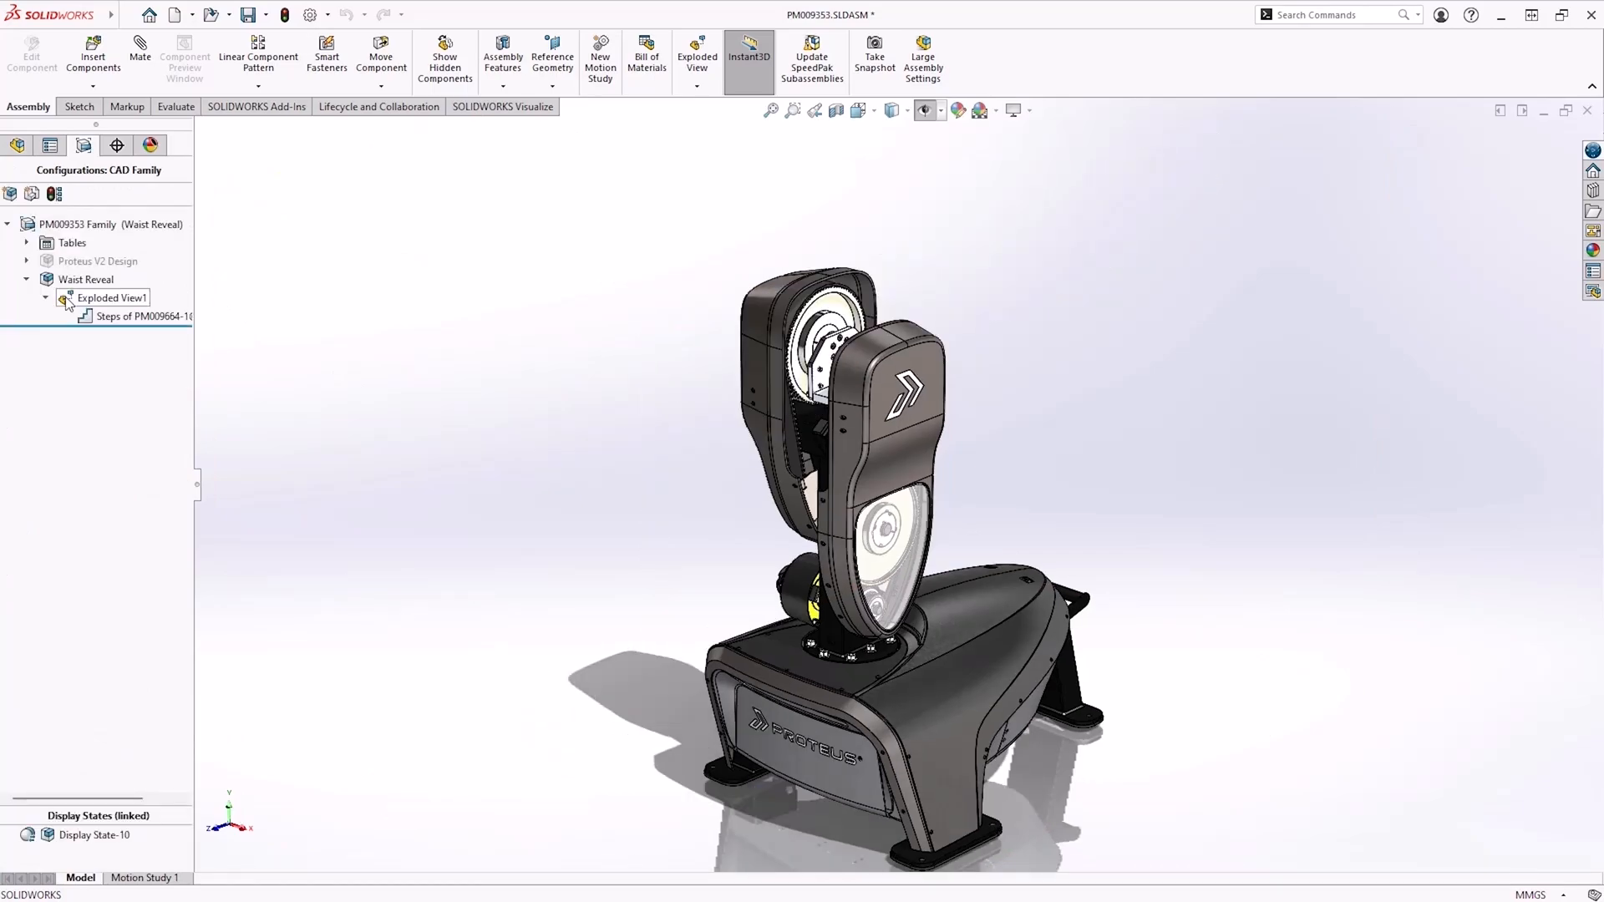
double_click(113, 297)
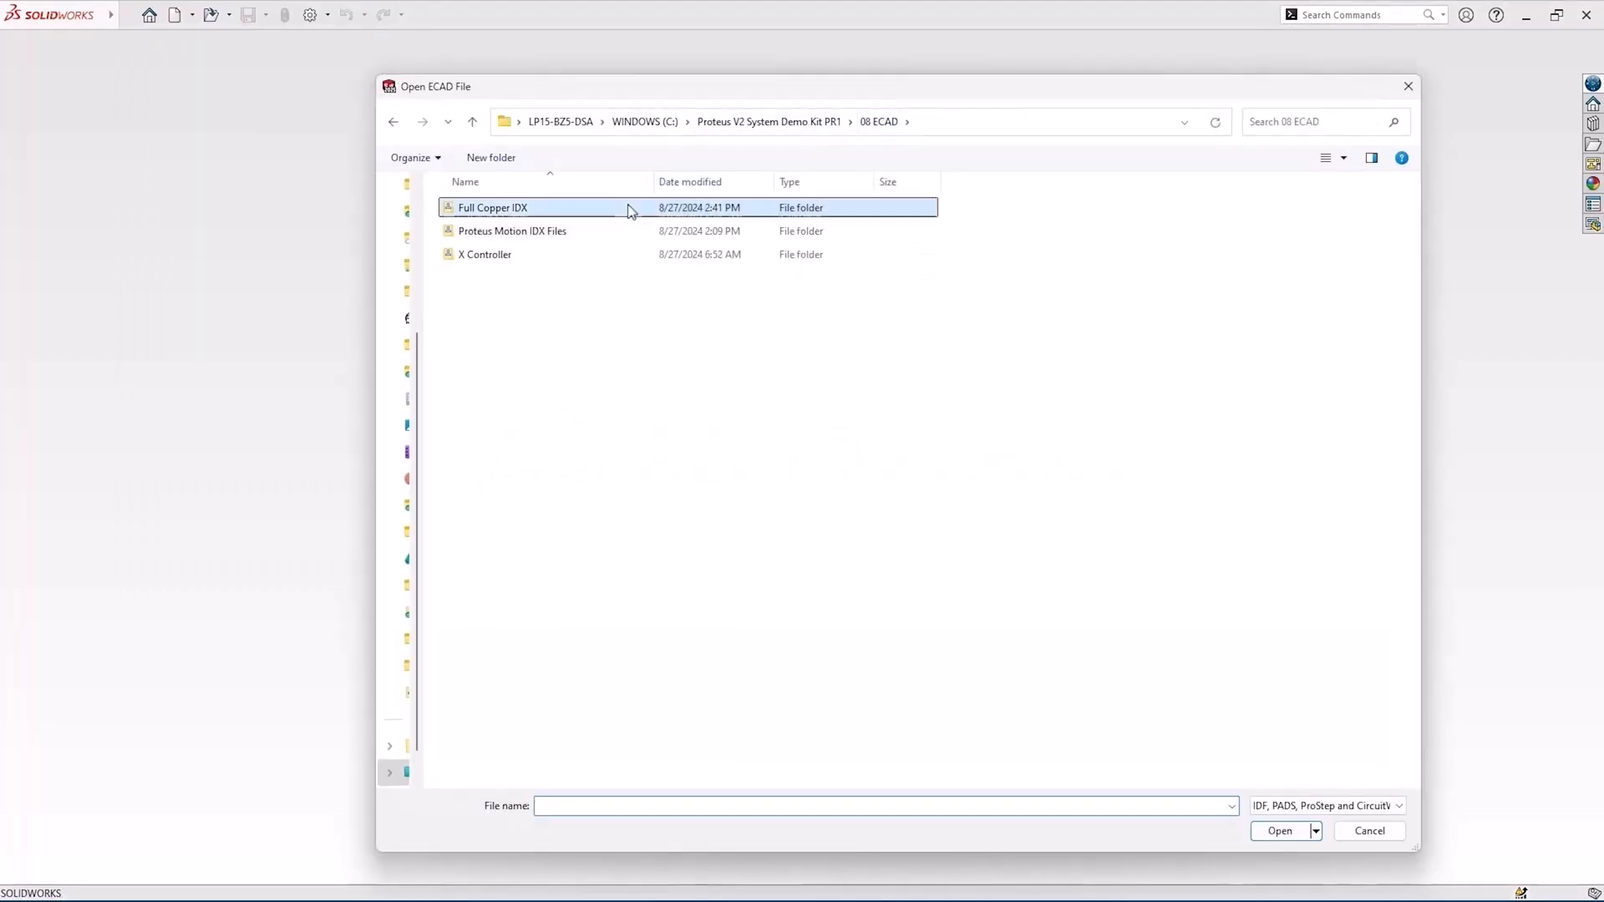
Step: Open the Full Copper IDX board and highlight its nonplated holes, traces and pads
double_click(492, 206)
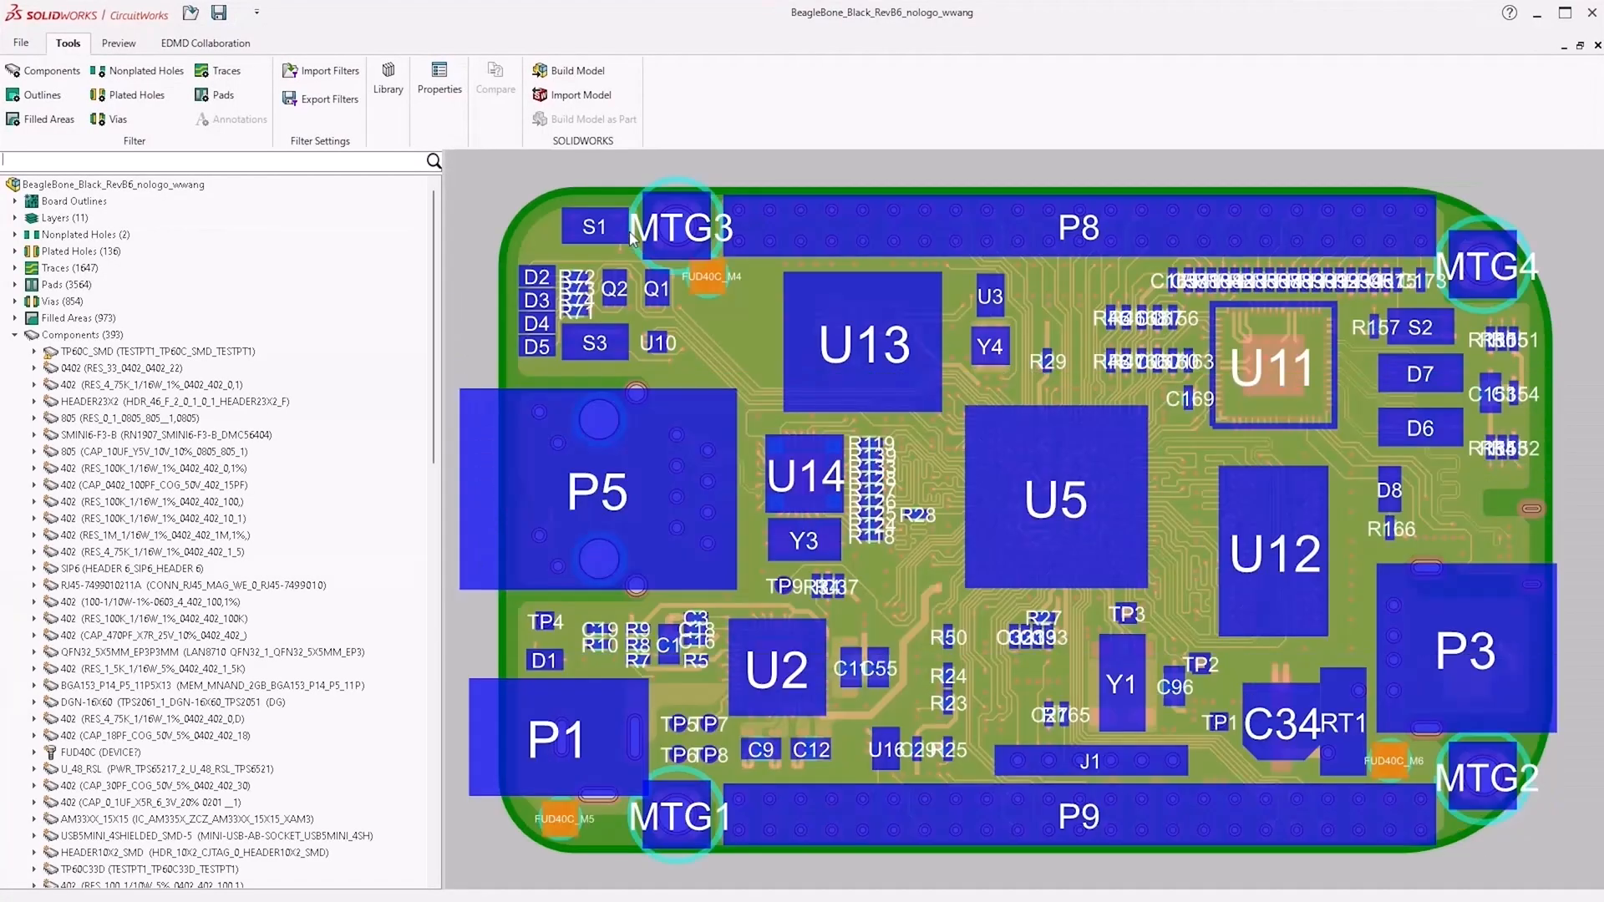
left_click(83, 234)
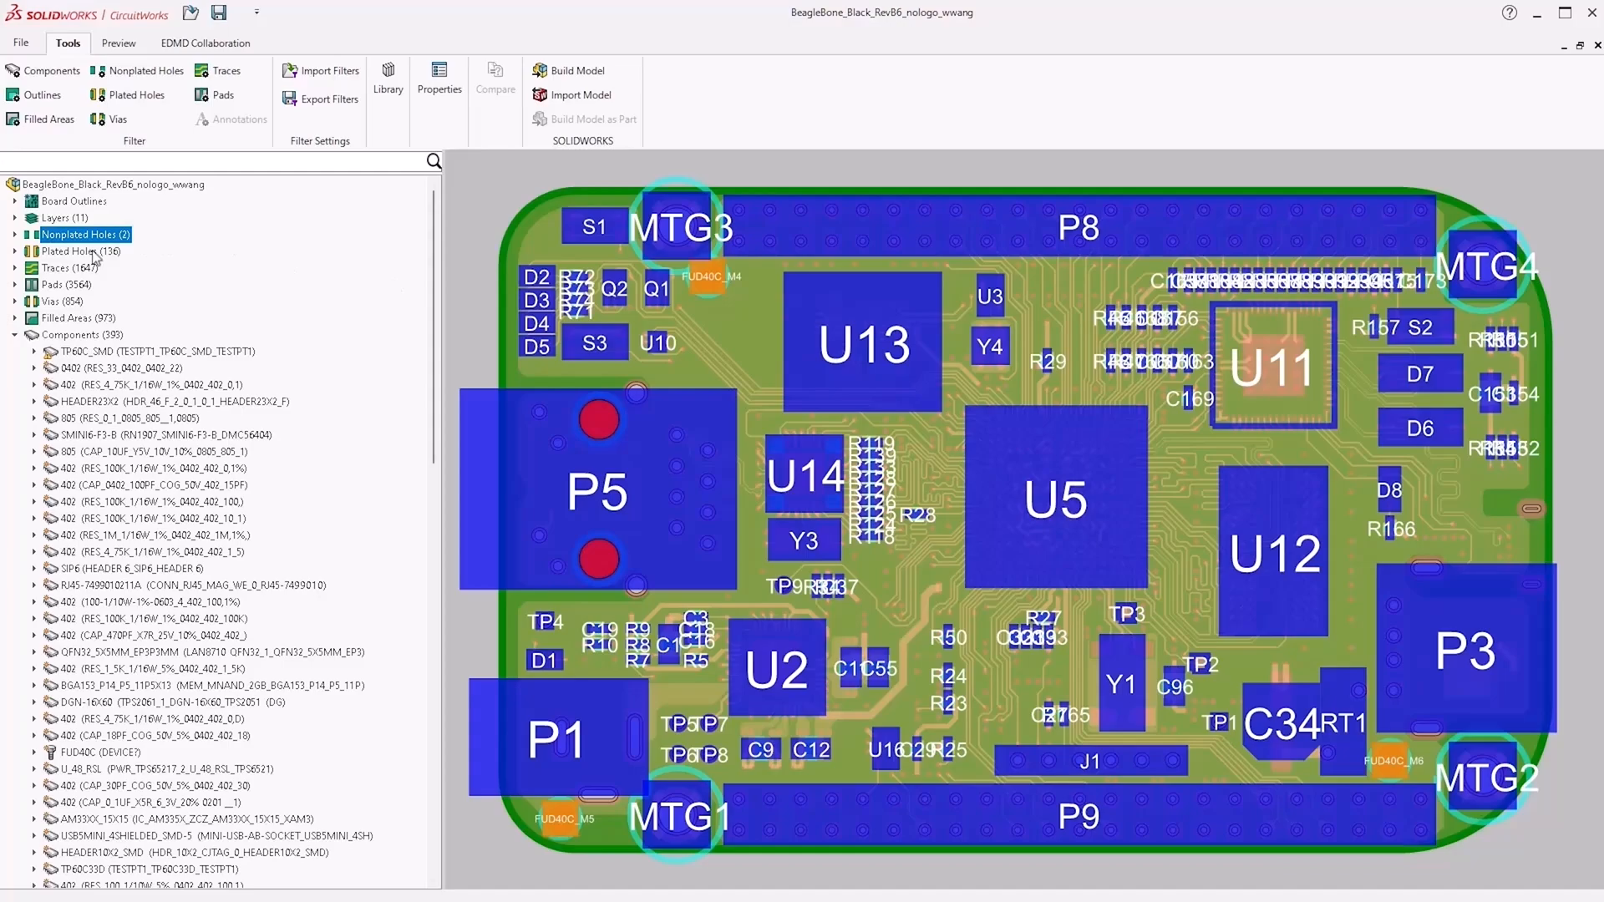
left_click(69, 268)
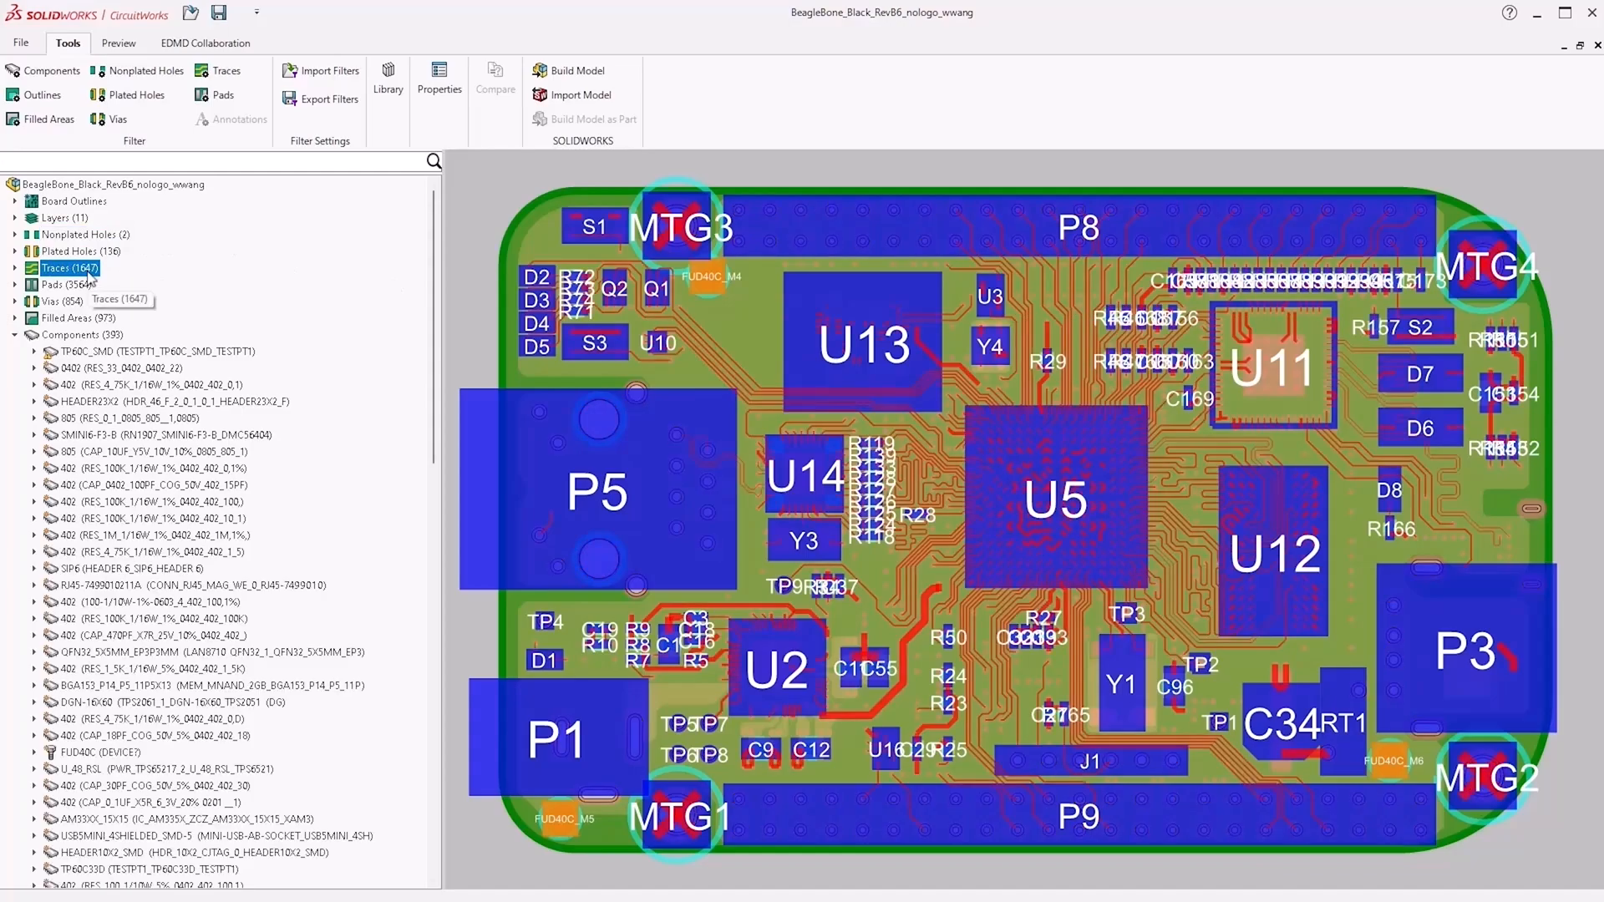
left_click(56, 284)
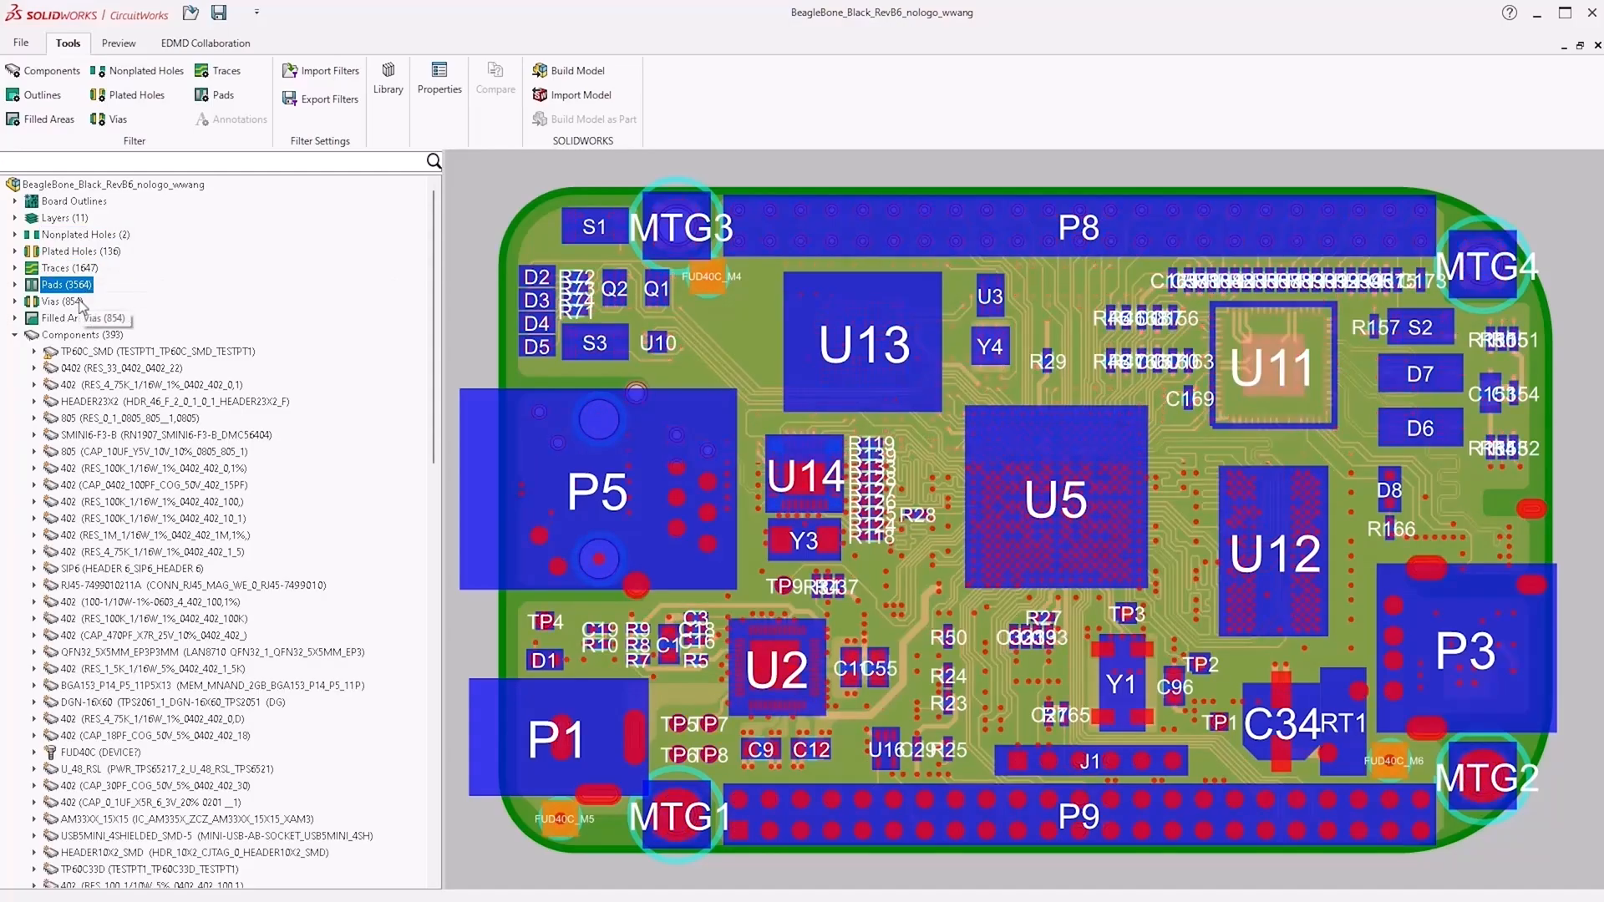
Step: Highlight the vias, view the board's underside, and build the SOLIDWORKS assembly
left_click(118, 43)
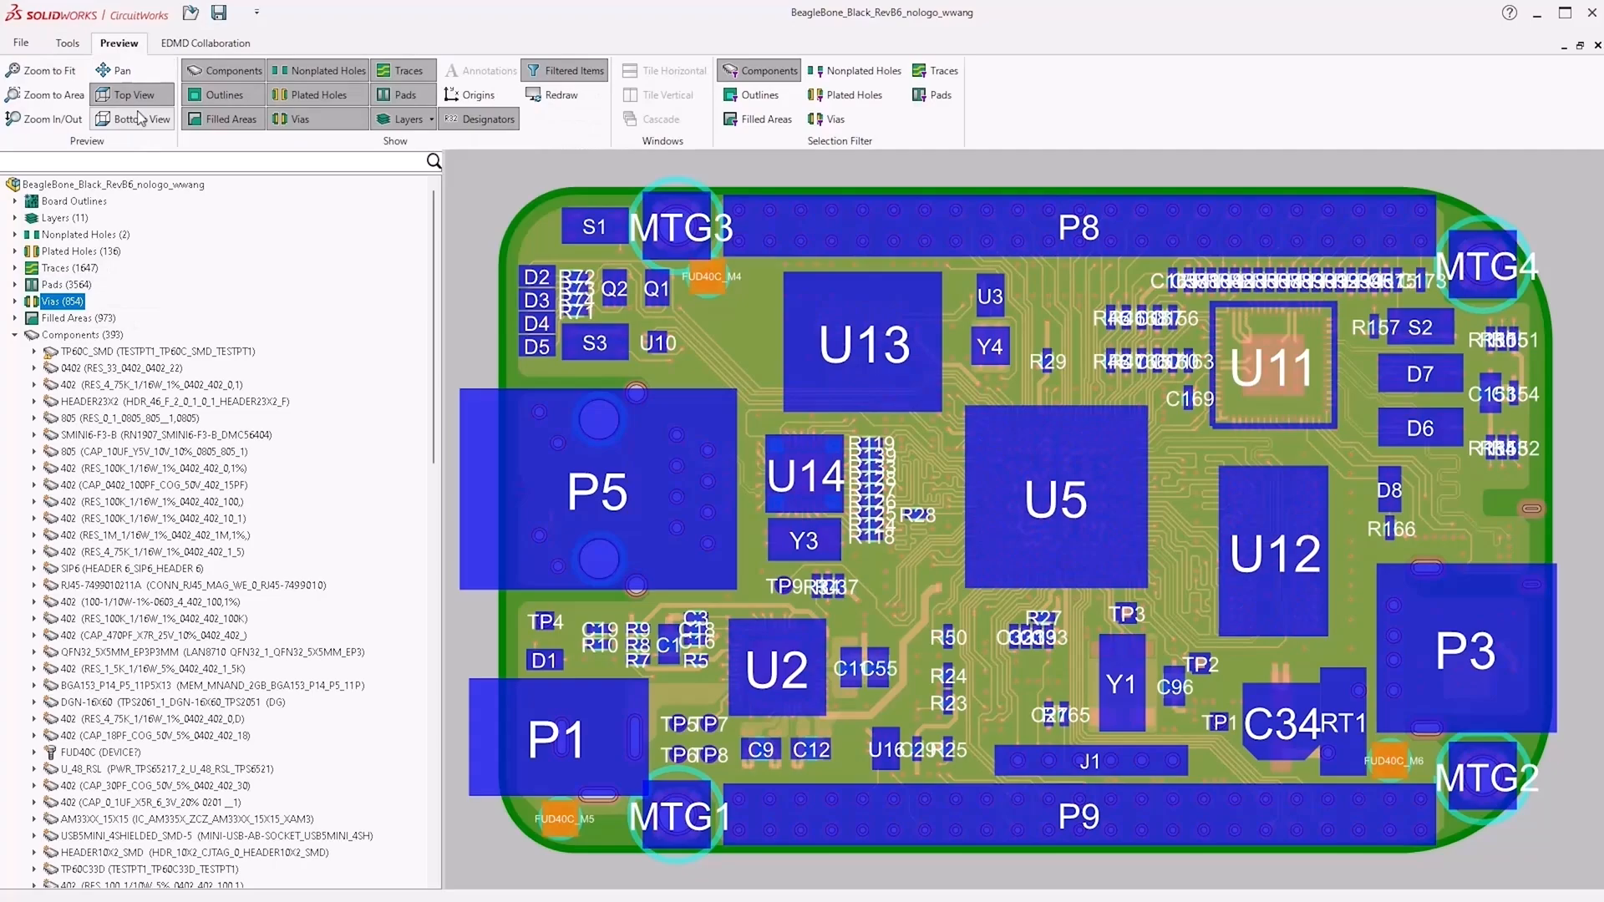
left_click(140, 119)
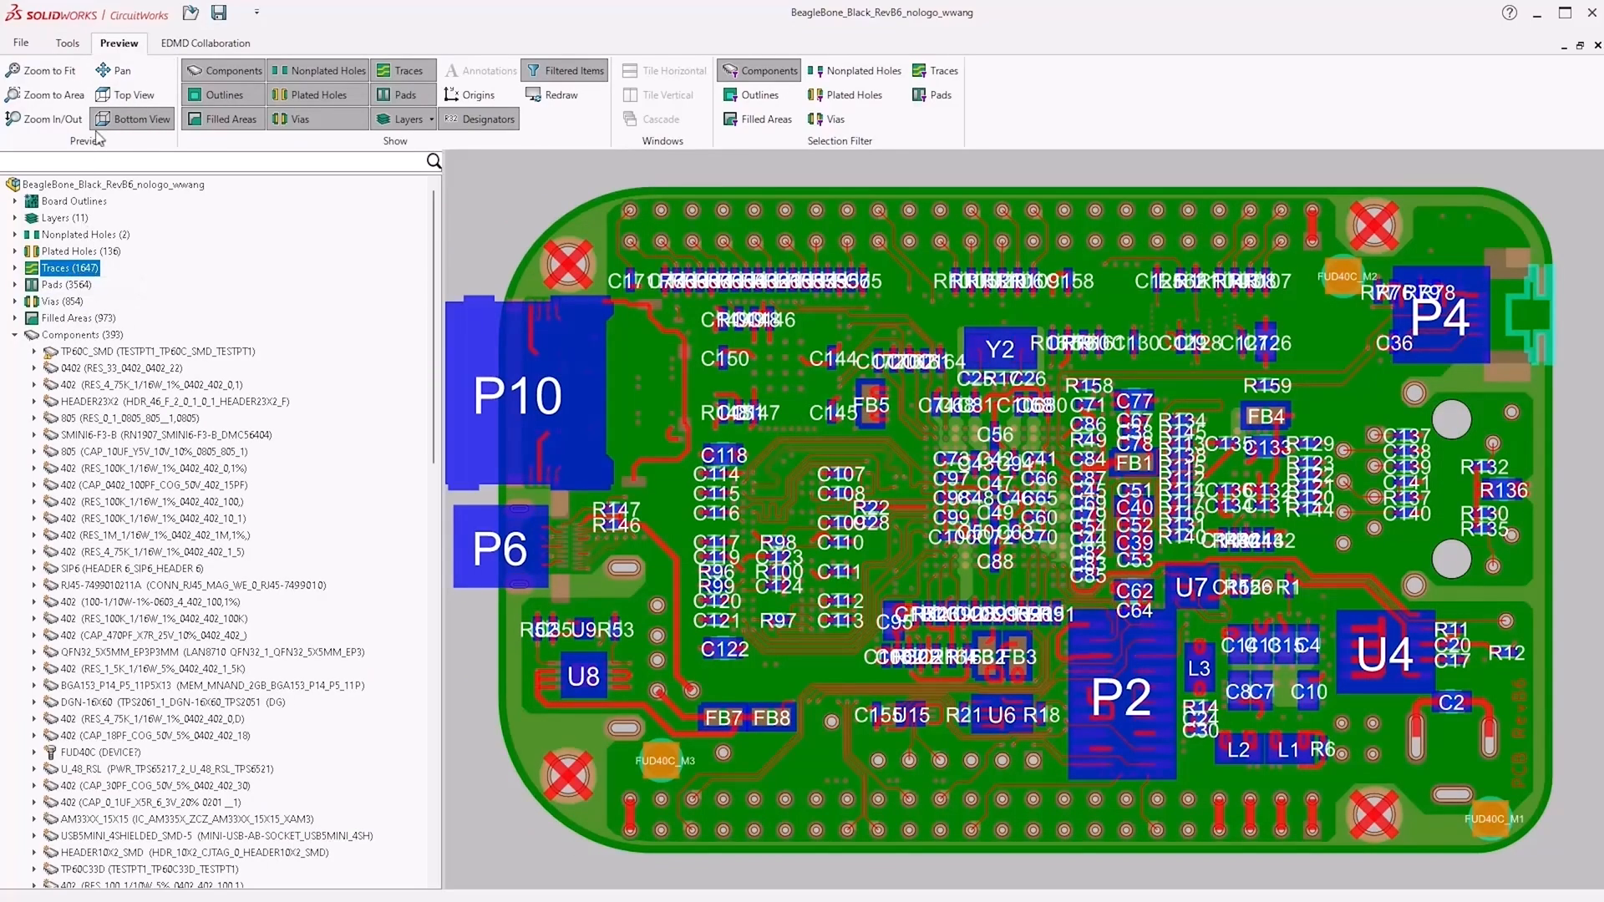
left_click(68, 42)
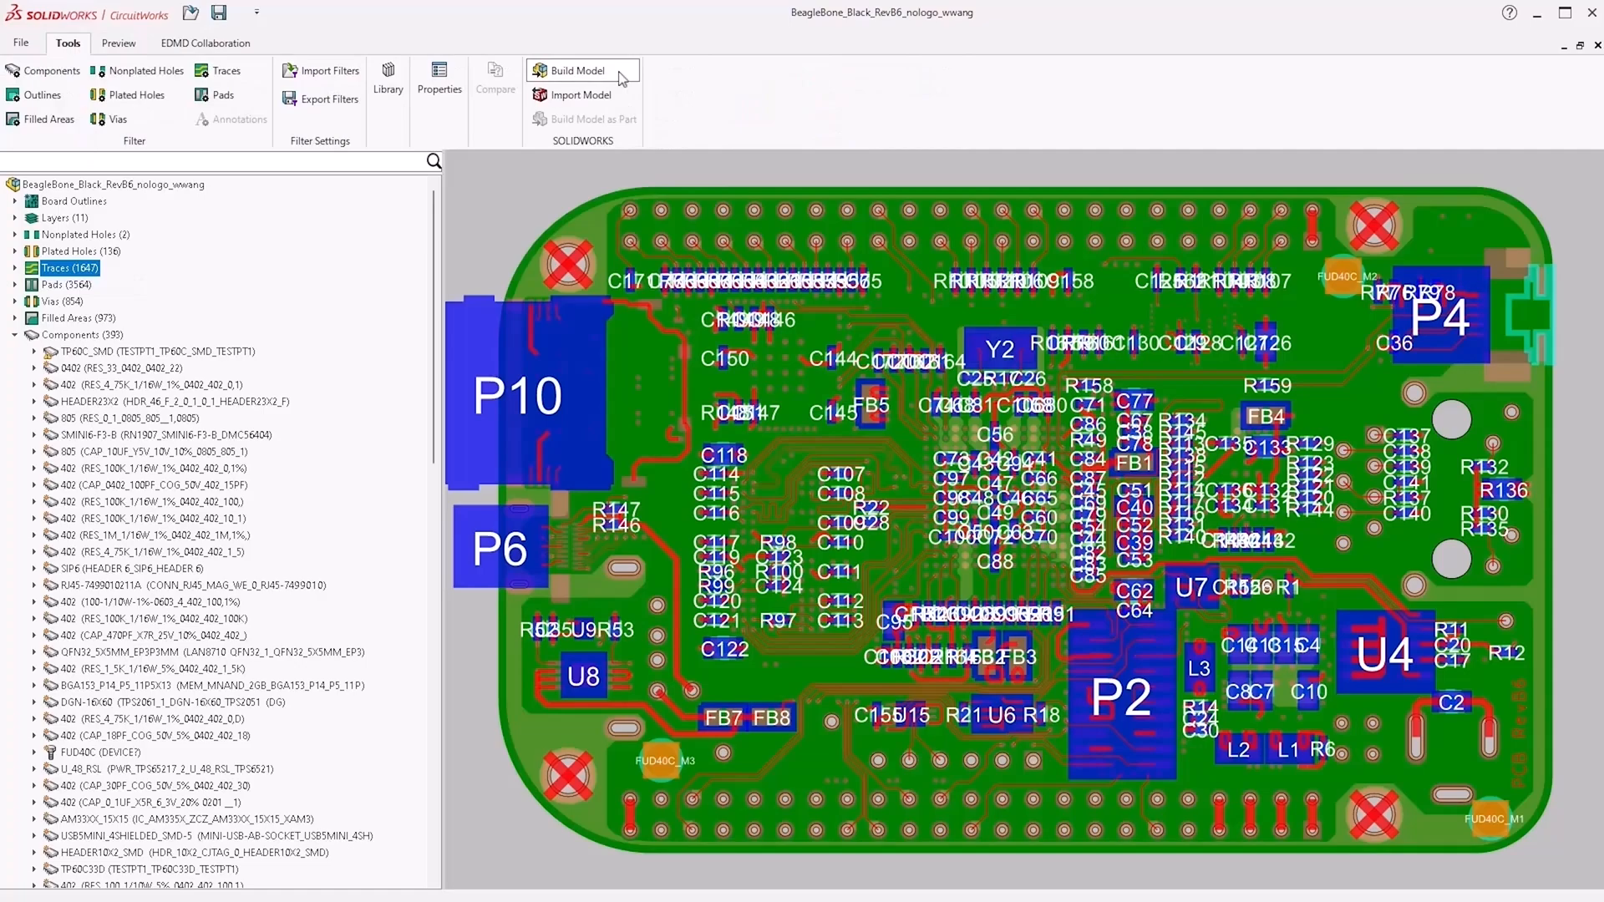
mouse_move(578, 69)
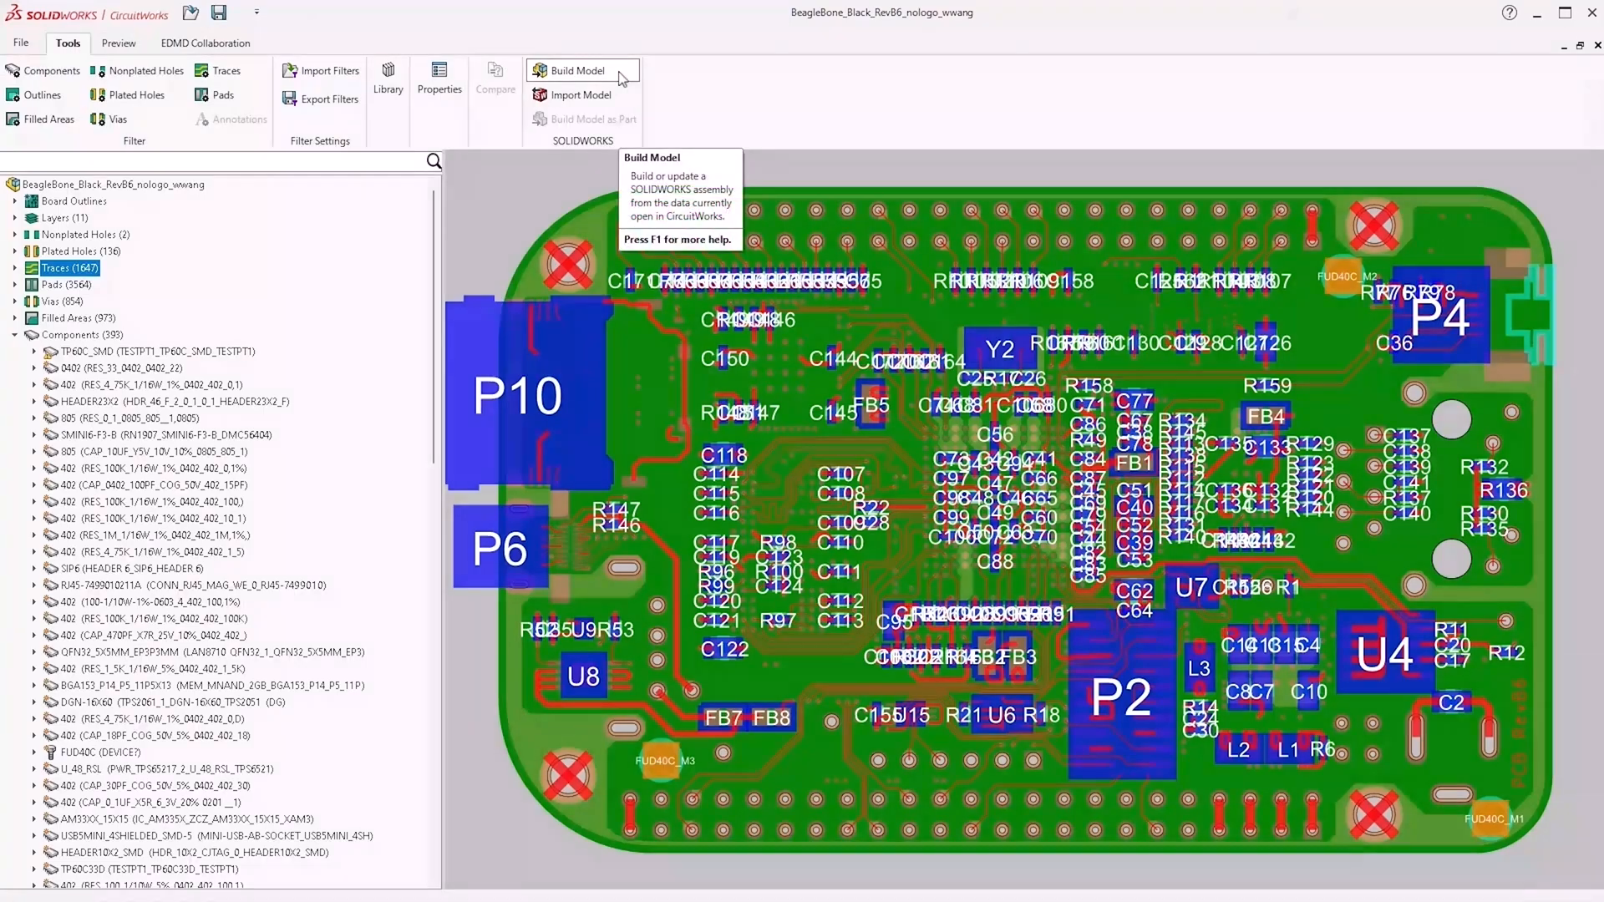
left_click(578, 70)
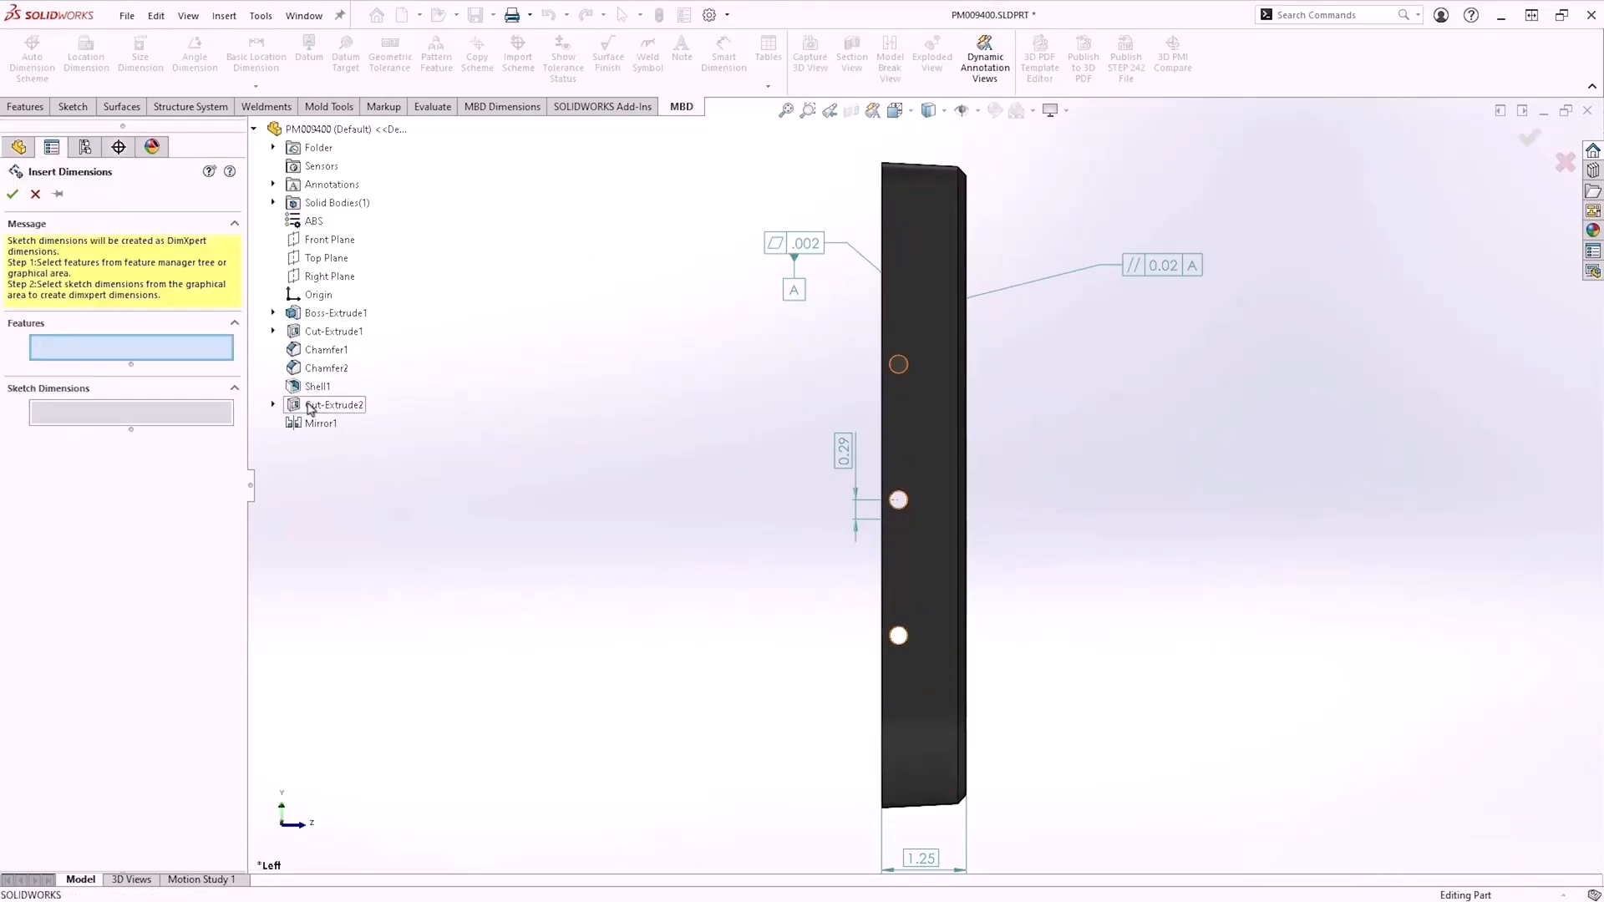
Step: Convert Cut-Extrude2's hole-spacing dimensions to DimXpert and select the 6° angle tolerance
left_click(333, 404)
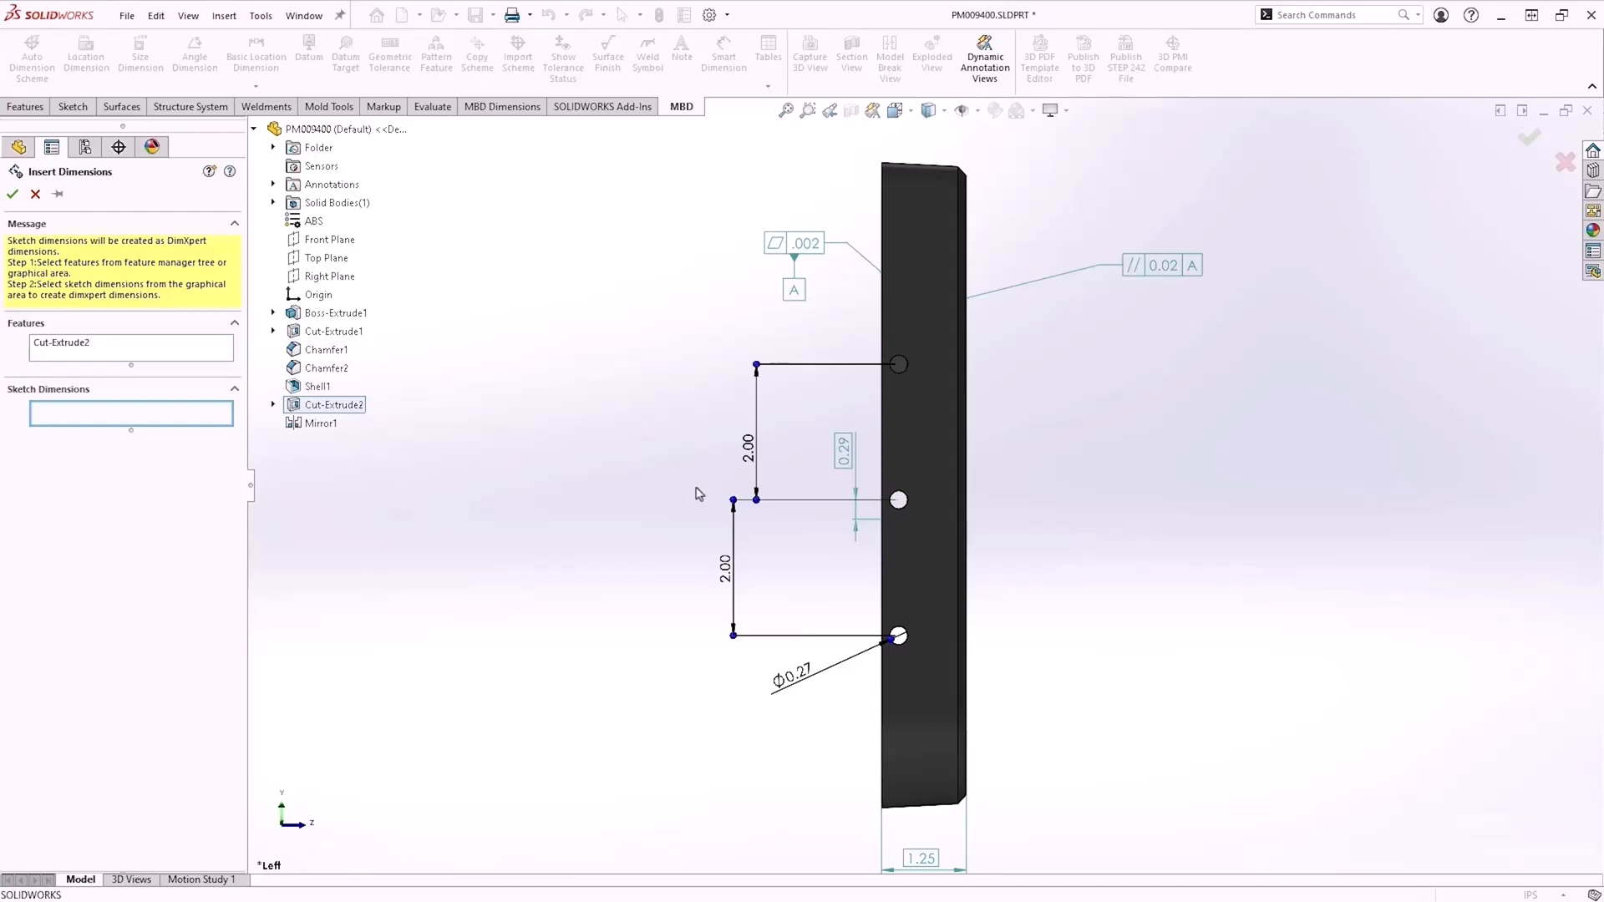
left_click(333, 404)
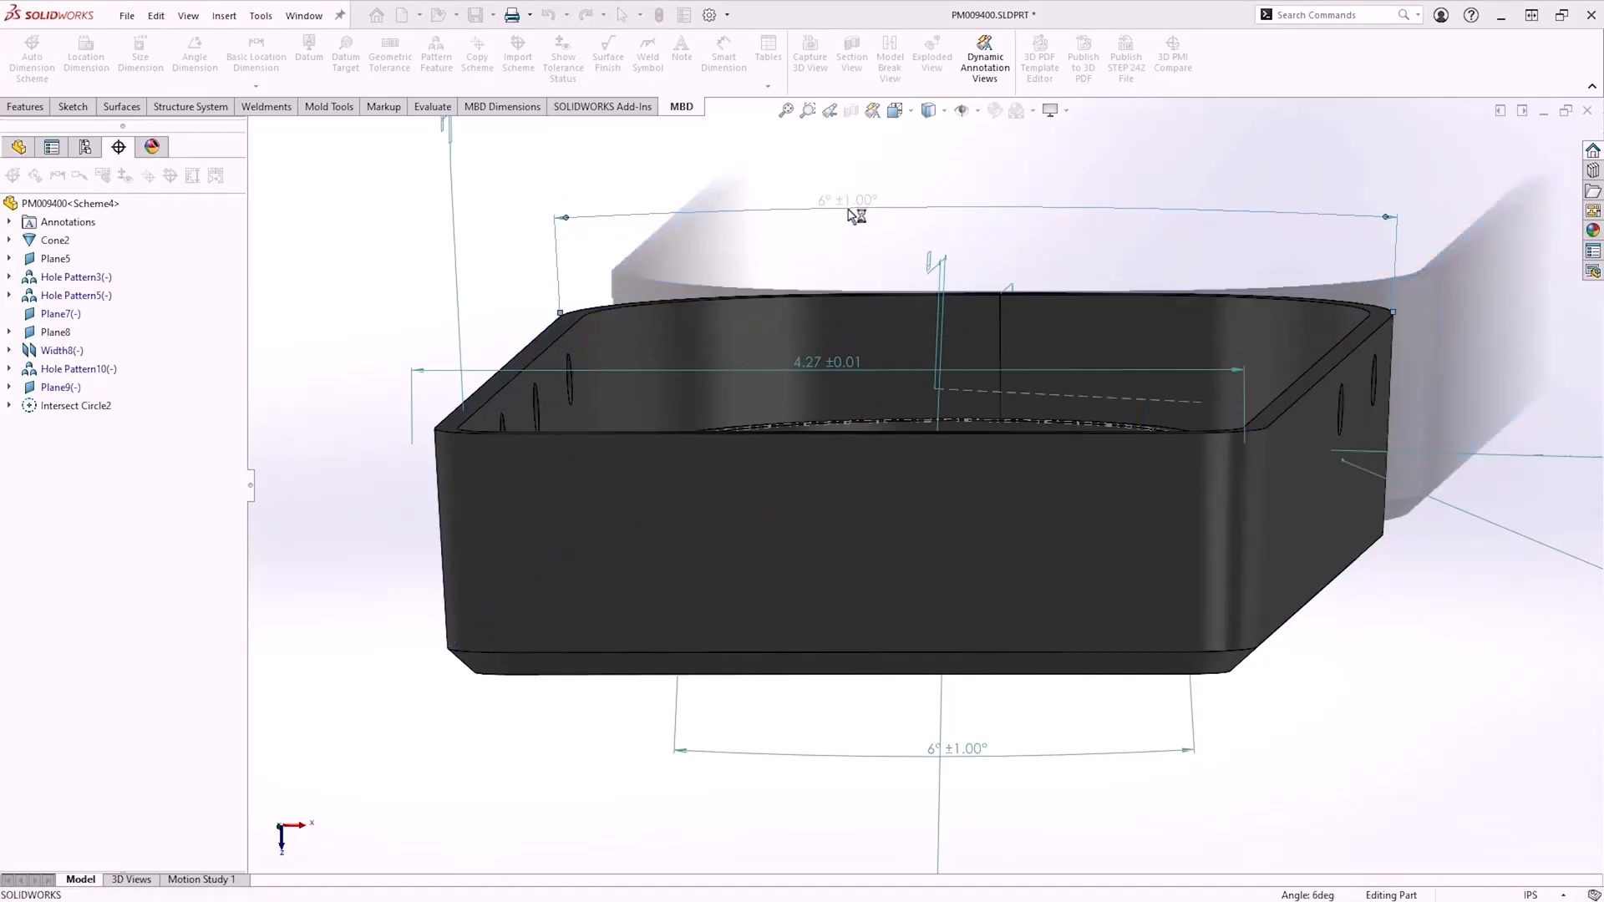
left_click(1124, 53)
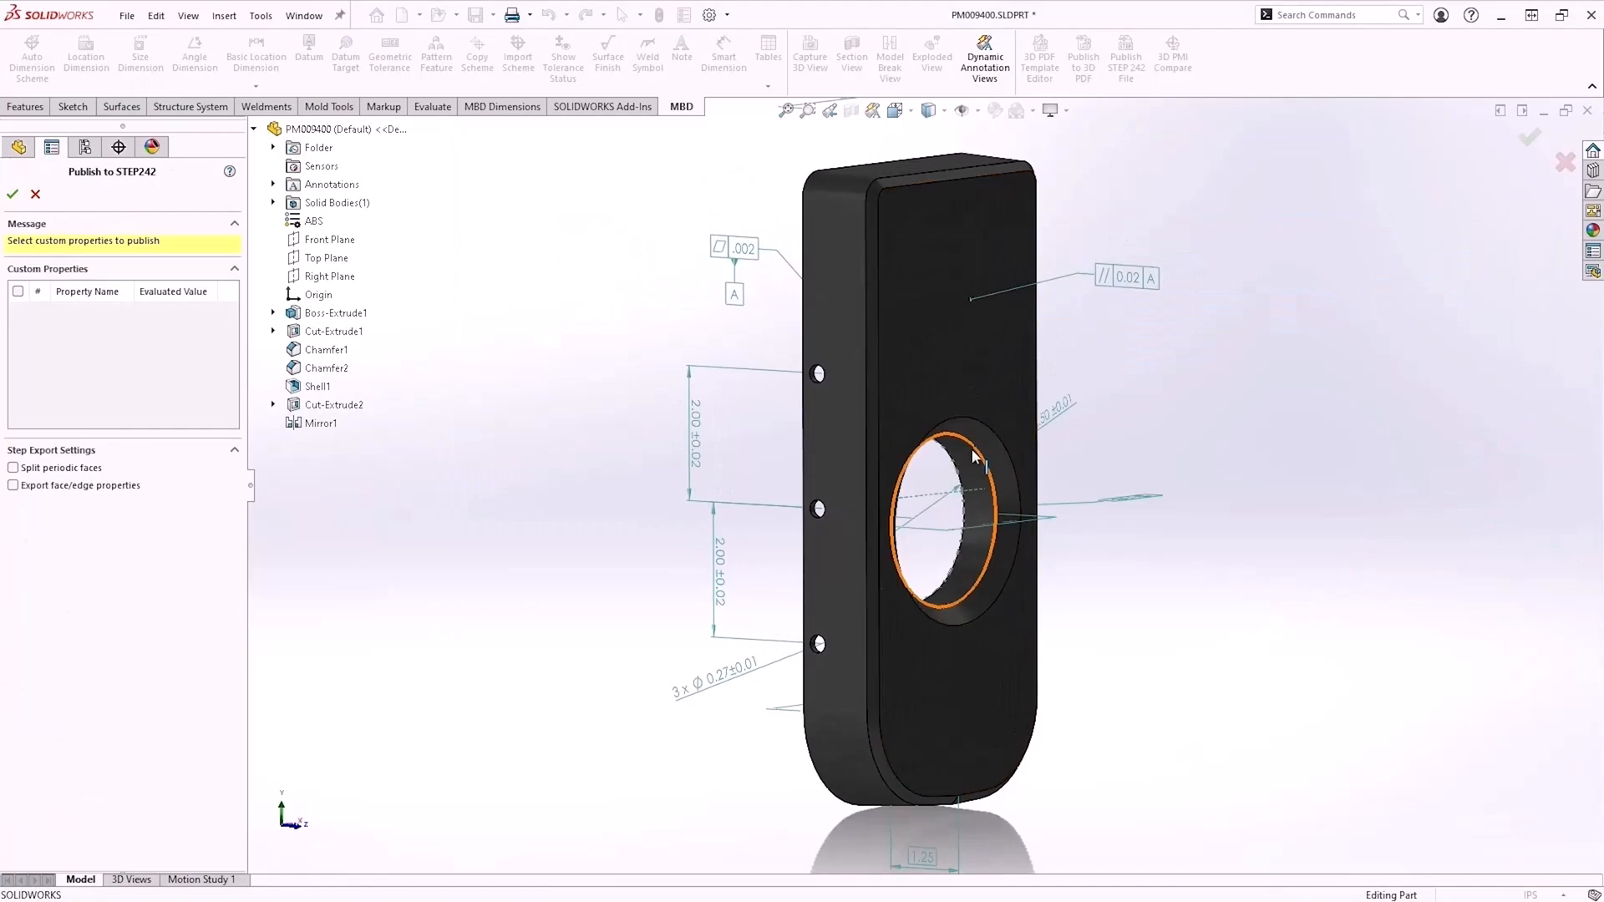
Step: Publish PM009400 to STEP 242 with periodic faces split, then open the STEP part
left_click(333, 331)
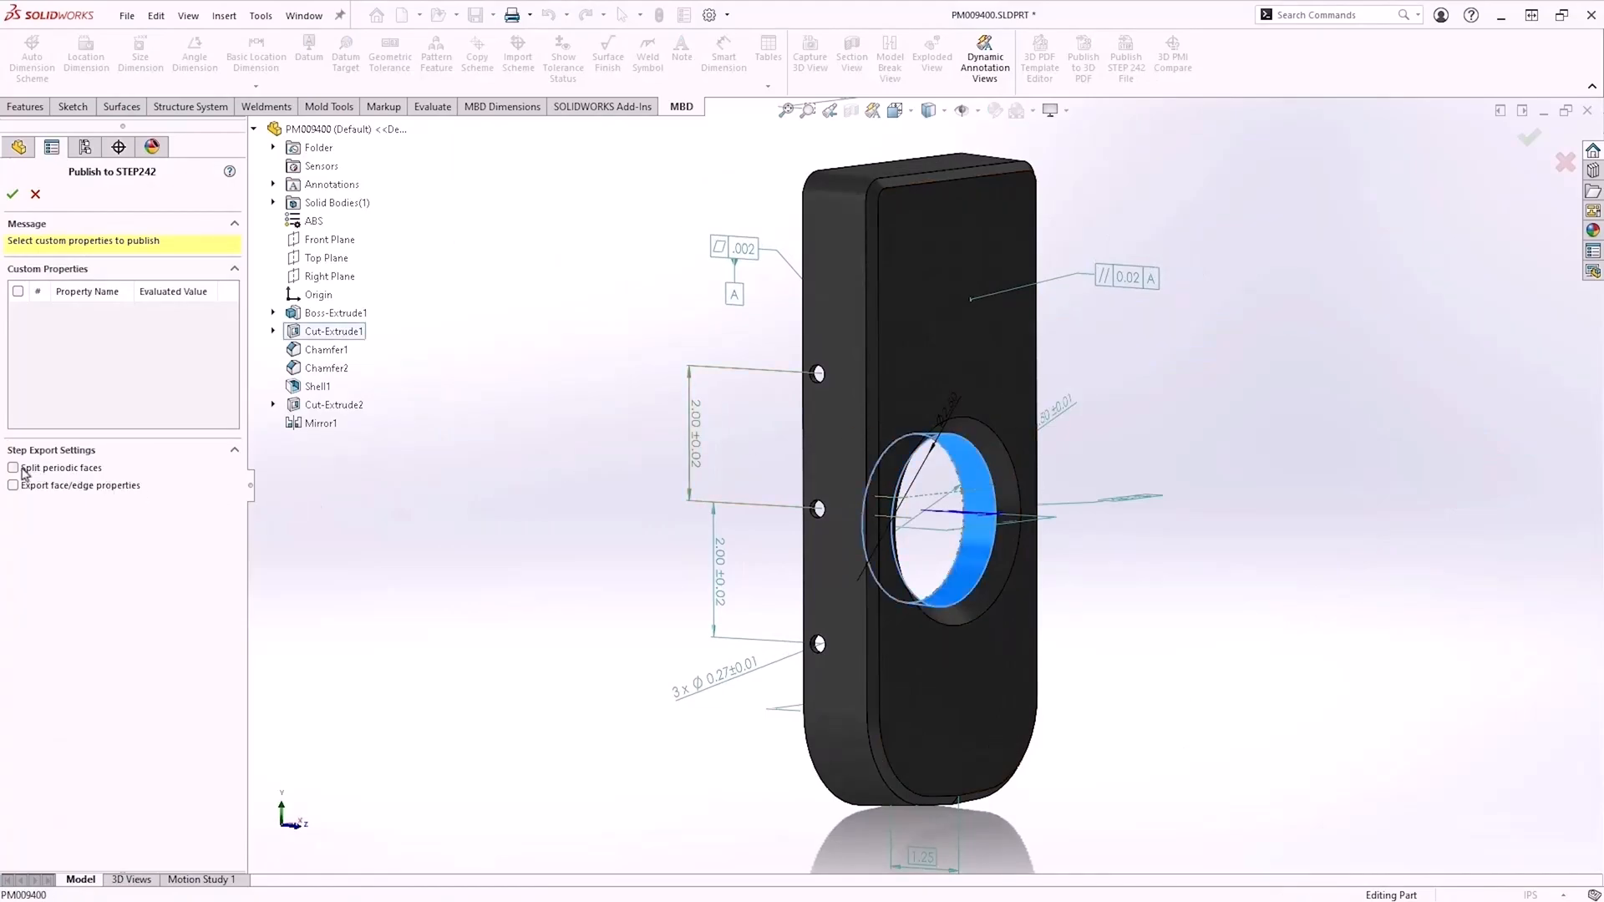
left_click(14, 467)
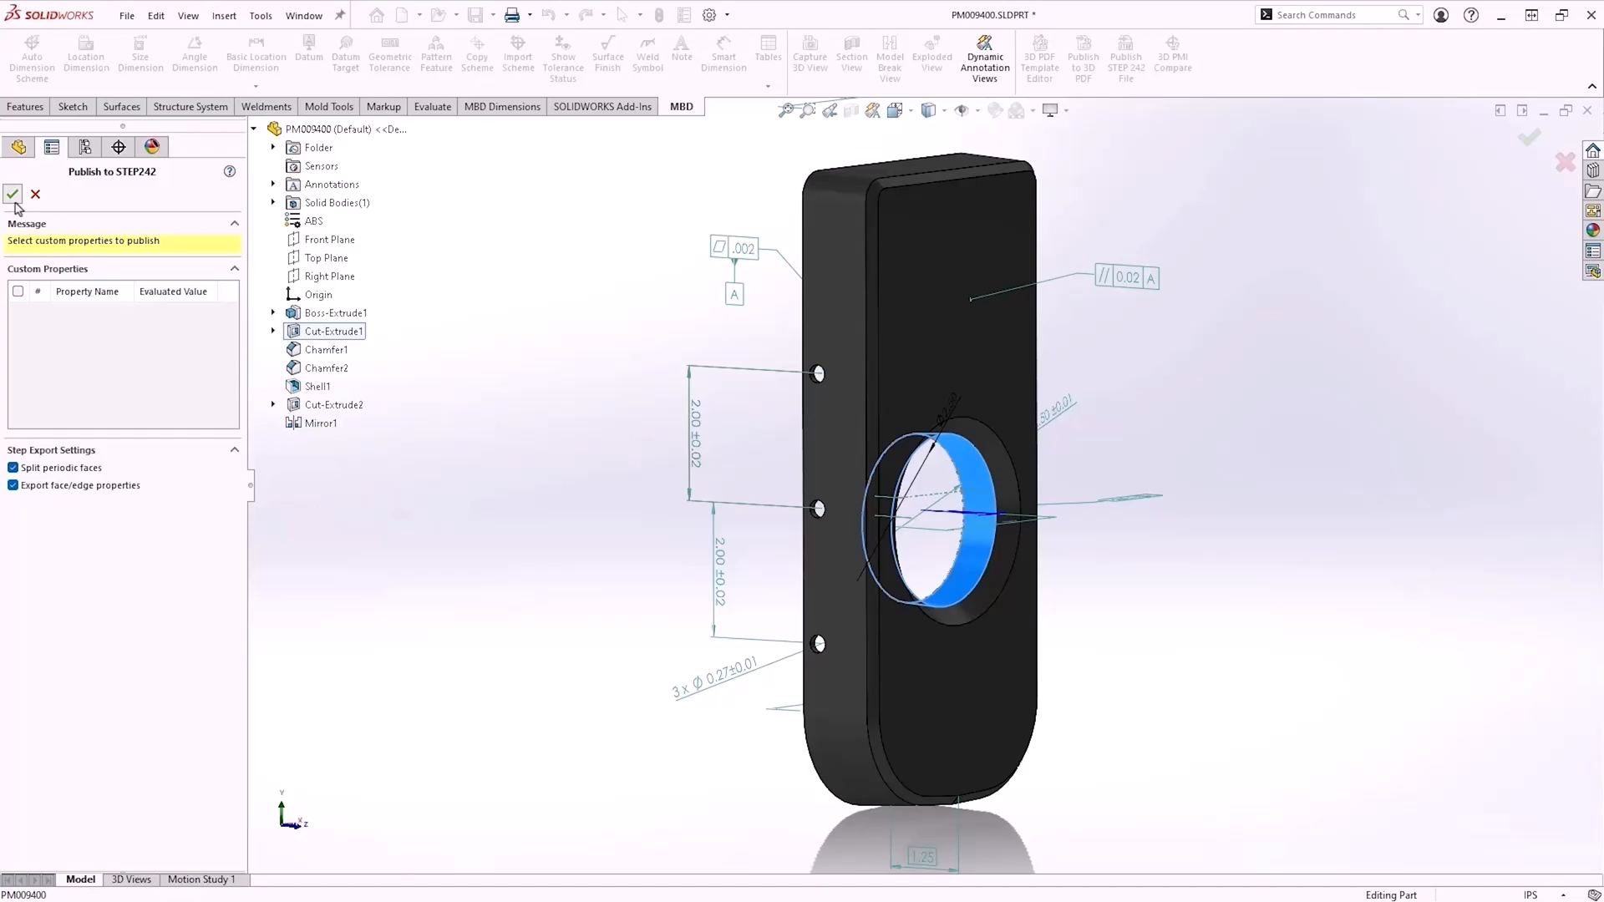
left_click(12, 194)
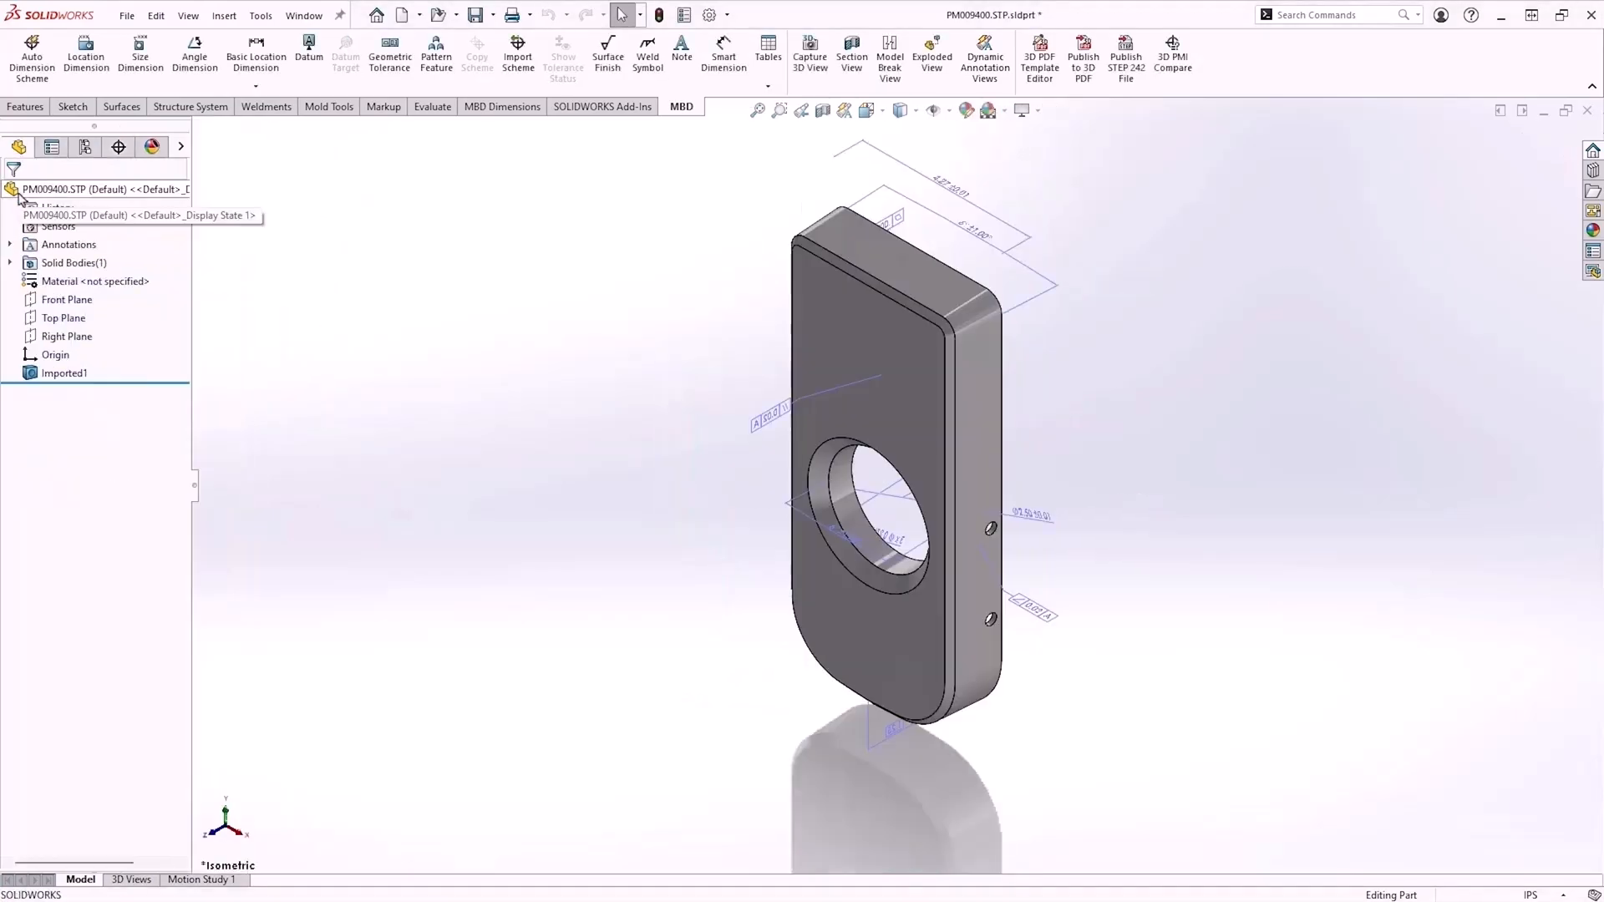
right_click(849, 501)
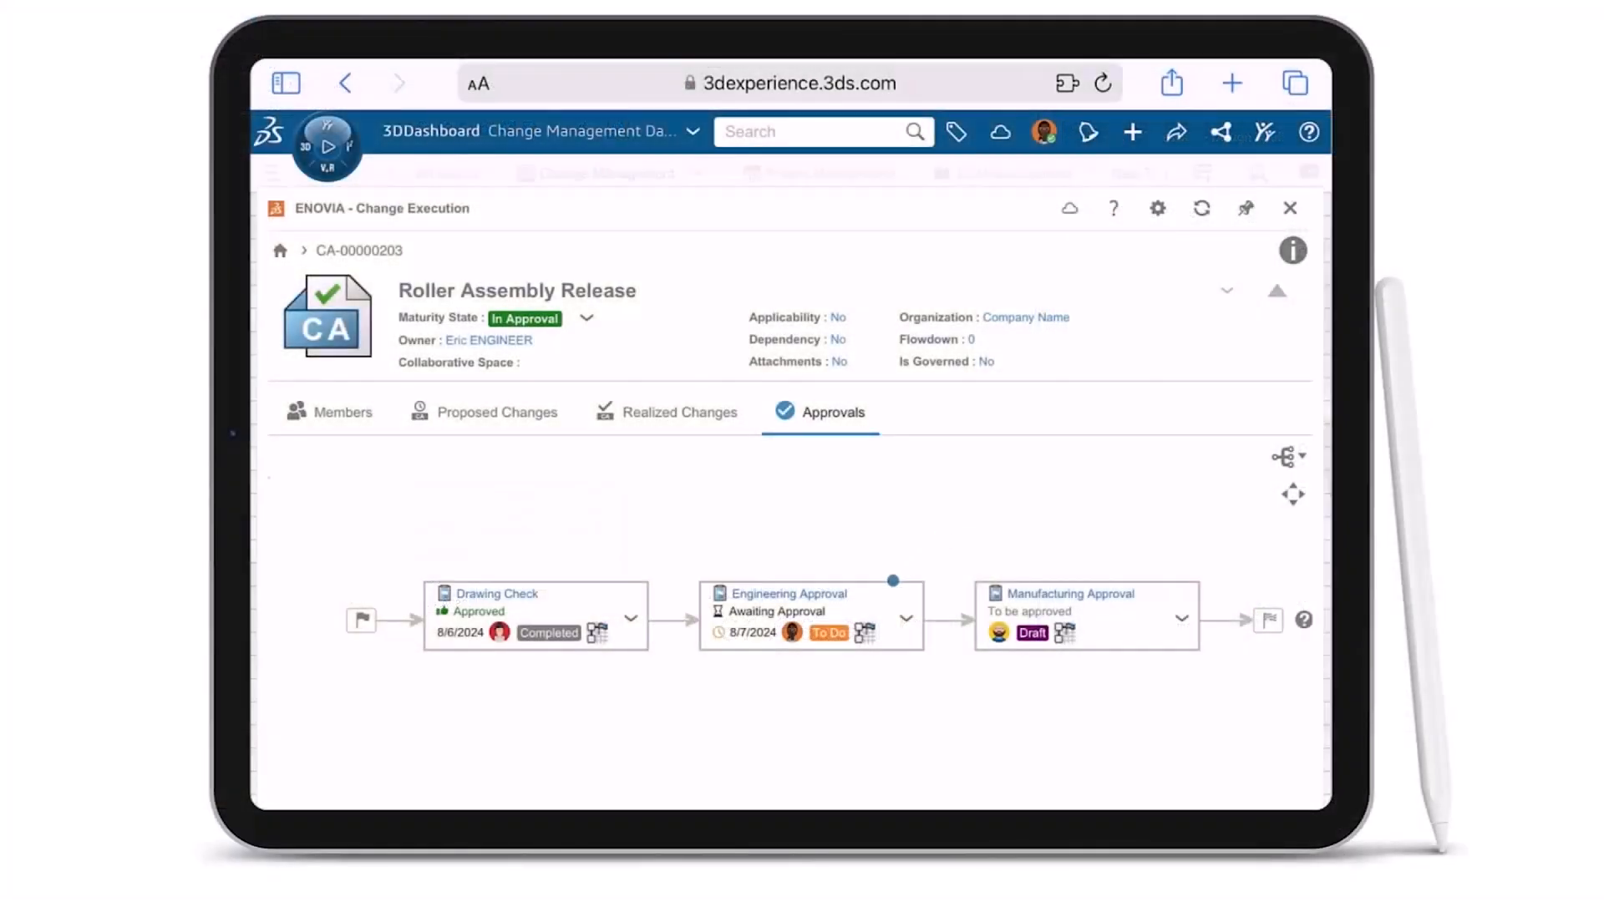
Step: Show the approval route of change action CA-00000203
left_click(787, 593)
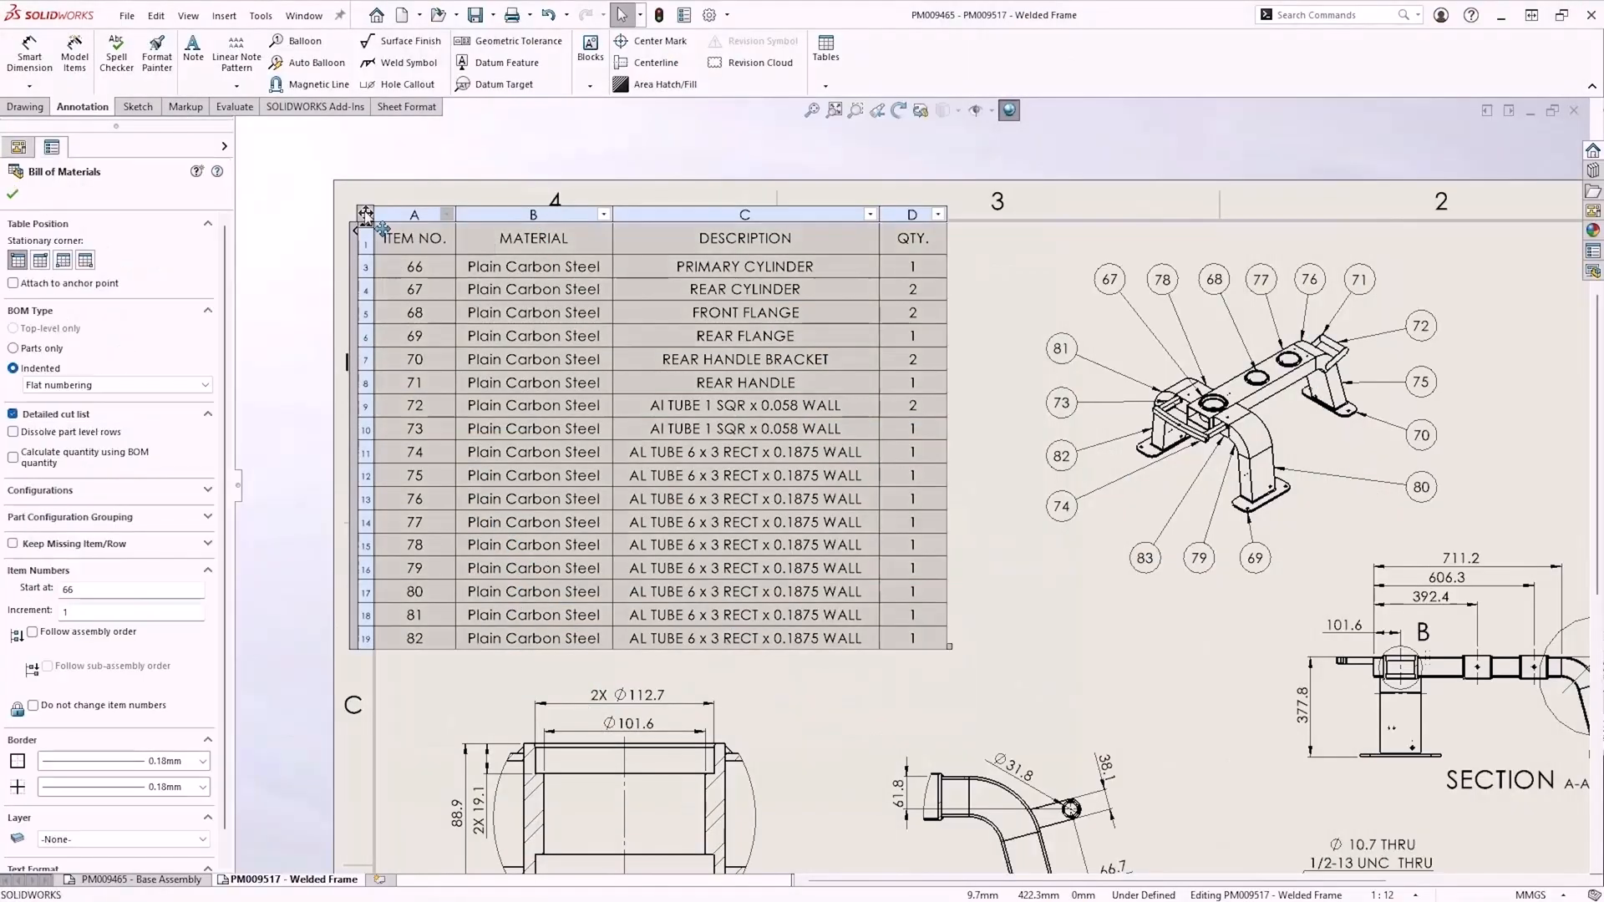
Step: Make the frame BOM an indented detailed cut list, then open AI TUBE 1 SQR cut-list properties
left_click(414, 237)
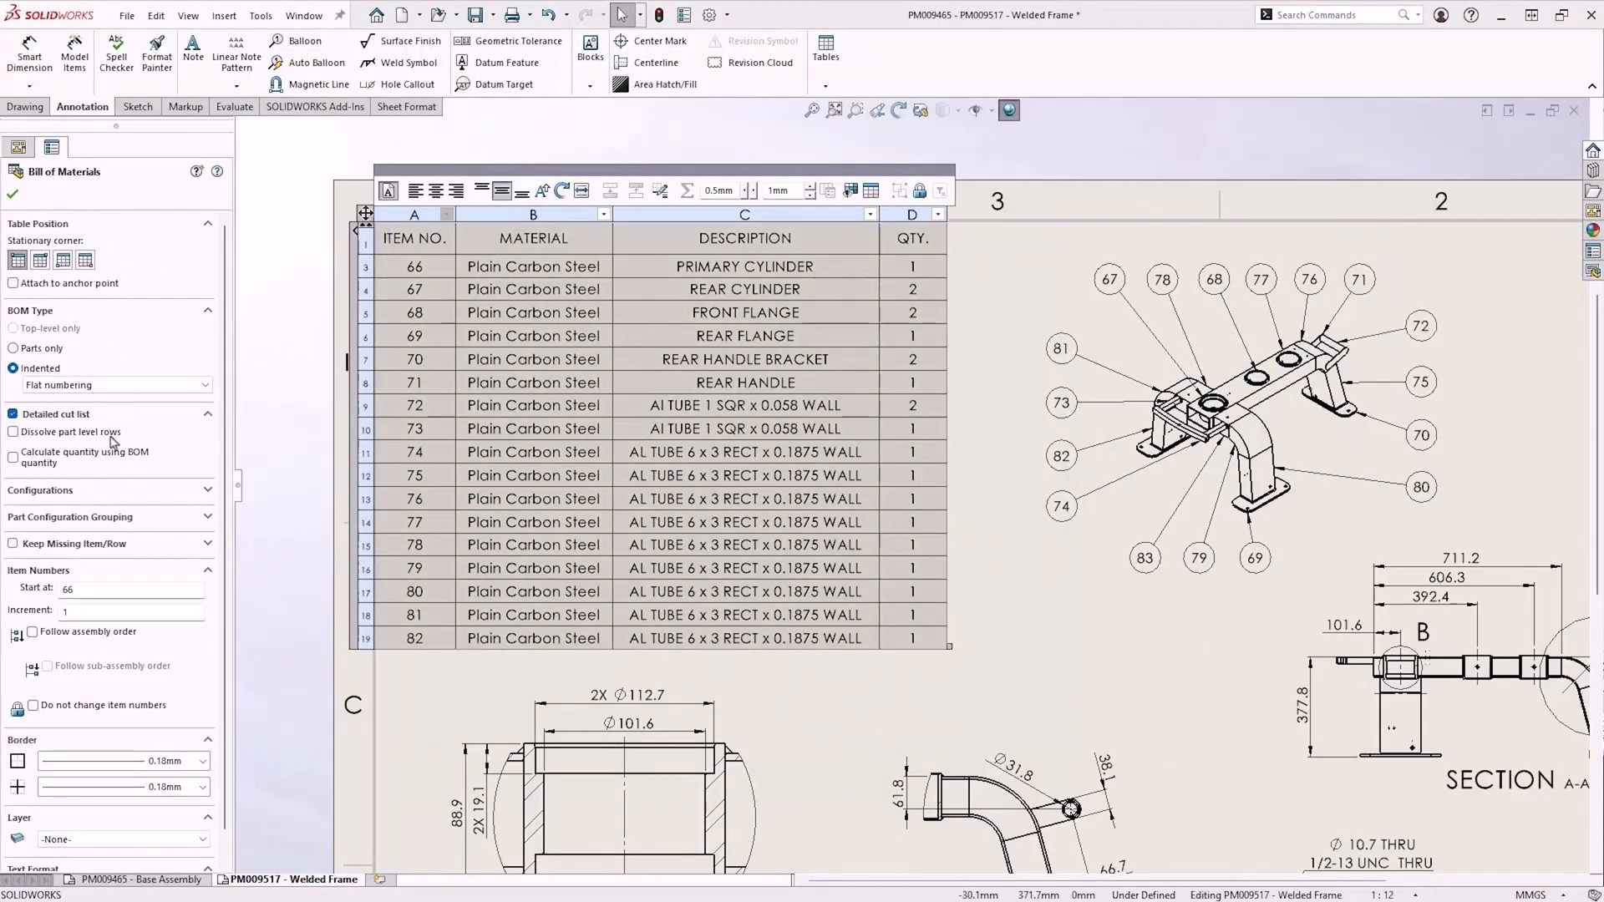
left_click(13, 452)
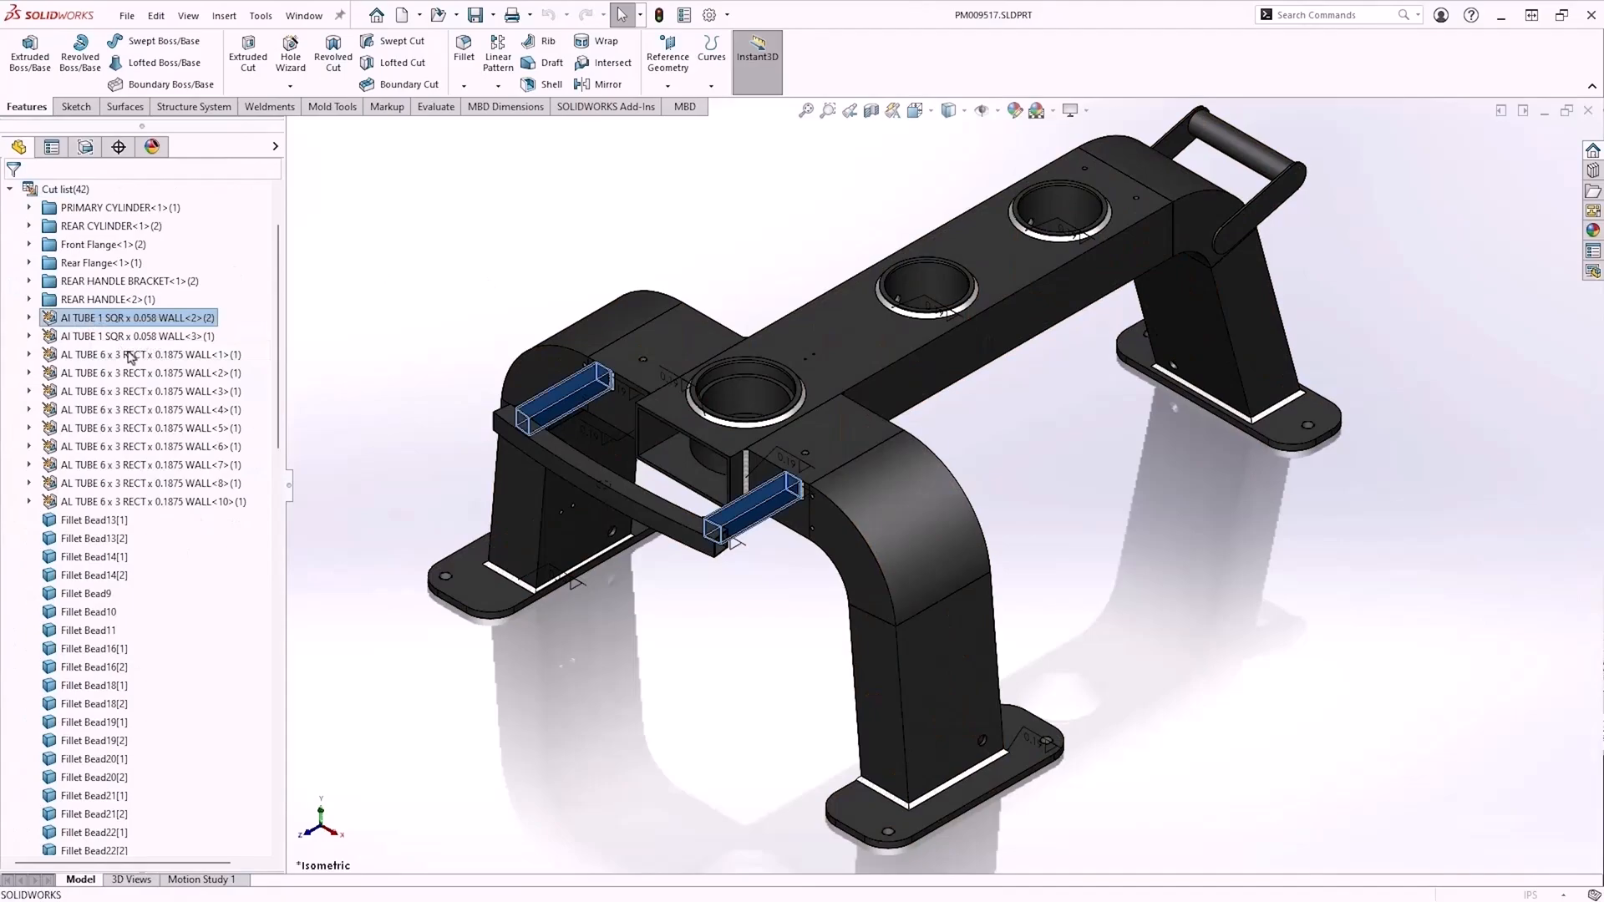
double_click(133, 317)
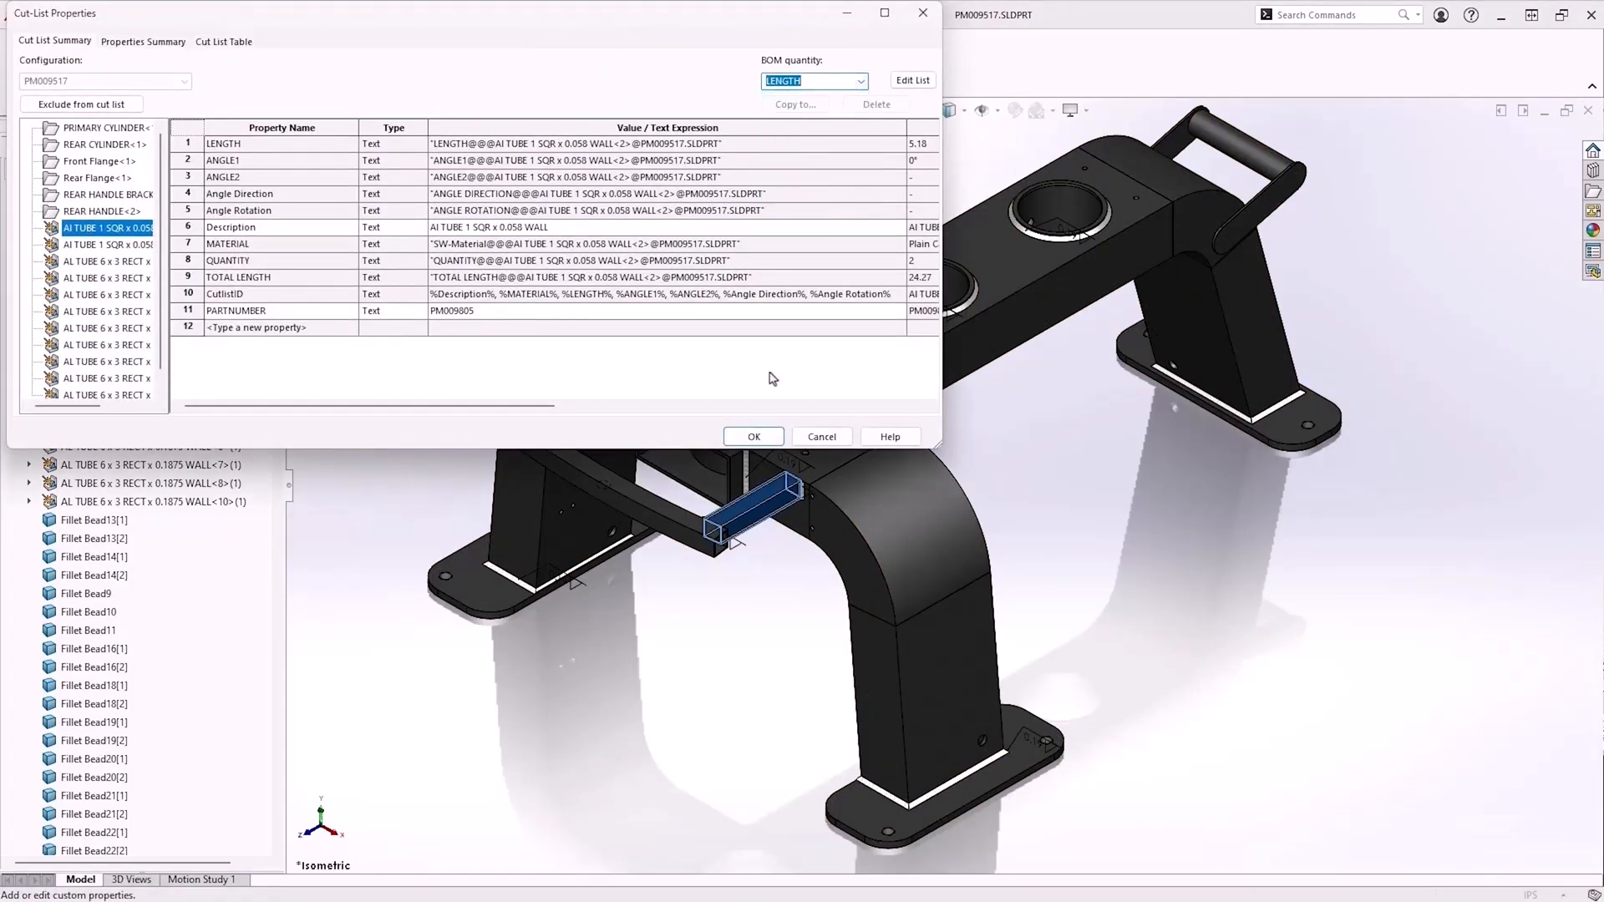
left_click(753, 436)
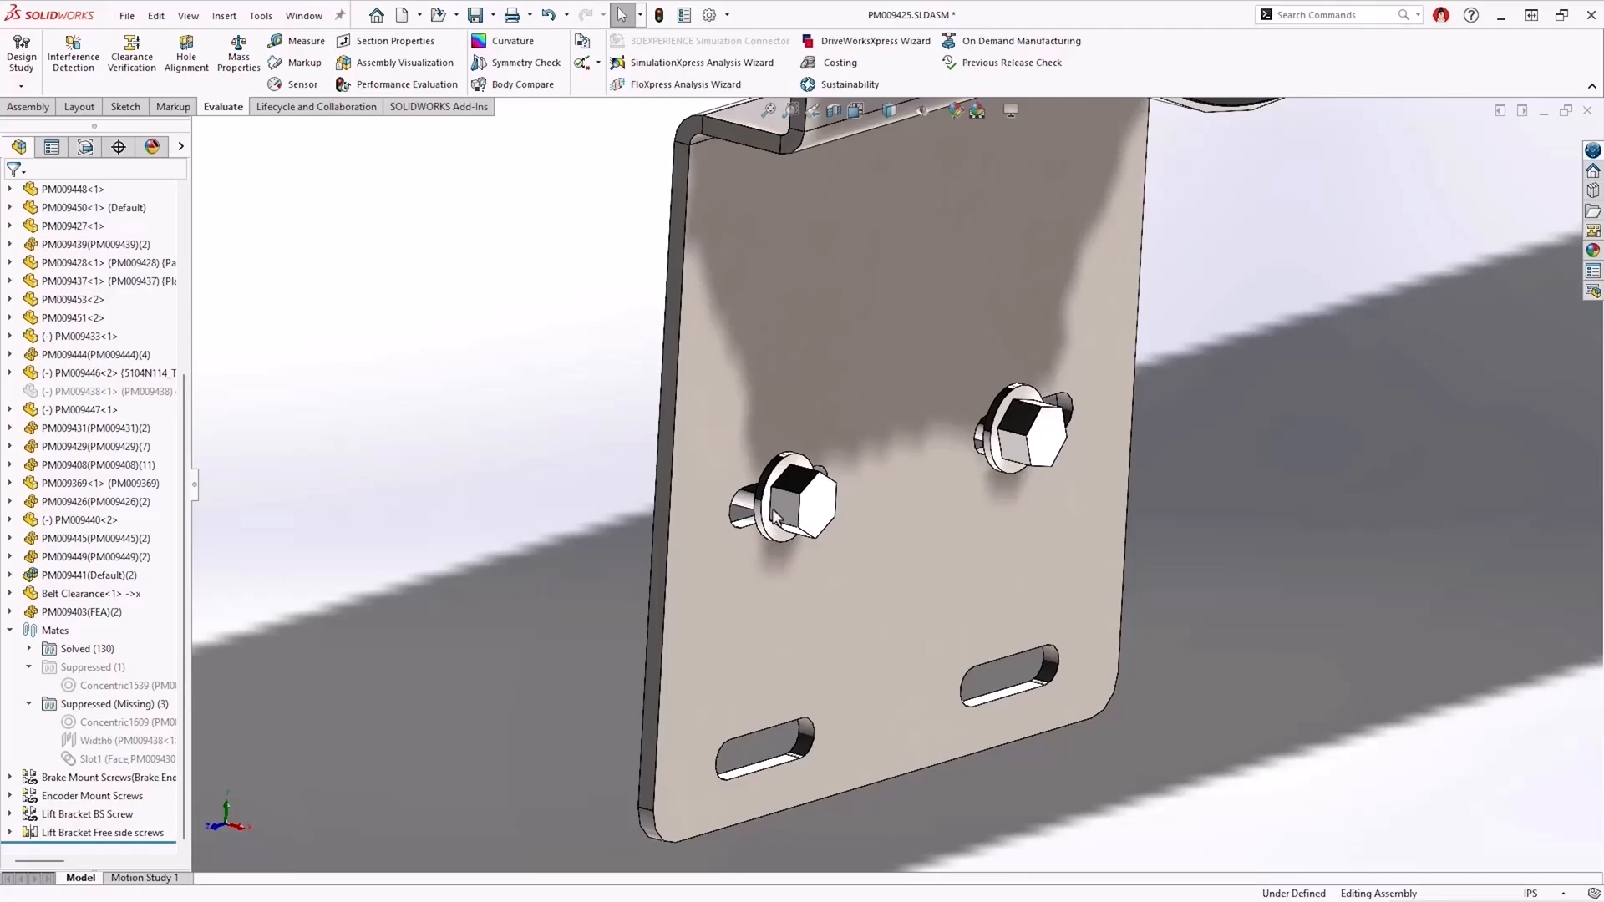
Step: Copy the hex head screw with its mates into a new bracket slot
right_click(783, 501)
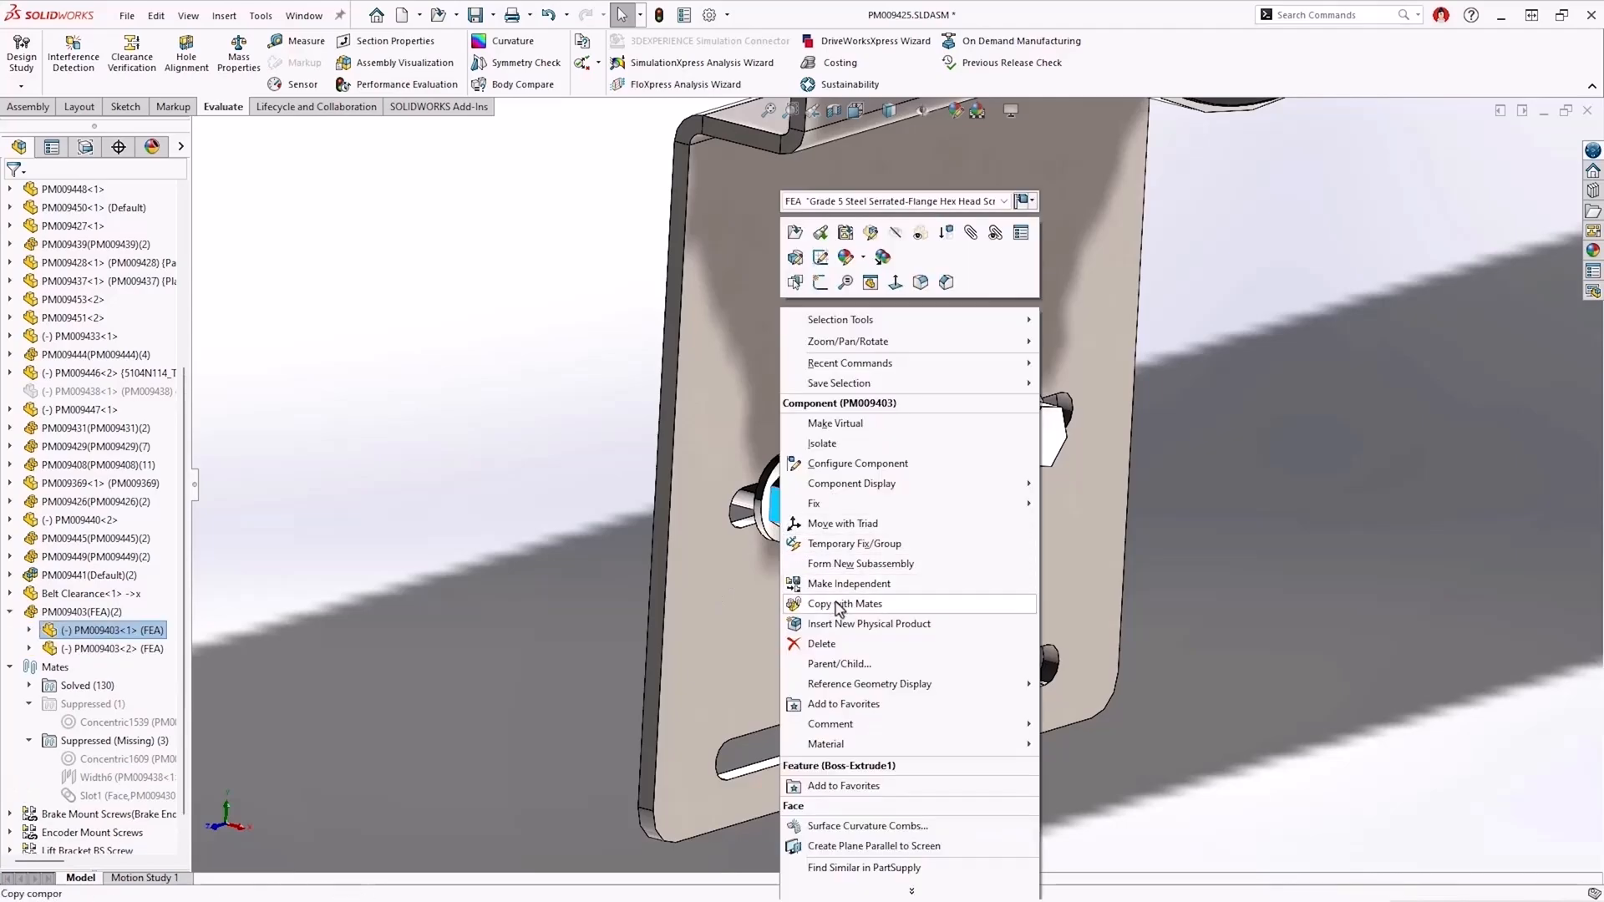
left_click(844, 603)
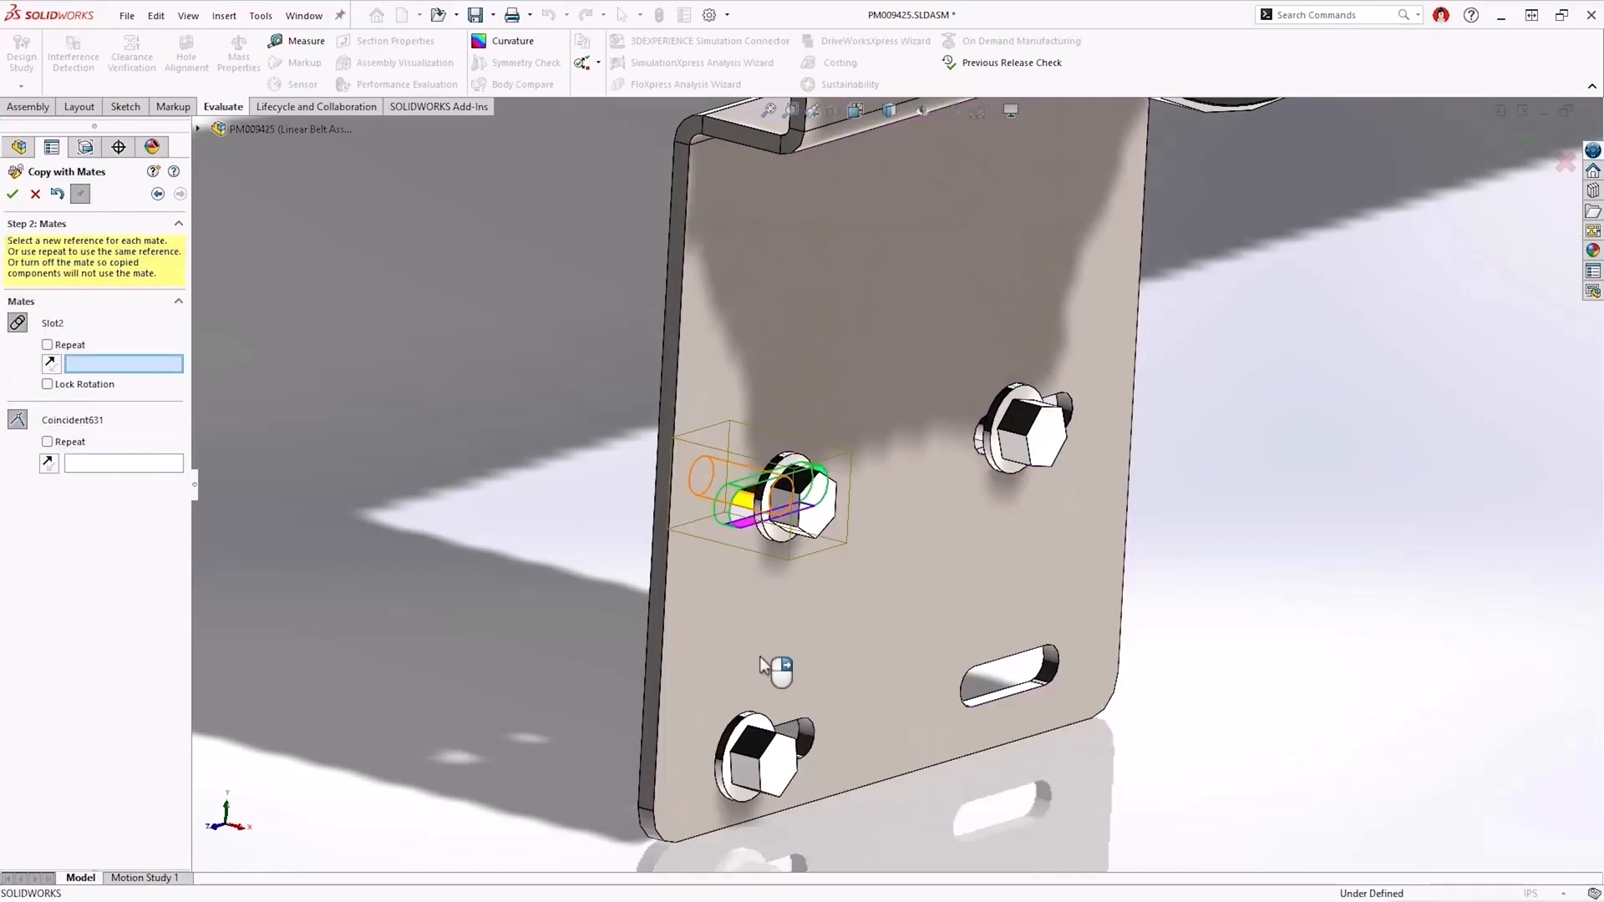
left_click(920, 306)
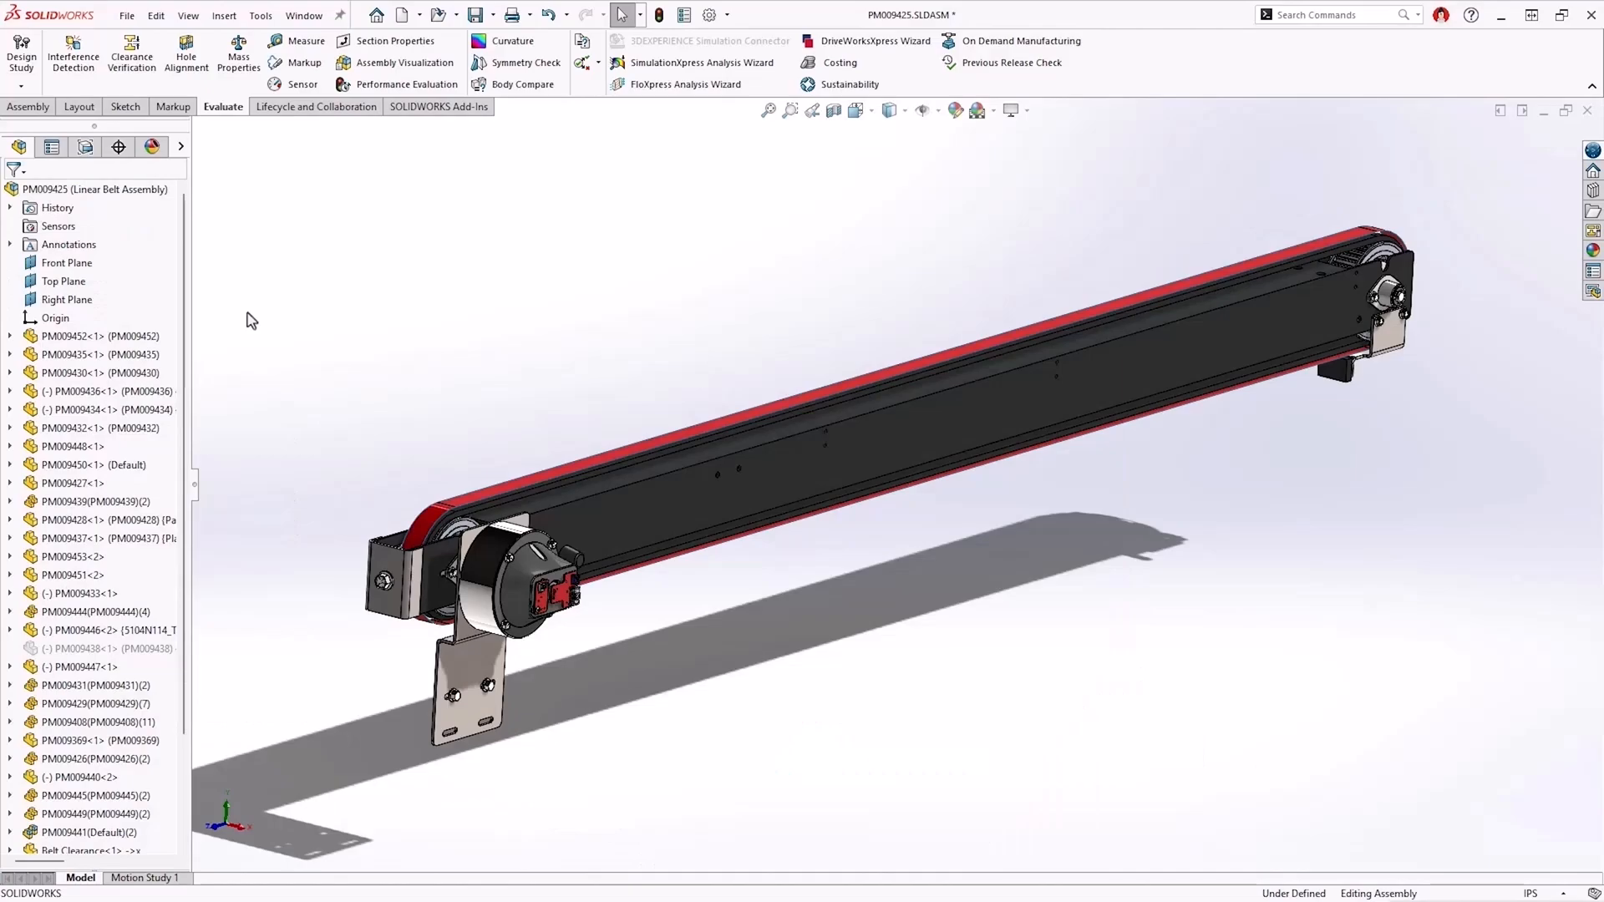
Step: Run Interference Detection on Belt Clearance, the motor bracket and the small right-end part
left_click(72, 53)
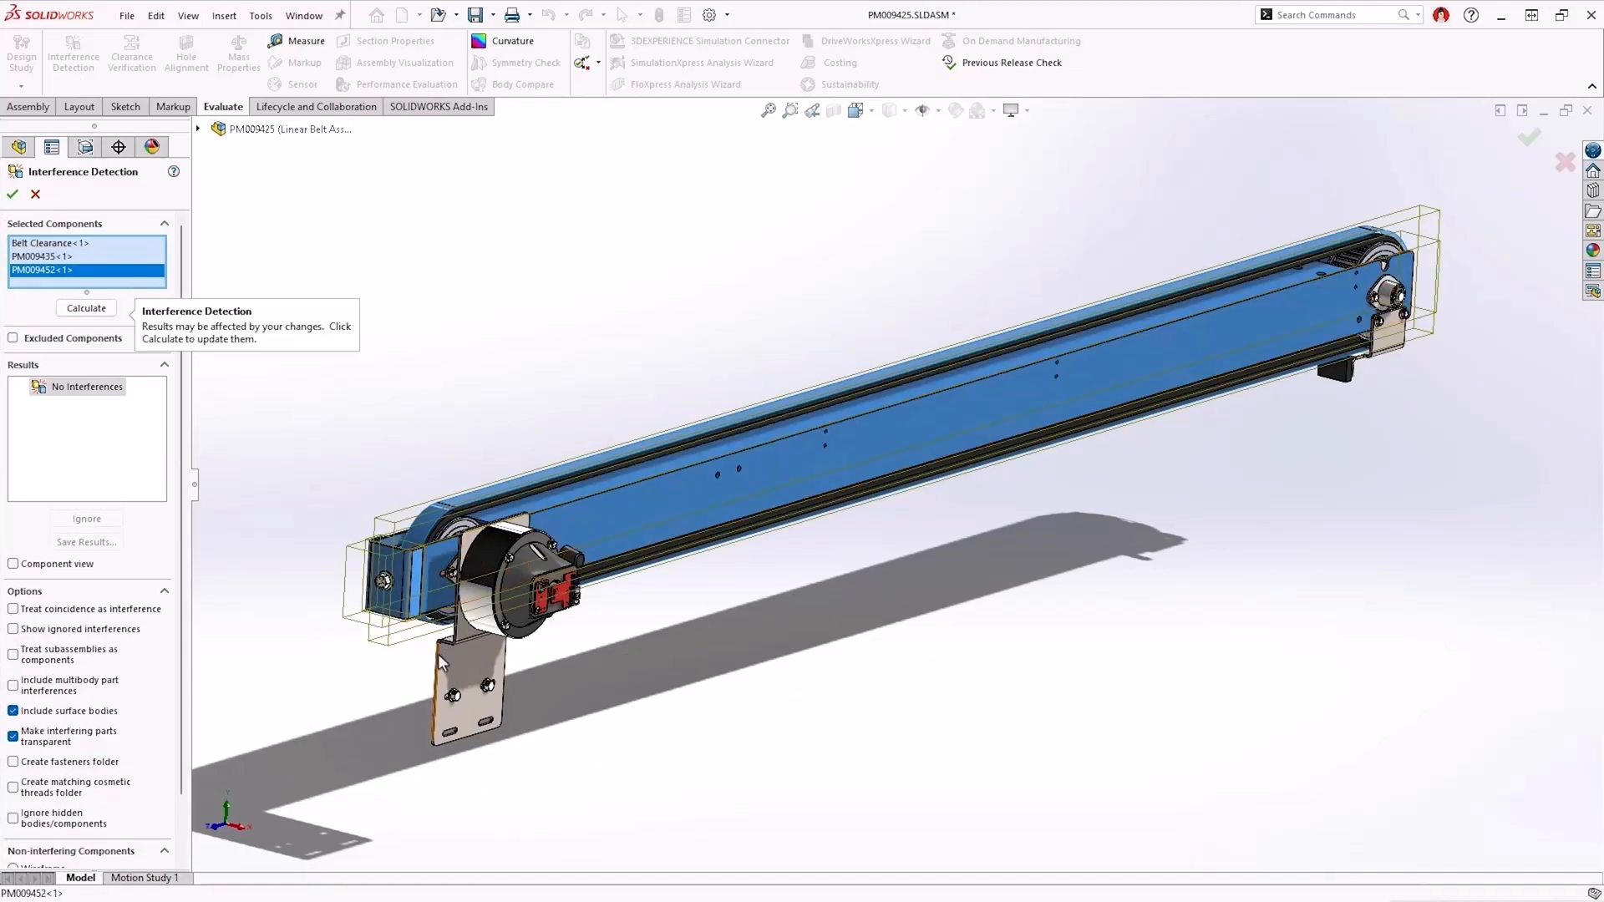
left_click(1345, 379)
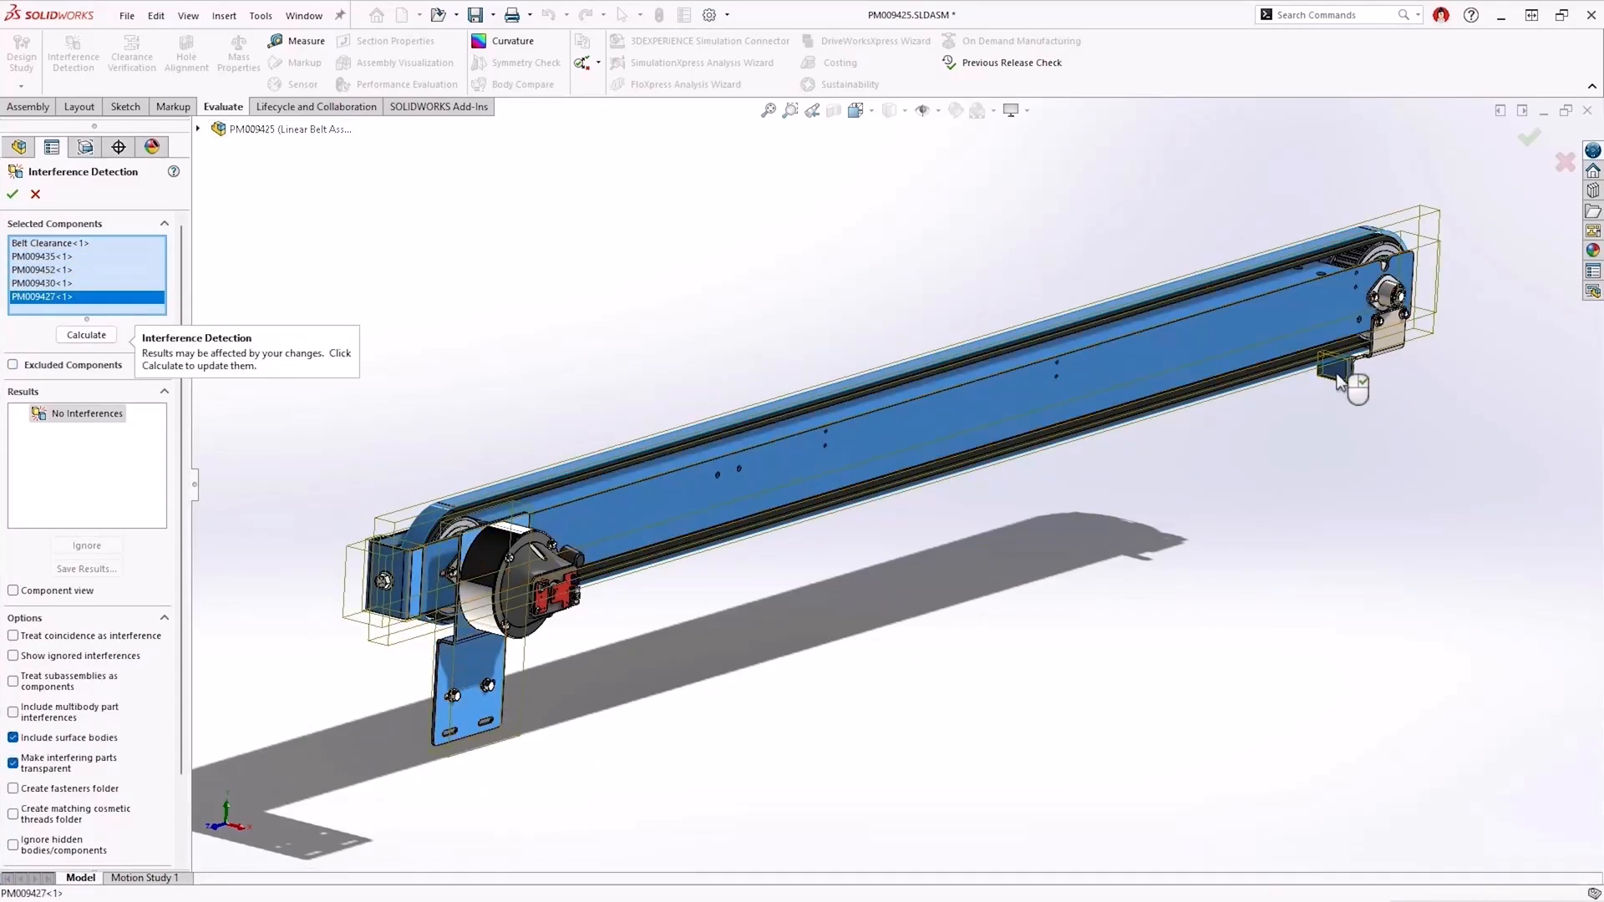
left_click(86, 334)
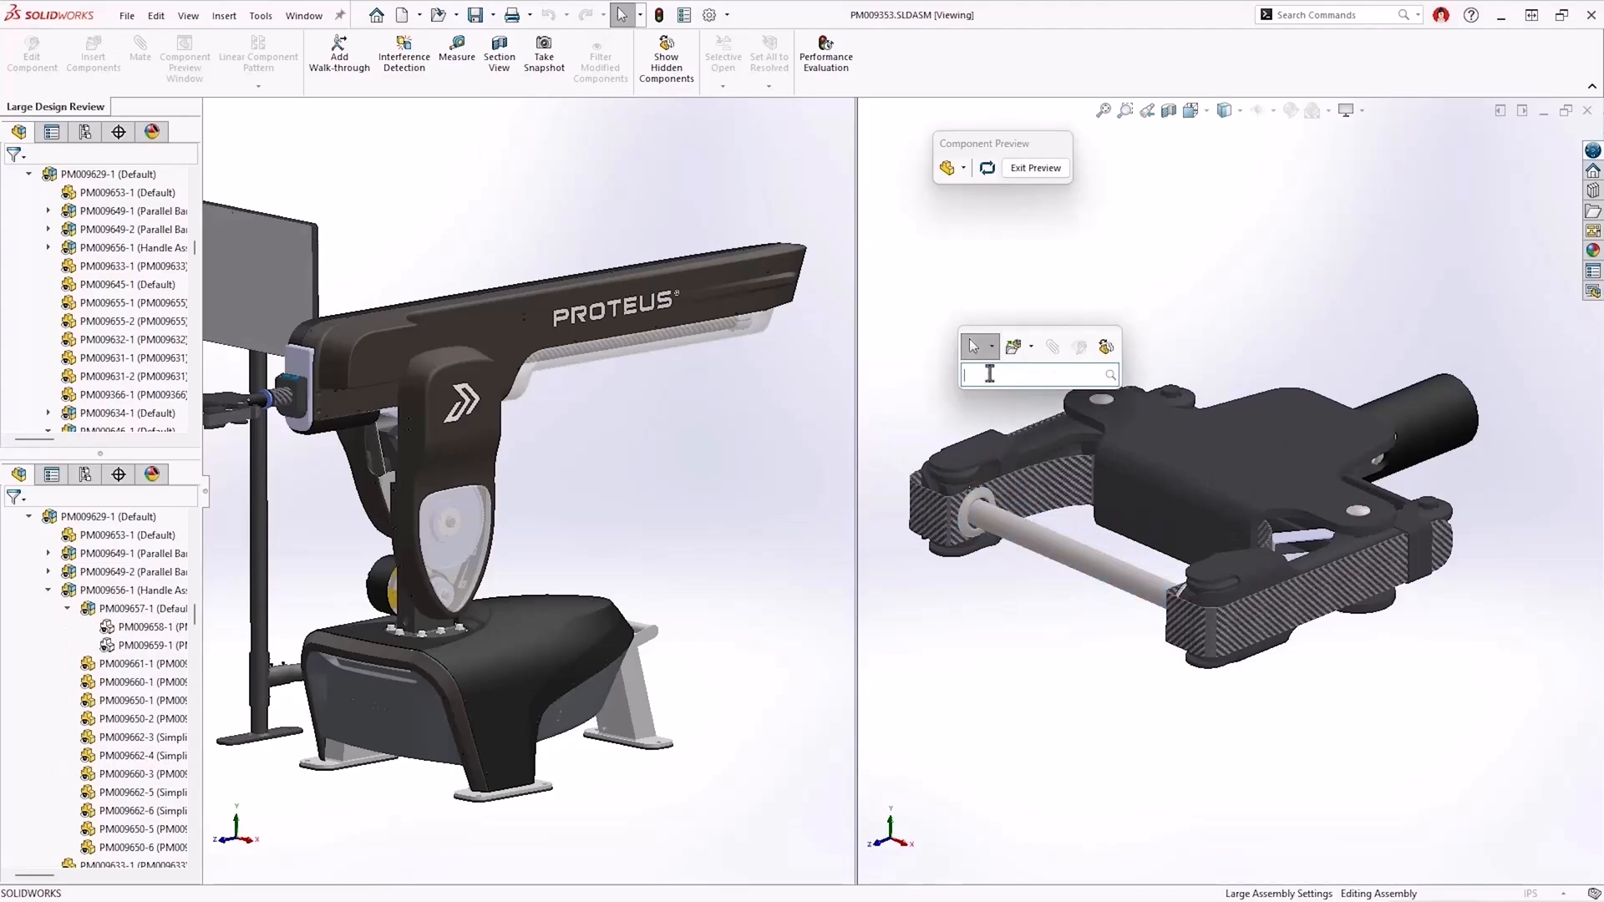
Step: Launch Interference Detection from the Large Design Review toolbar and pick the gripper components
left_click(403, 56)
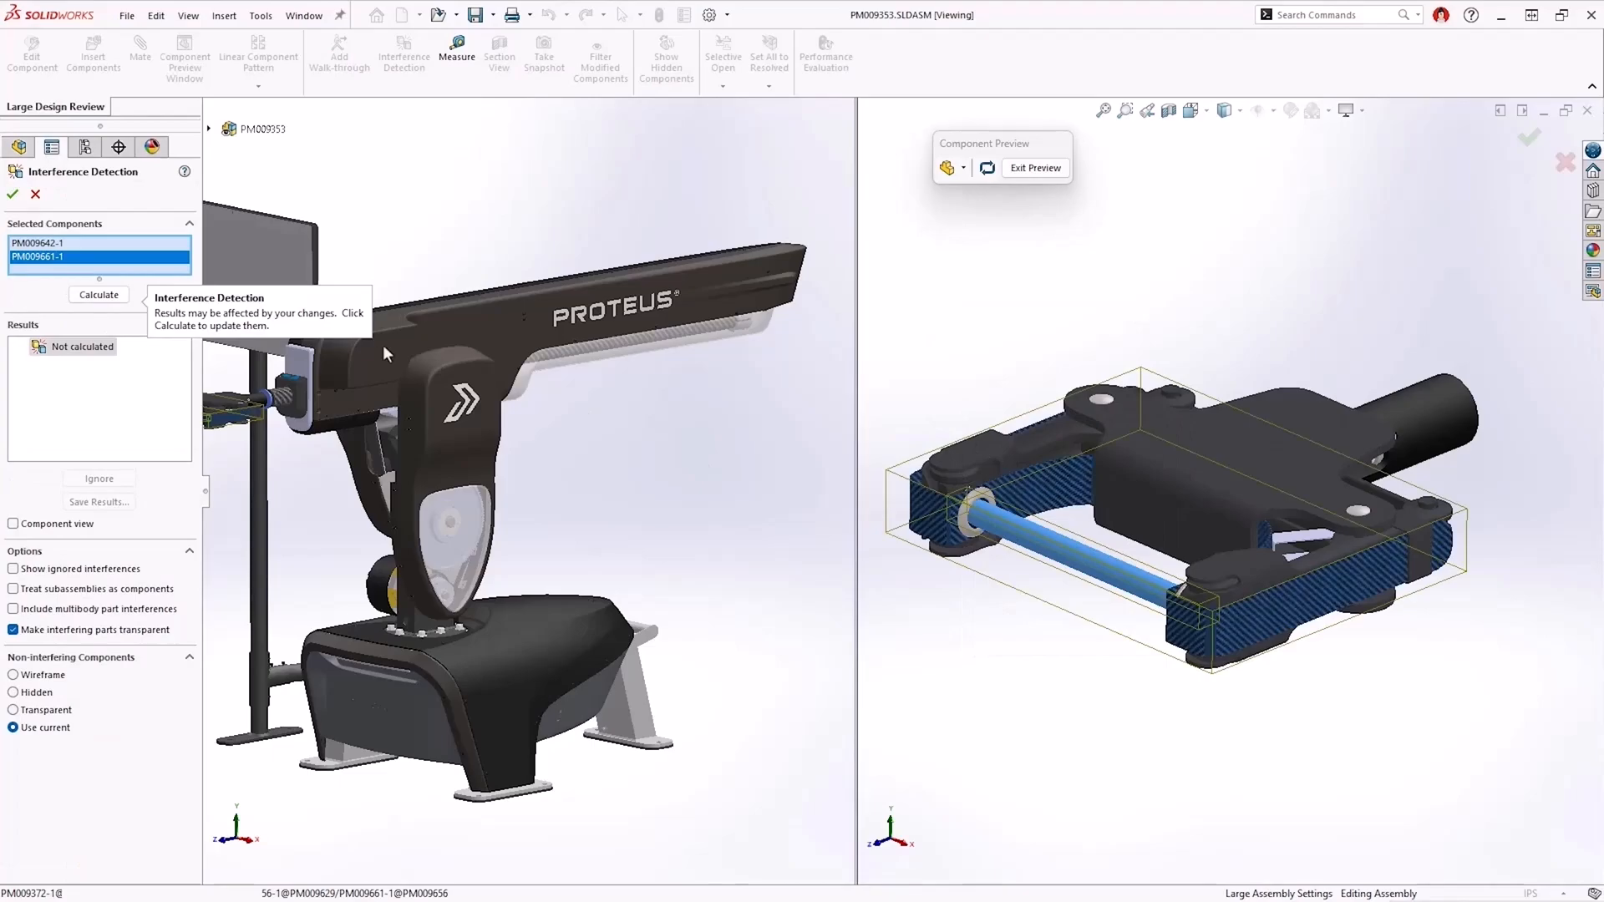
left_click(99, 295)
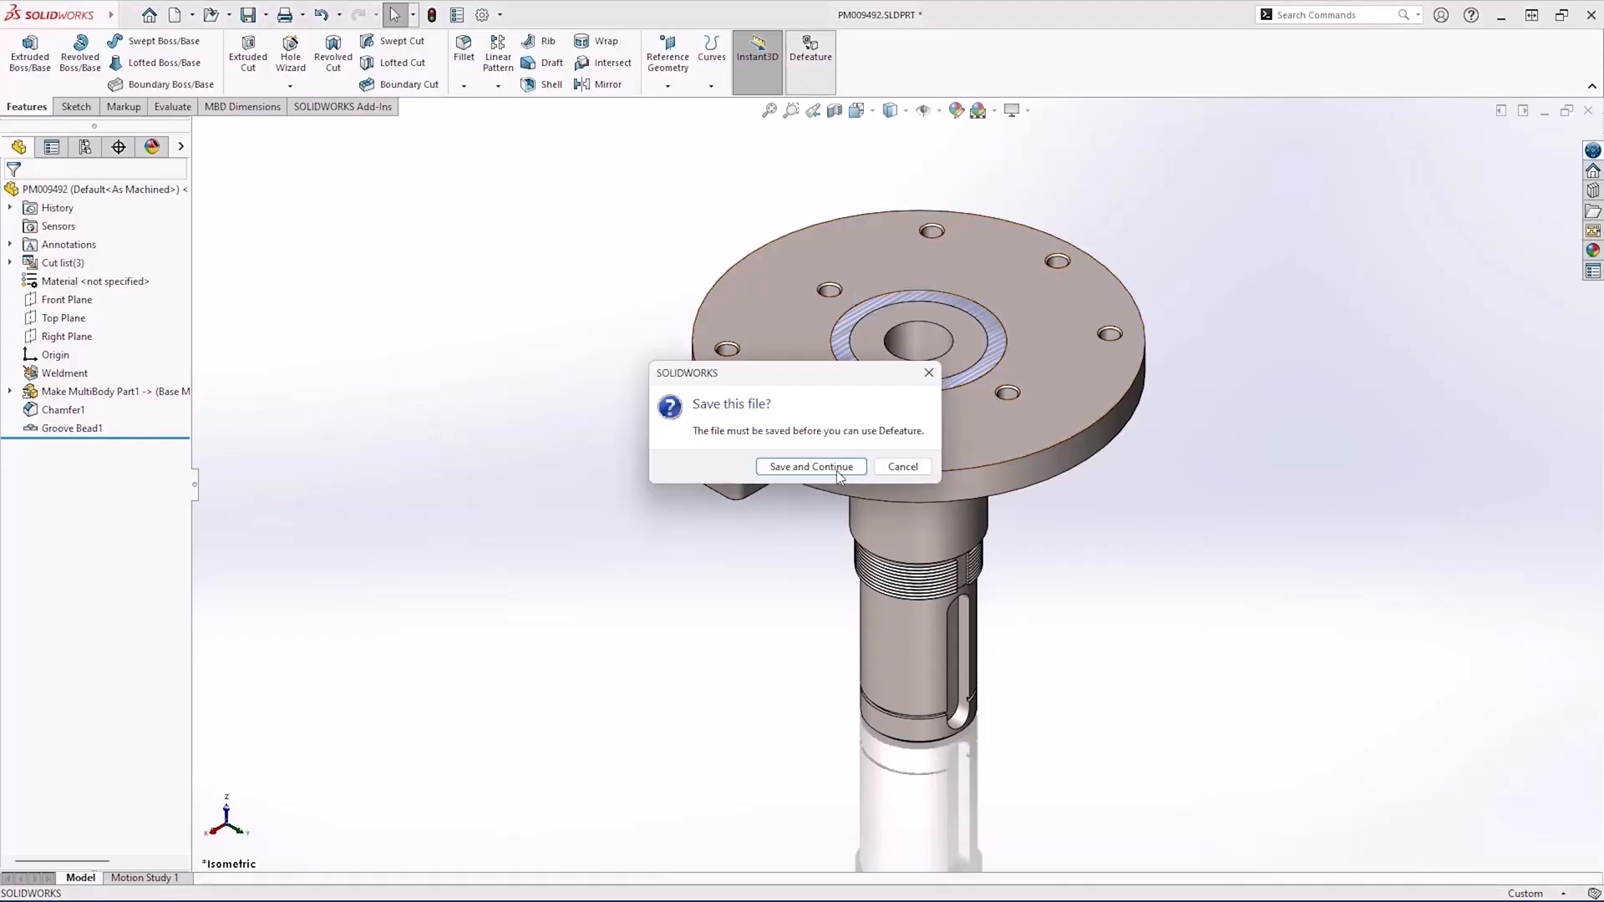
Step: Save and choose Silhouette defeature, group both bodies, and simplify Group1 as a polygon
left_click(809, 466)
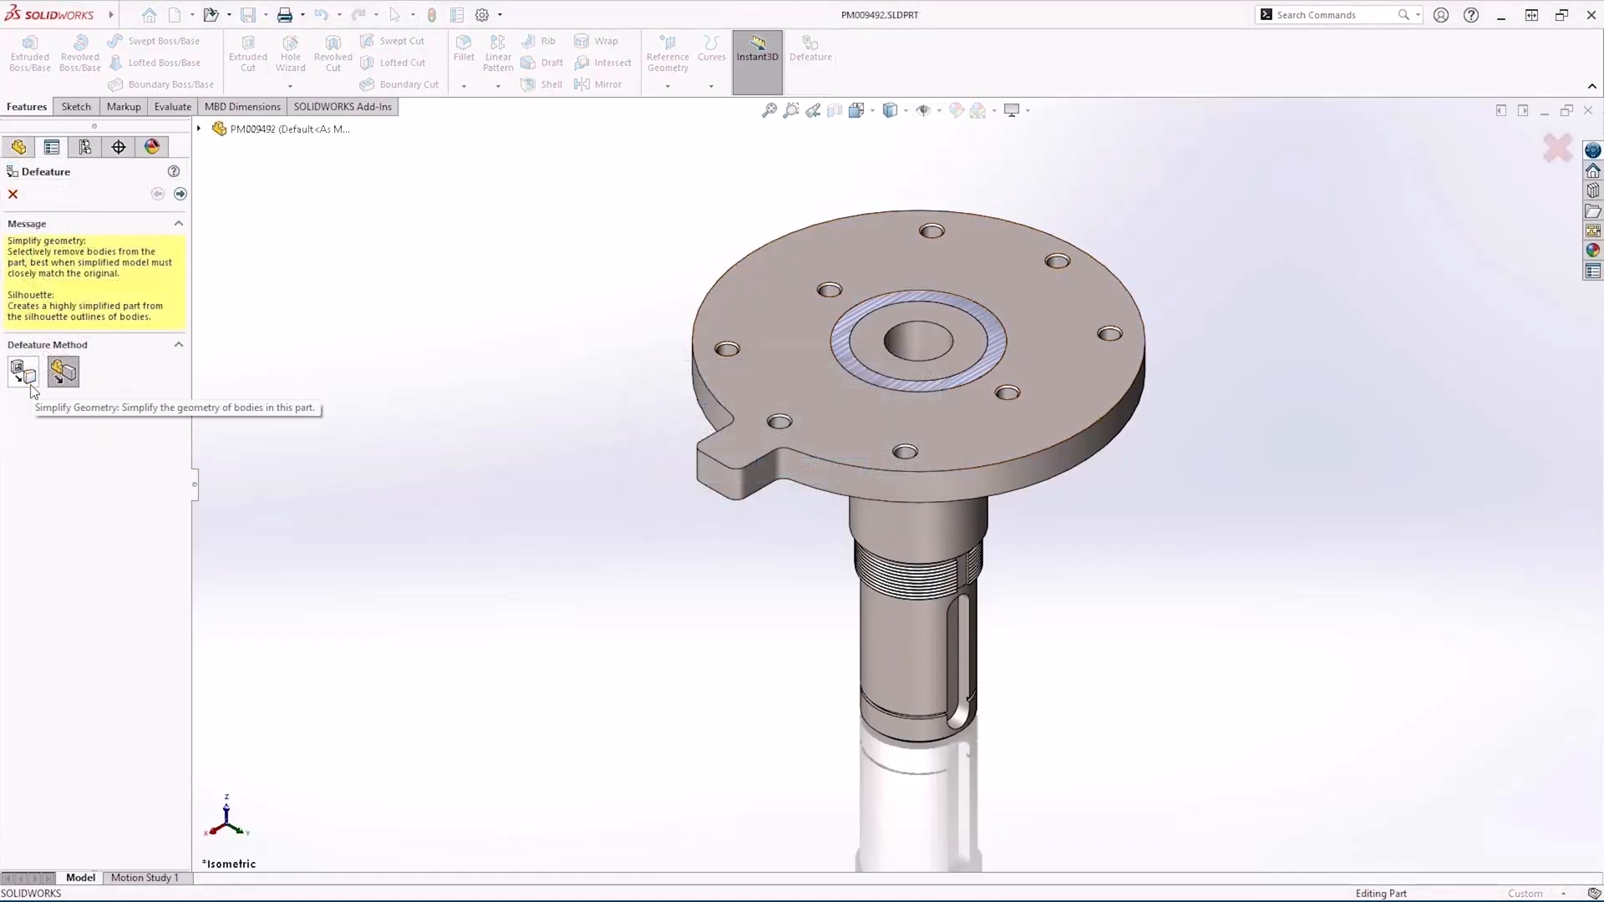
left_click(180, 195)
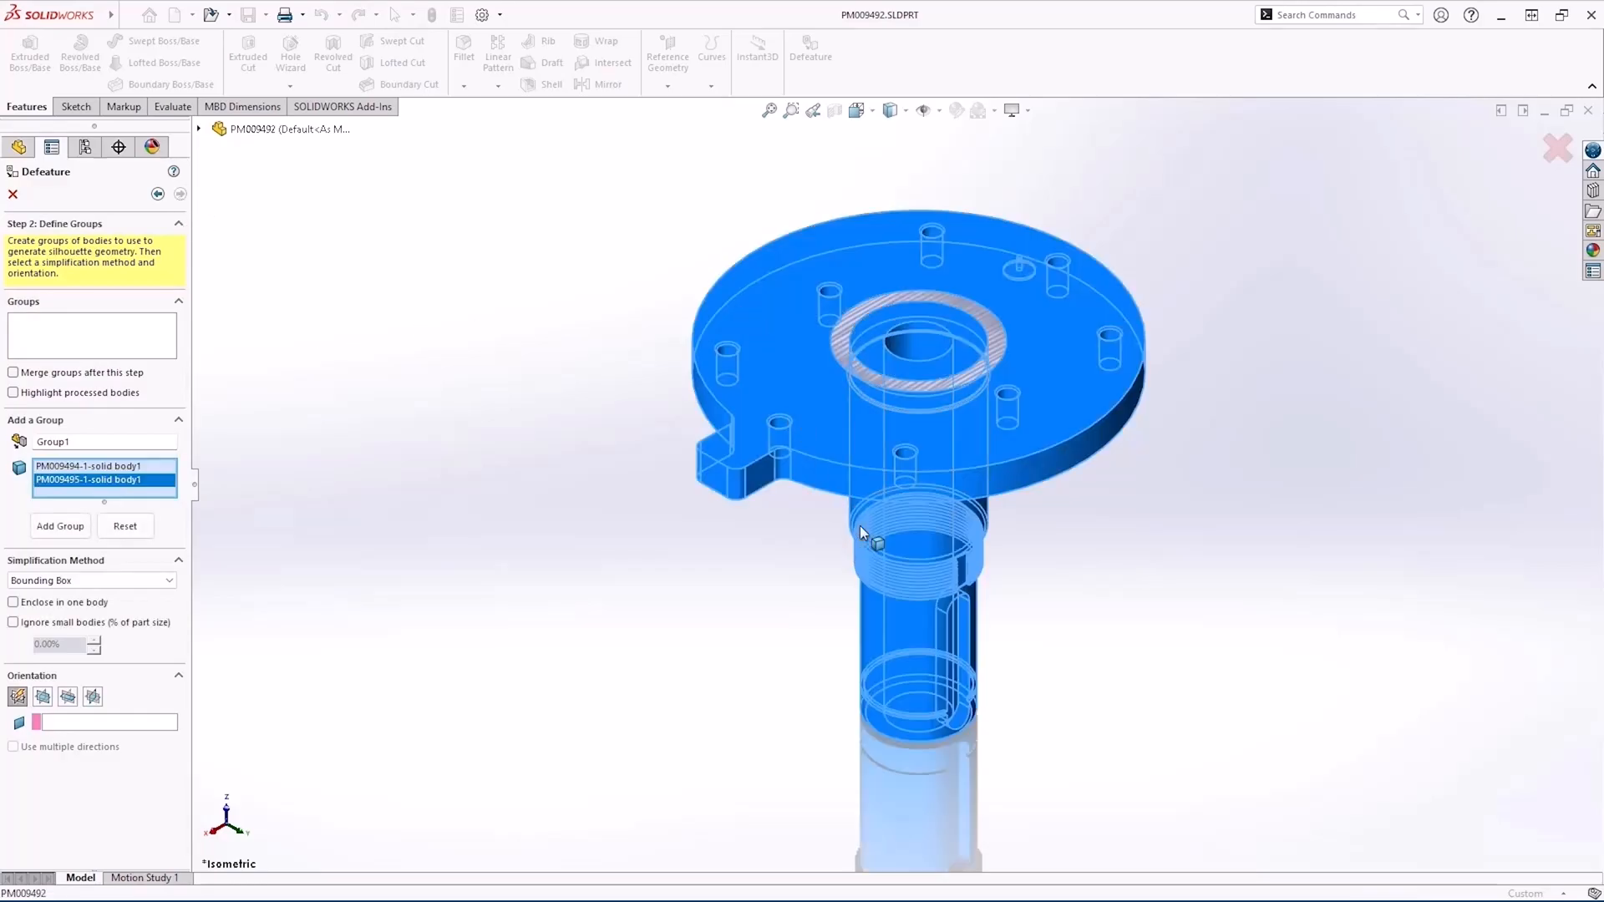
left_click(59, 525)
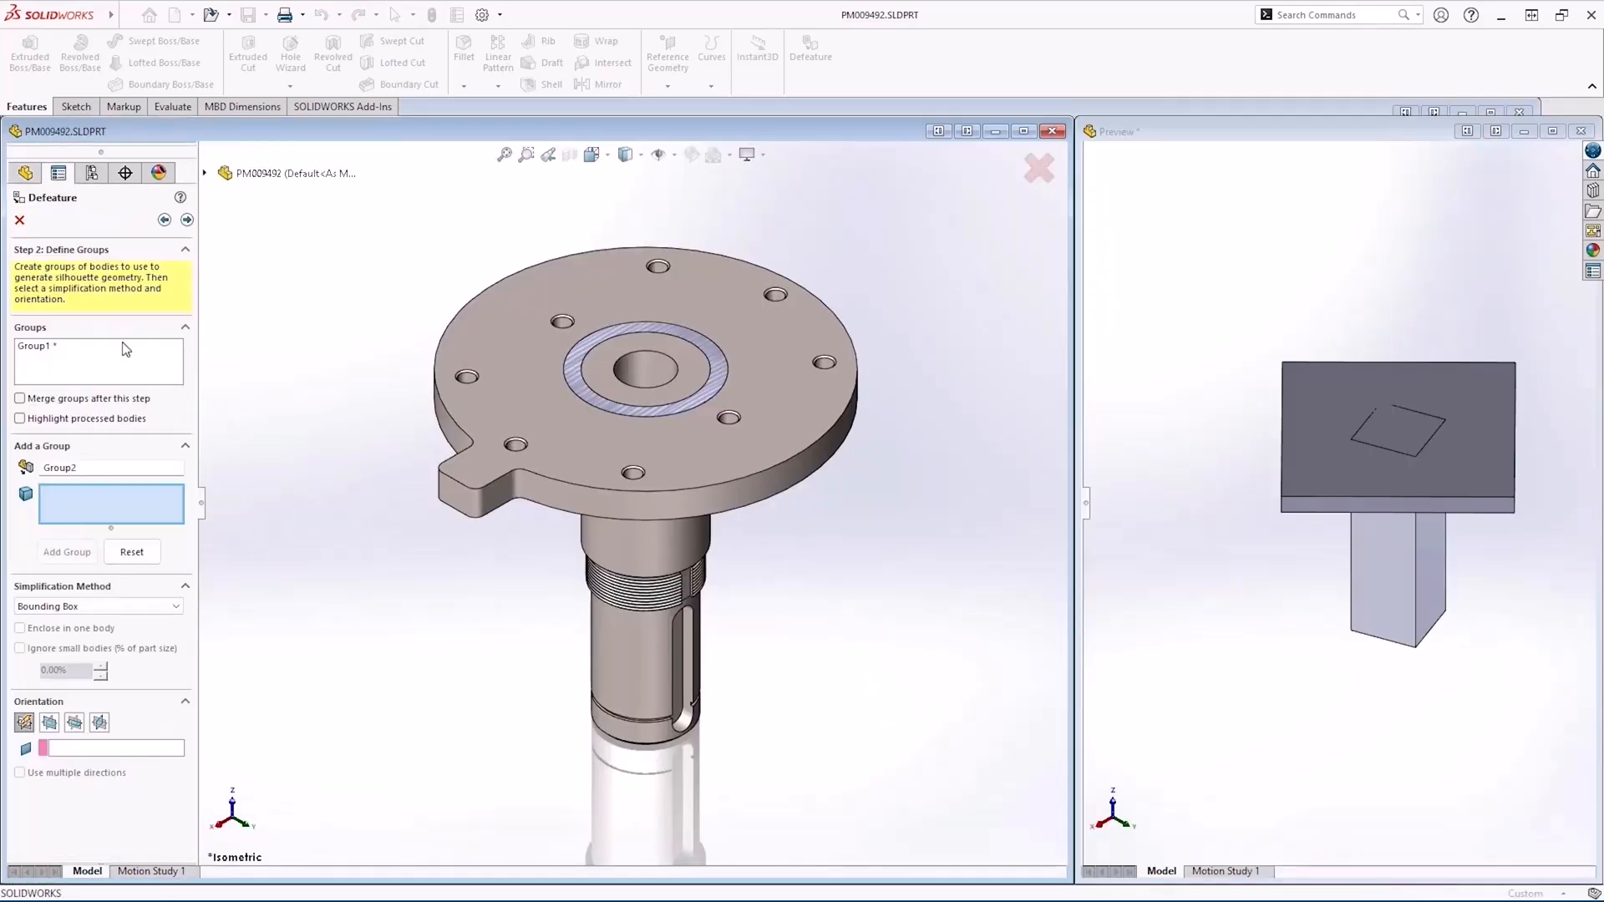
left_click(99, 346)
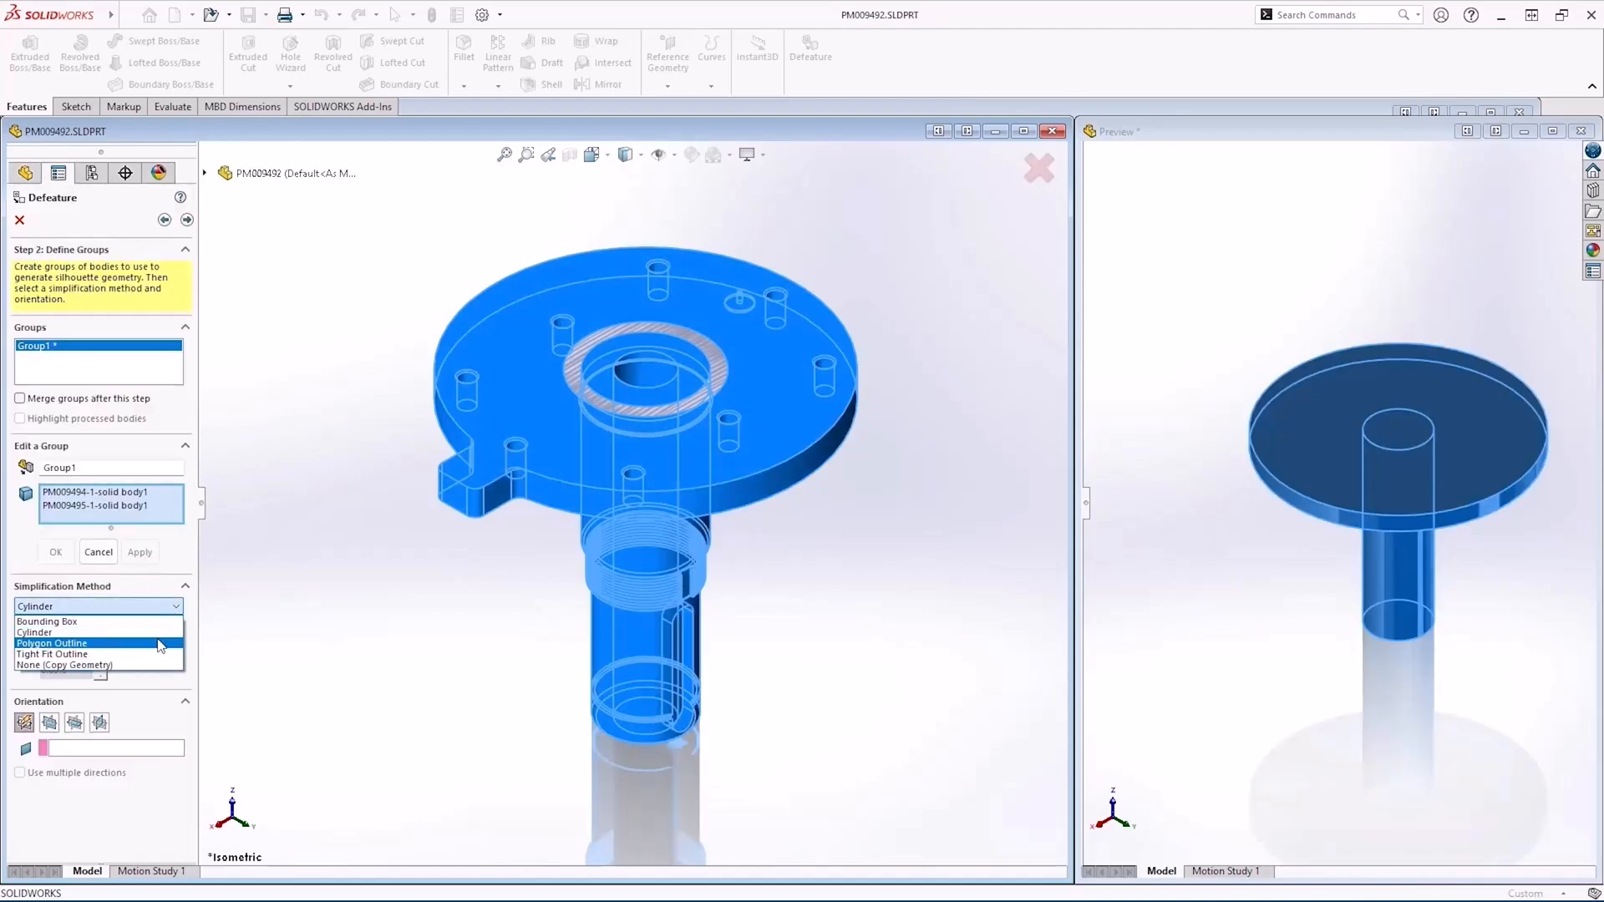
left_click(51, 643)
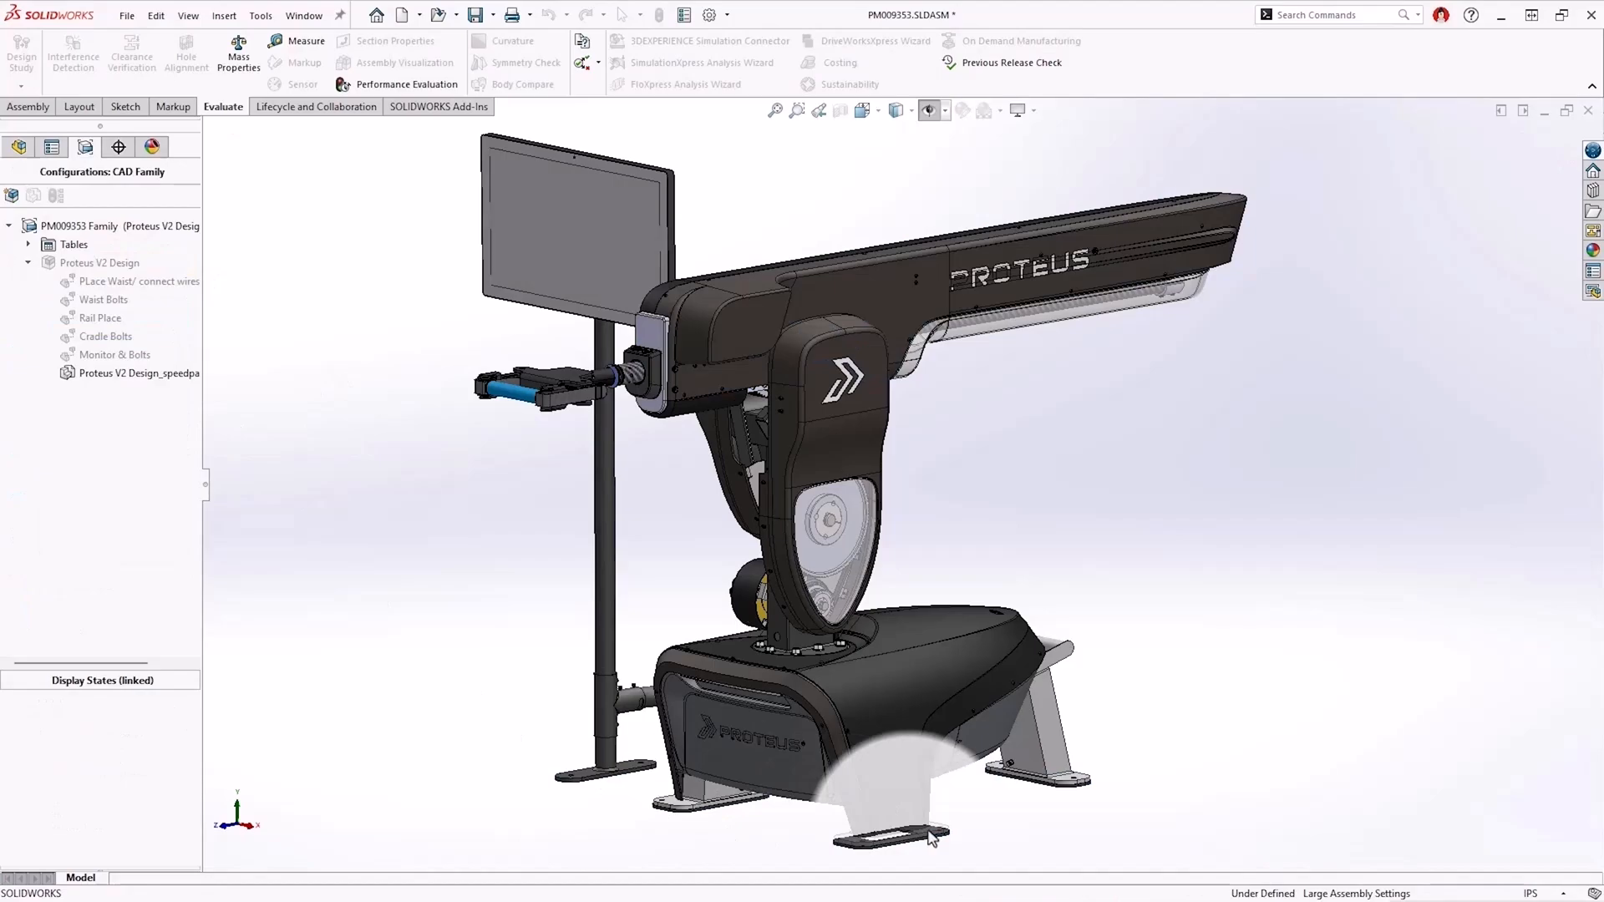
Step: Search the system options for 'speed'
left_click(708, 14)
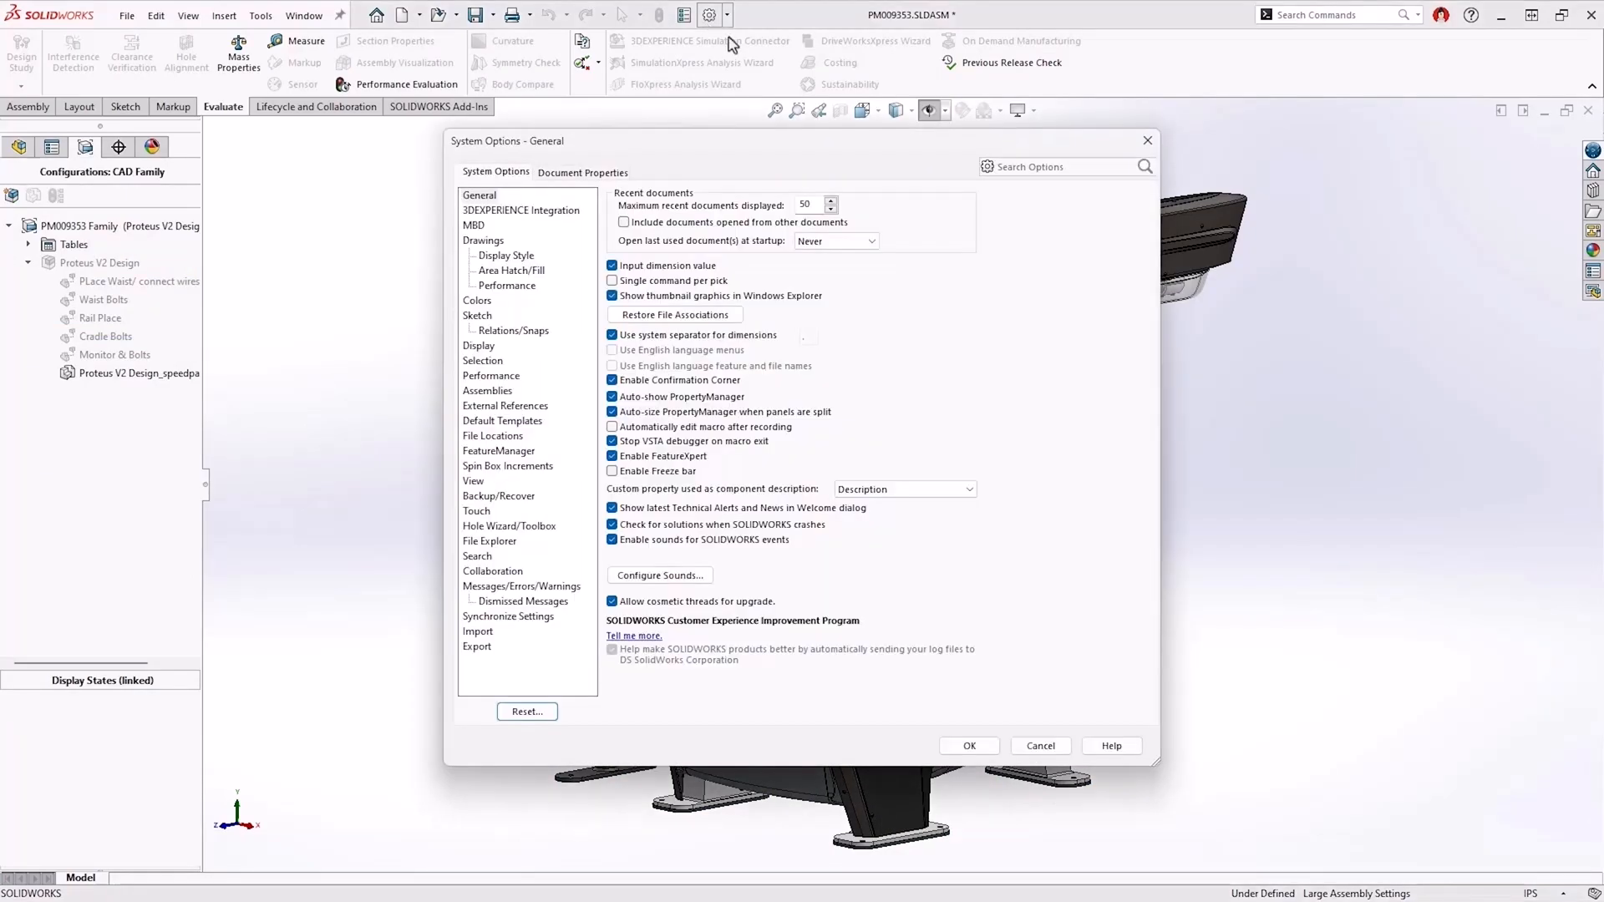
type("speed")
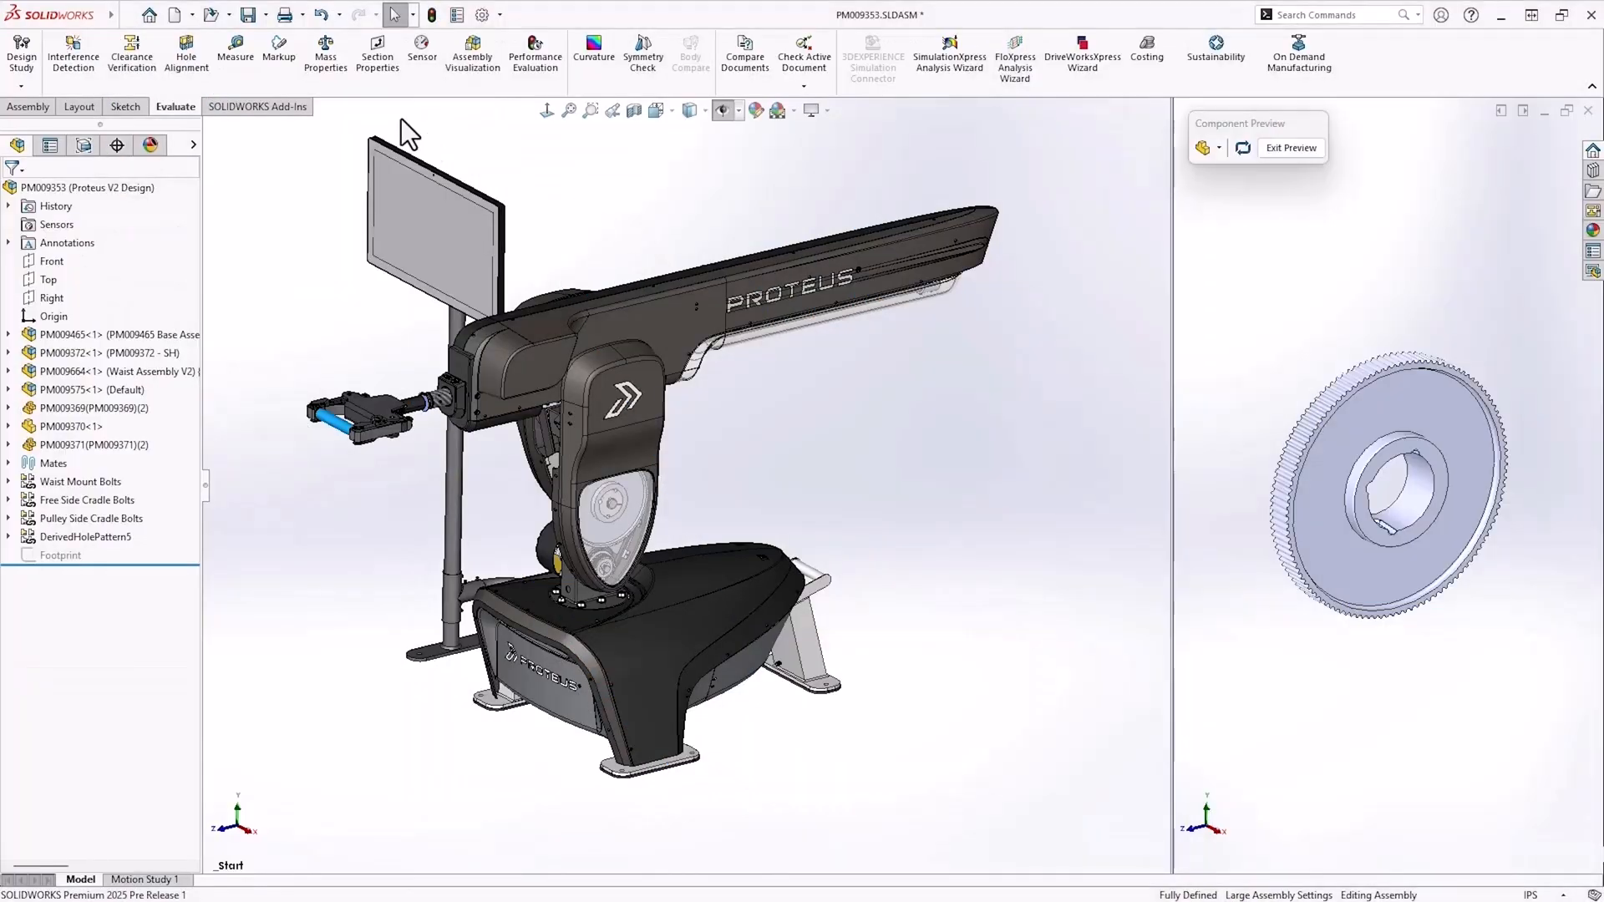
Step: Review Proteus V2 Design mass properties, find the overridden-mass component, then reopen Mass Properties
left_click(325, 51)
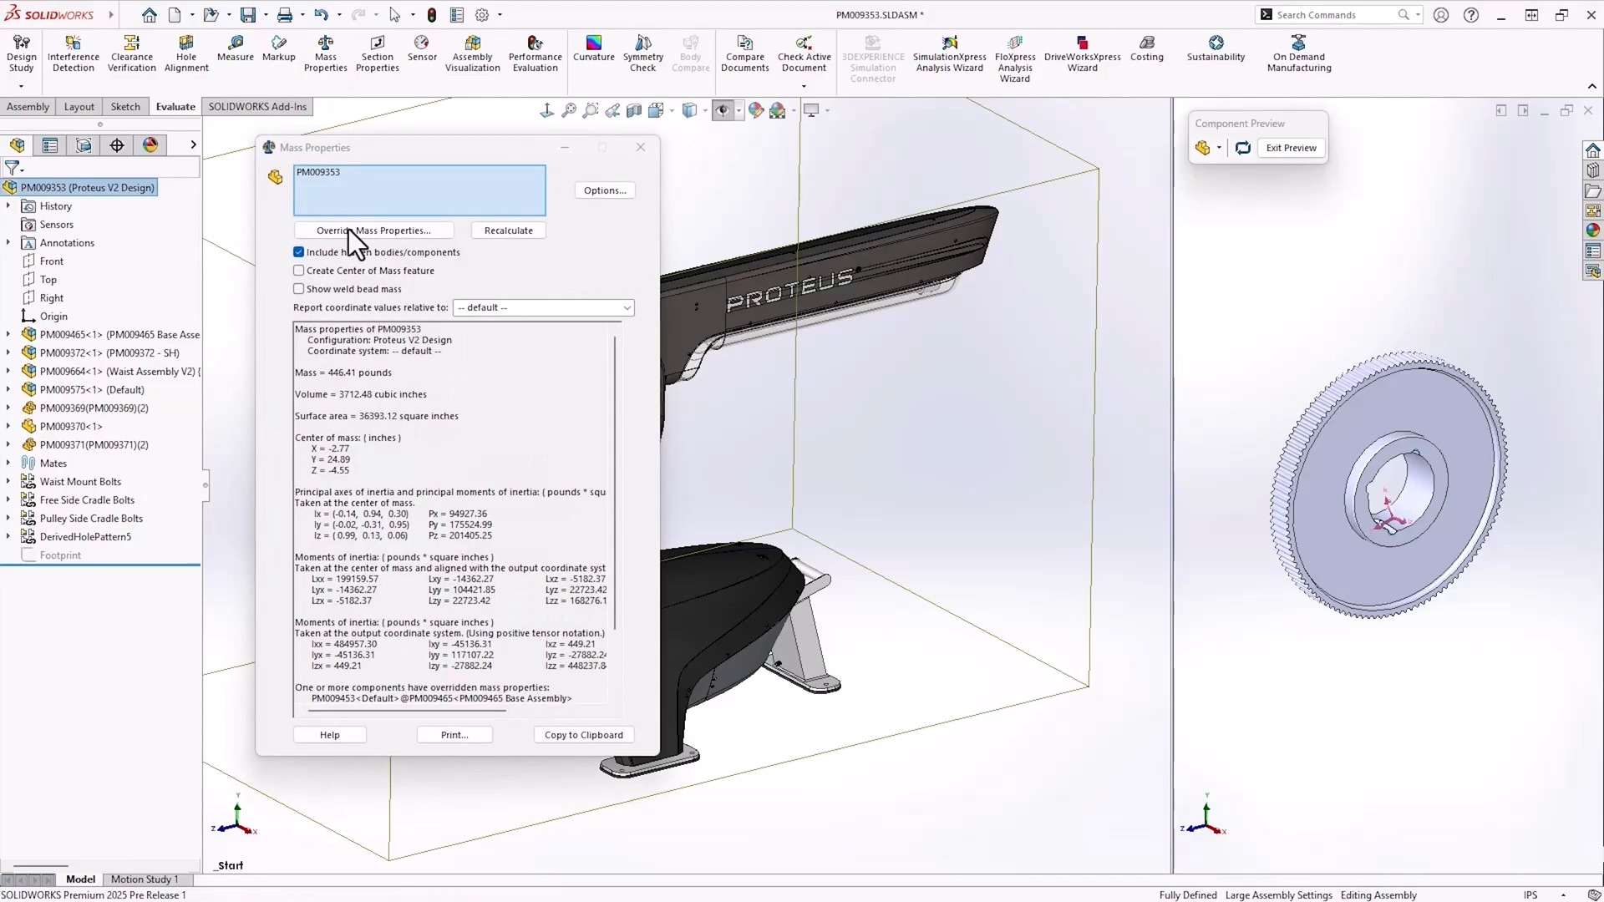
mouse_move(428, 379)
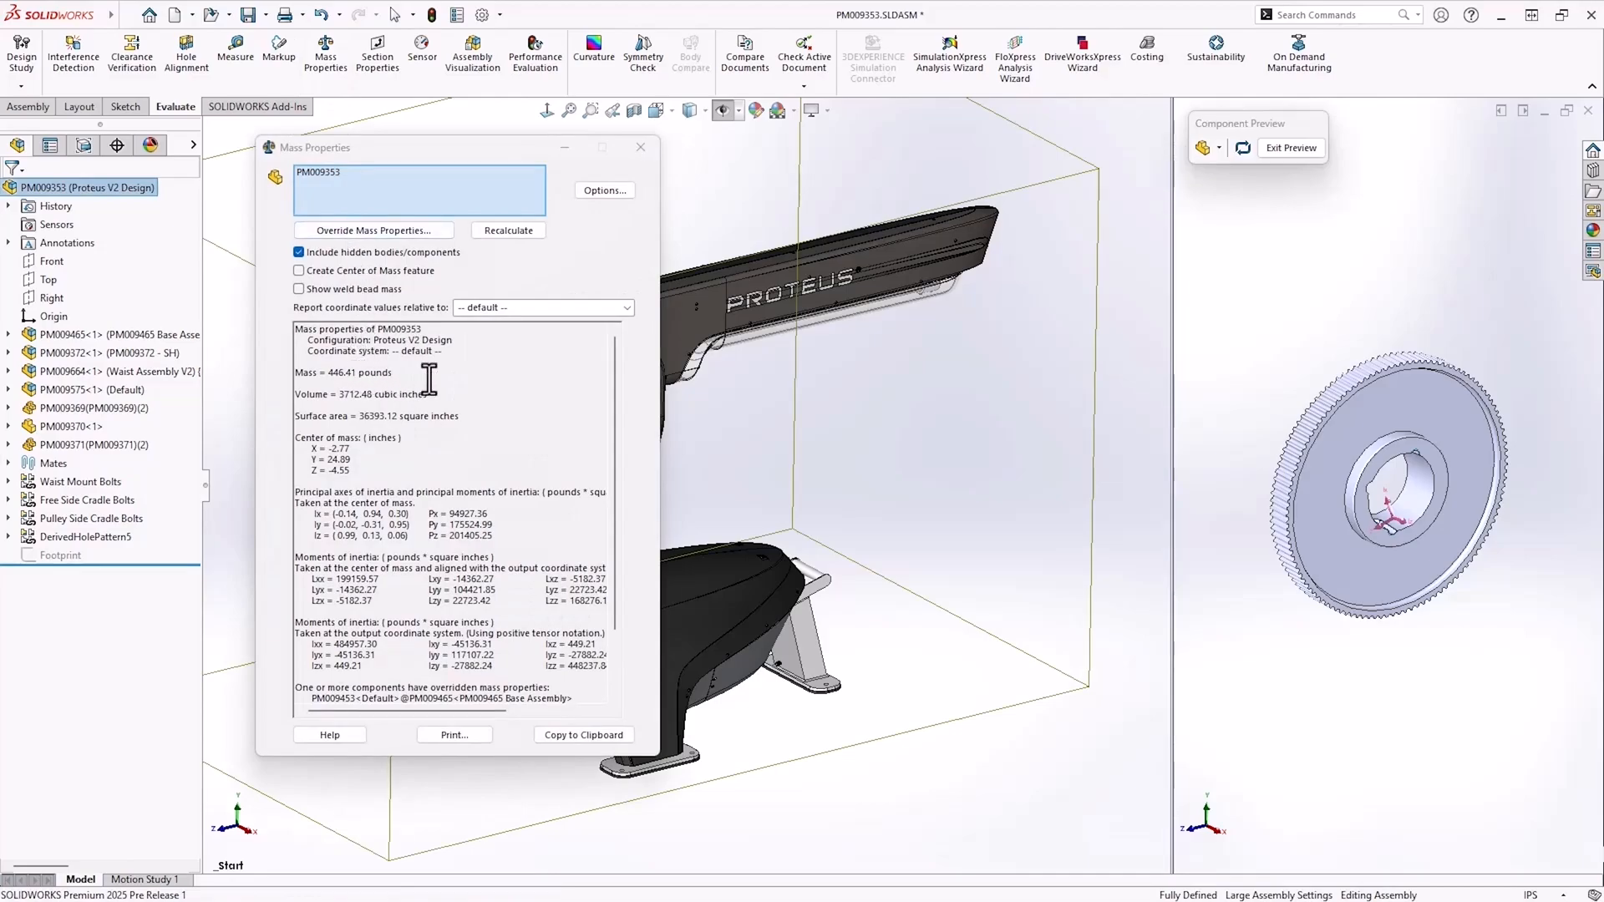
left_click(642, 147)
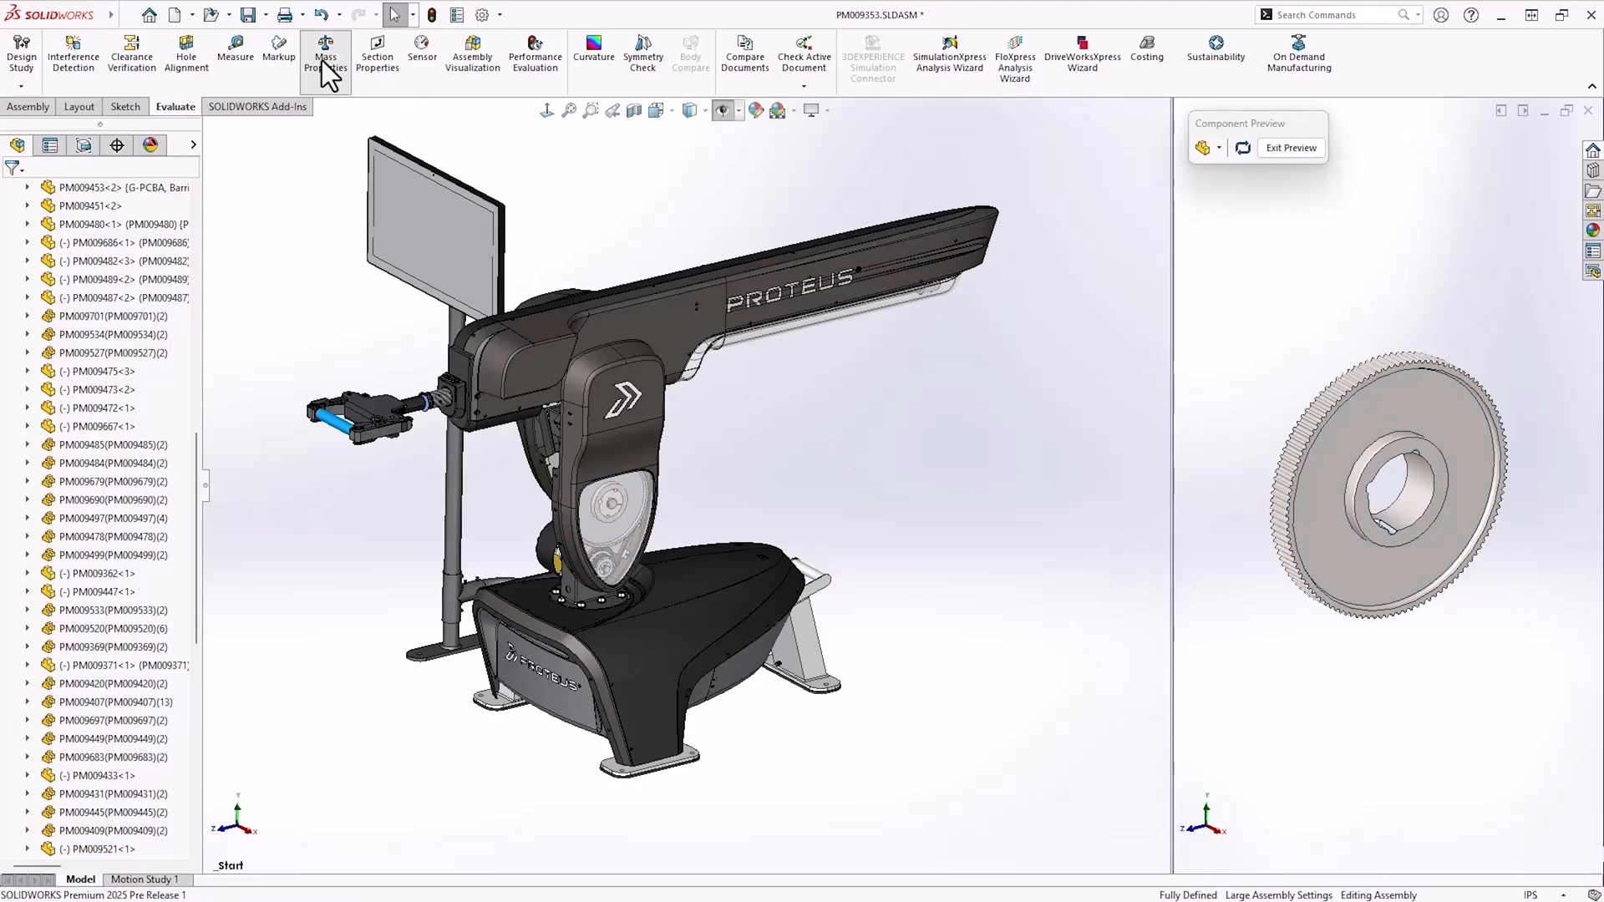
left_click(325, 56)
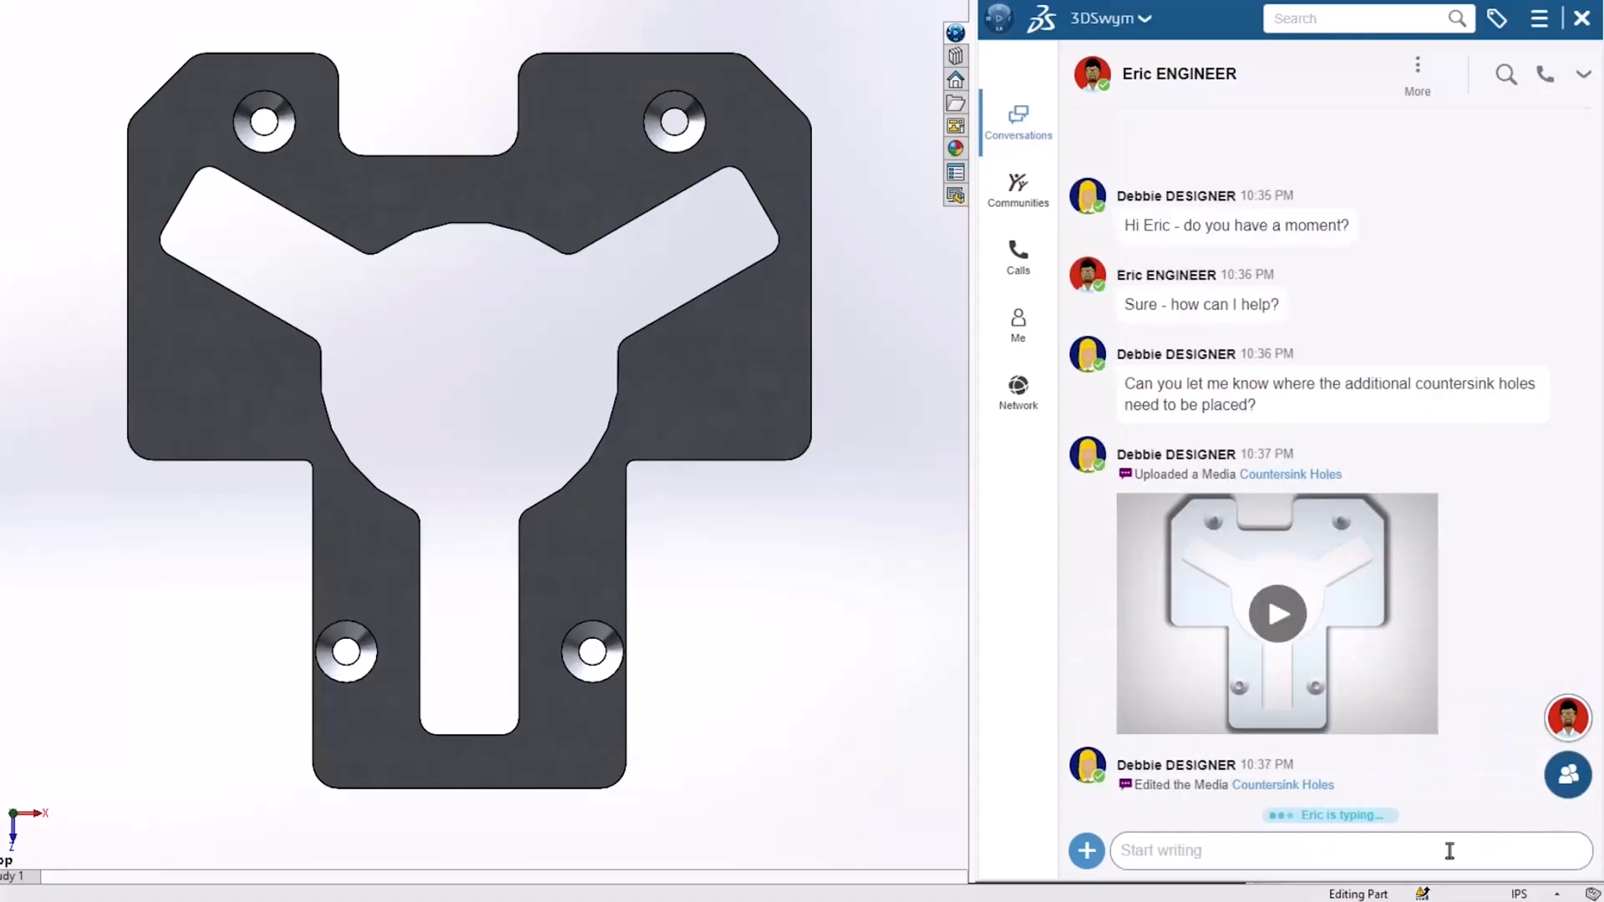
Step: Scroll through the 3DSwym conversation about the countersink holes media
scroll("down", 3)
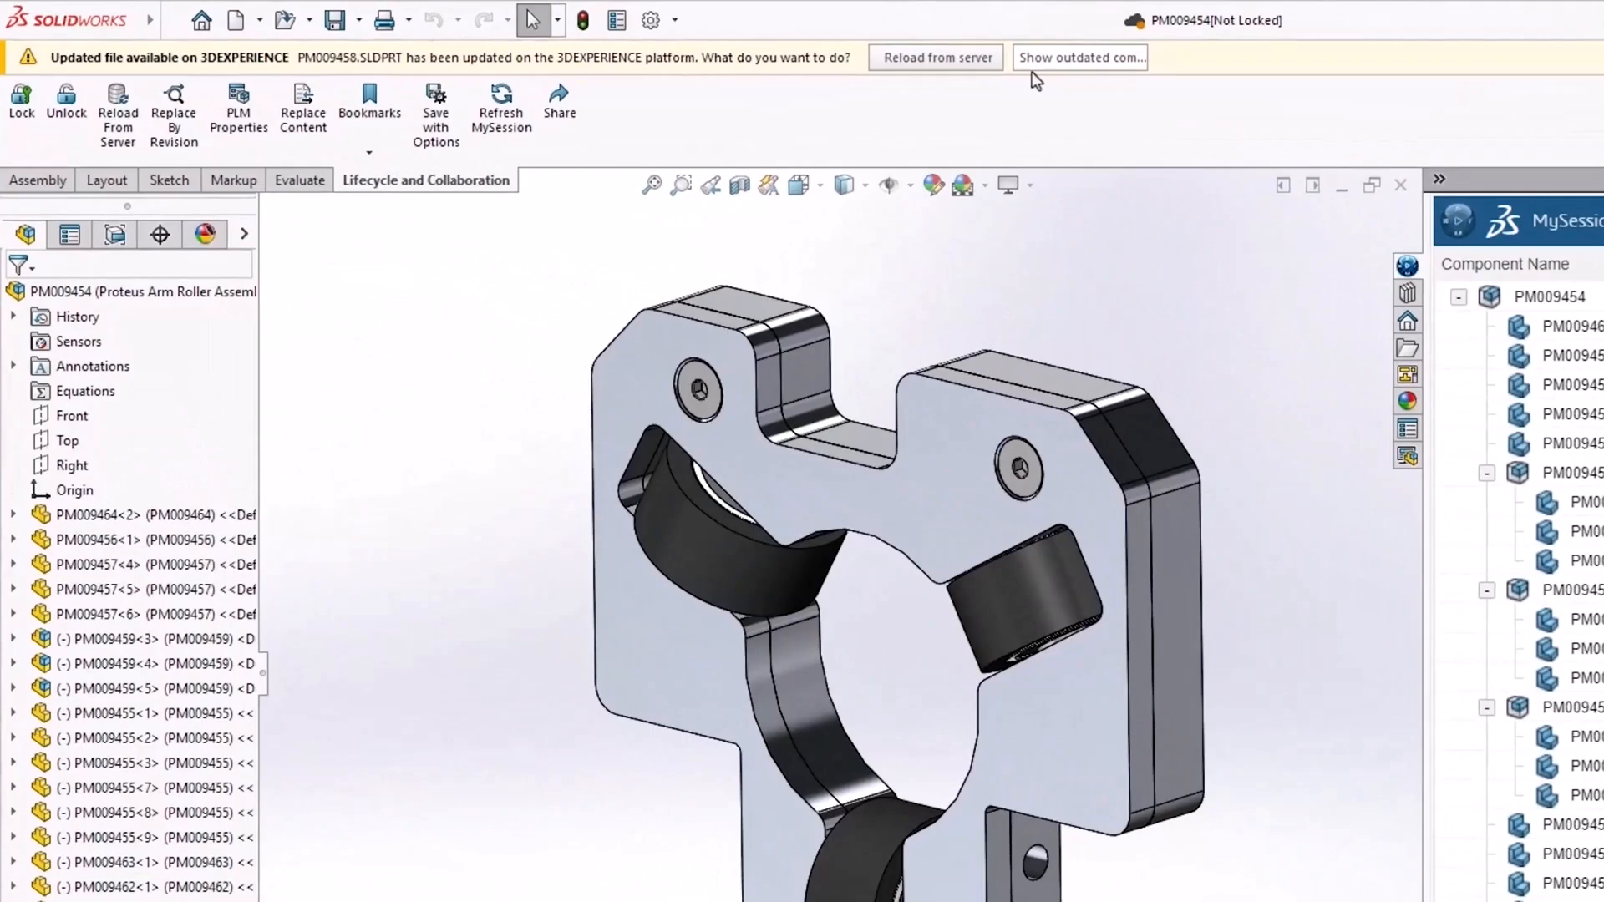
Step: Show outdated components and inspect PM009458 in the MySession Design Vault panel
left_click(934, 57)
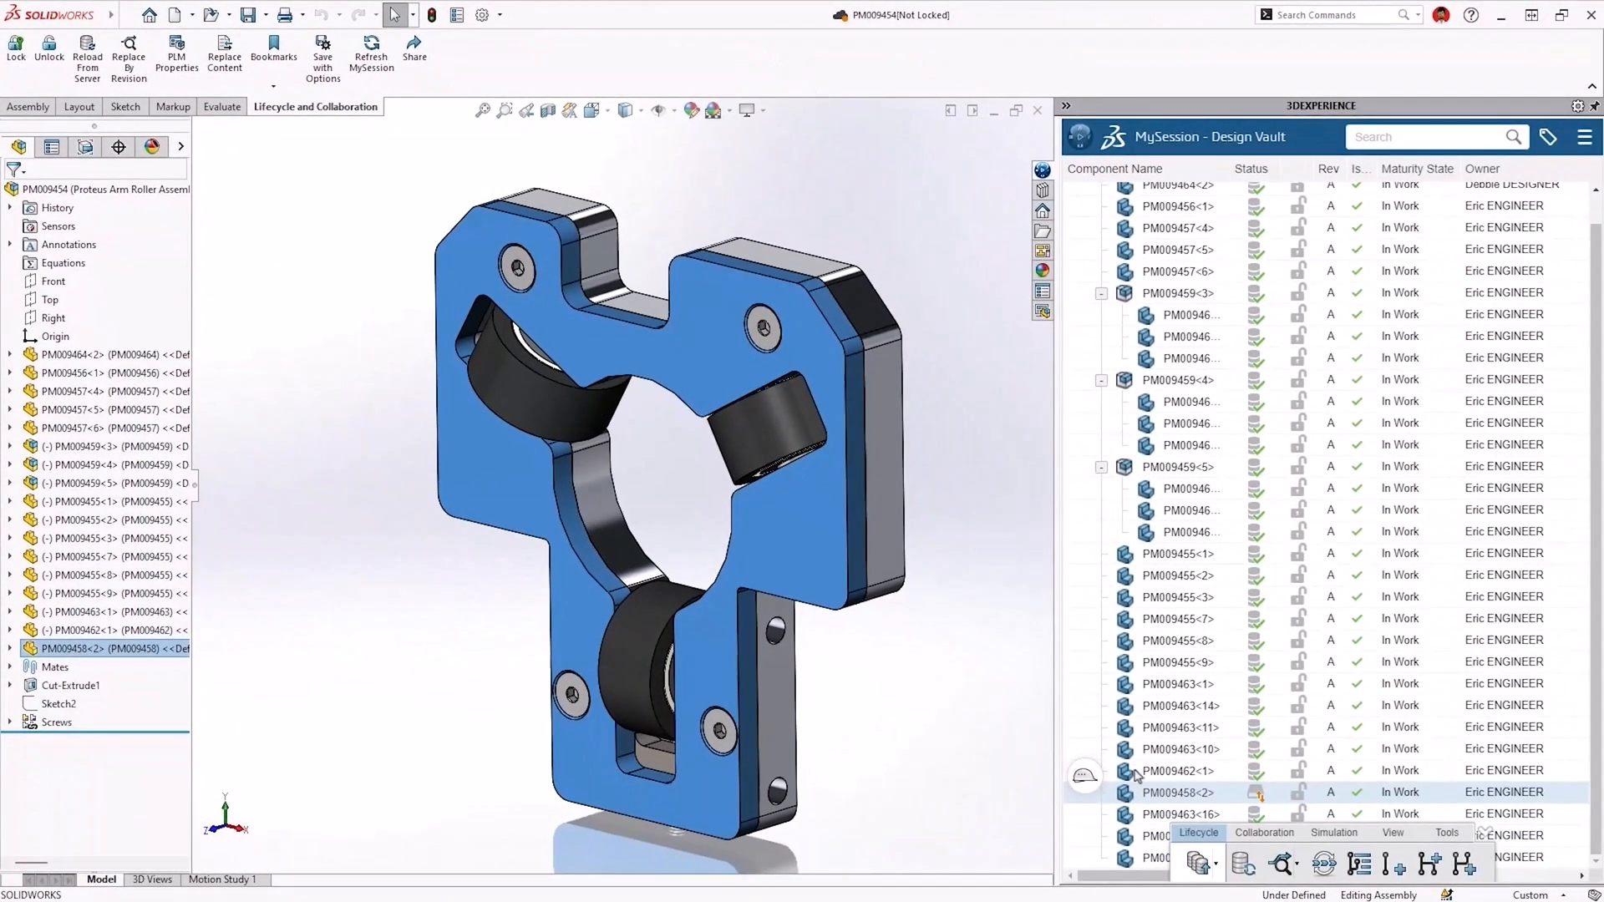
left_click(87, 51)
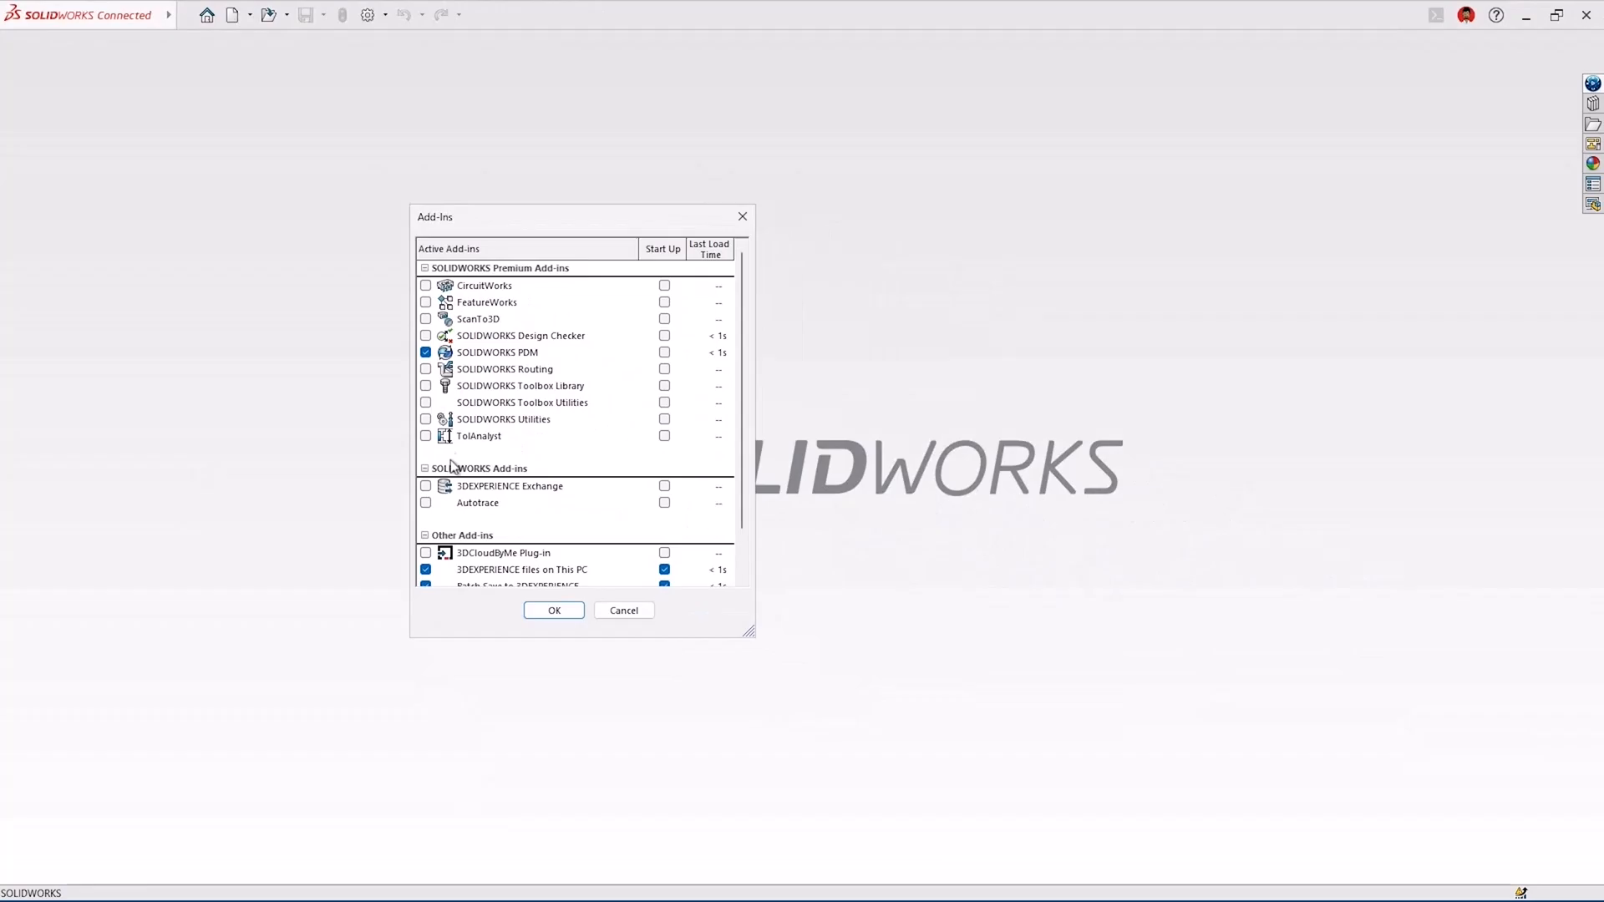
Step: Load the PDM add-in and check in PM009465 with comment 'DESIGN COMPLETE'
left_click(553, 610)
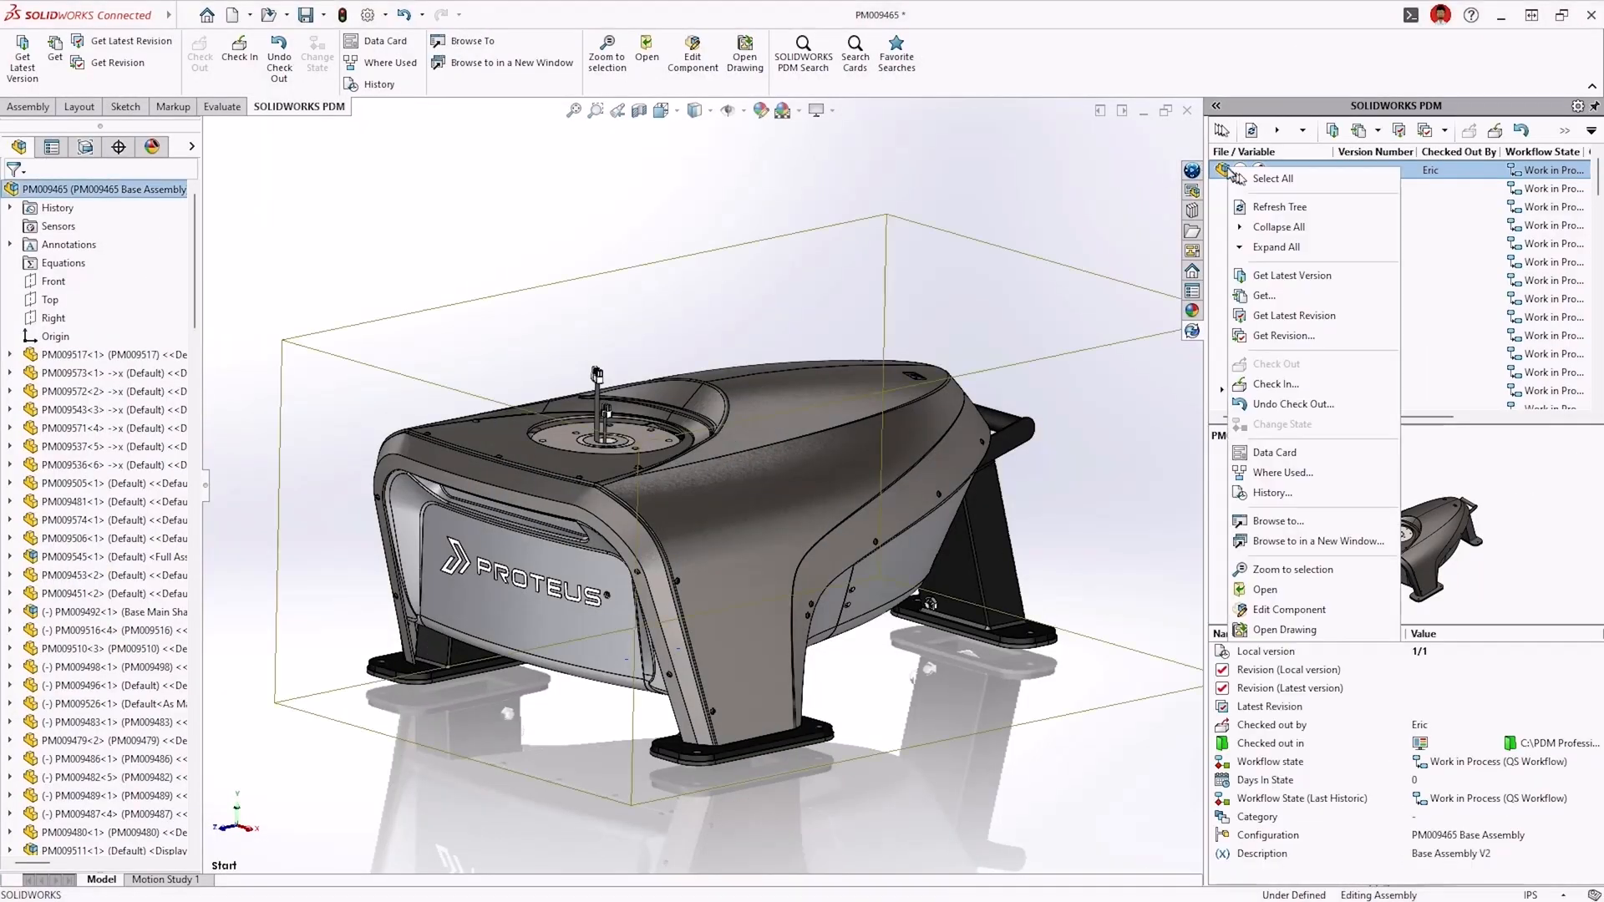
mouse_move(1275, 384)
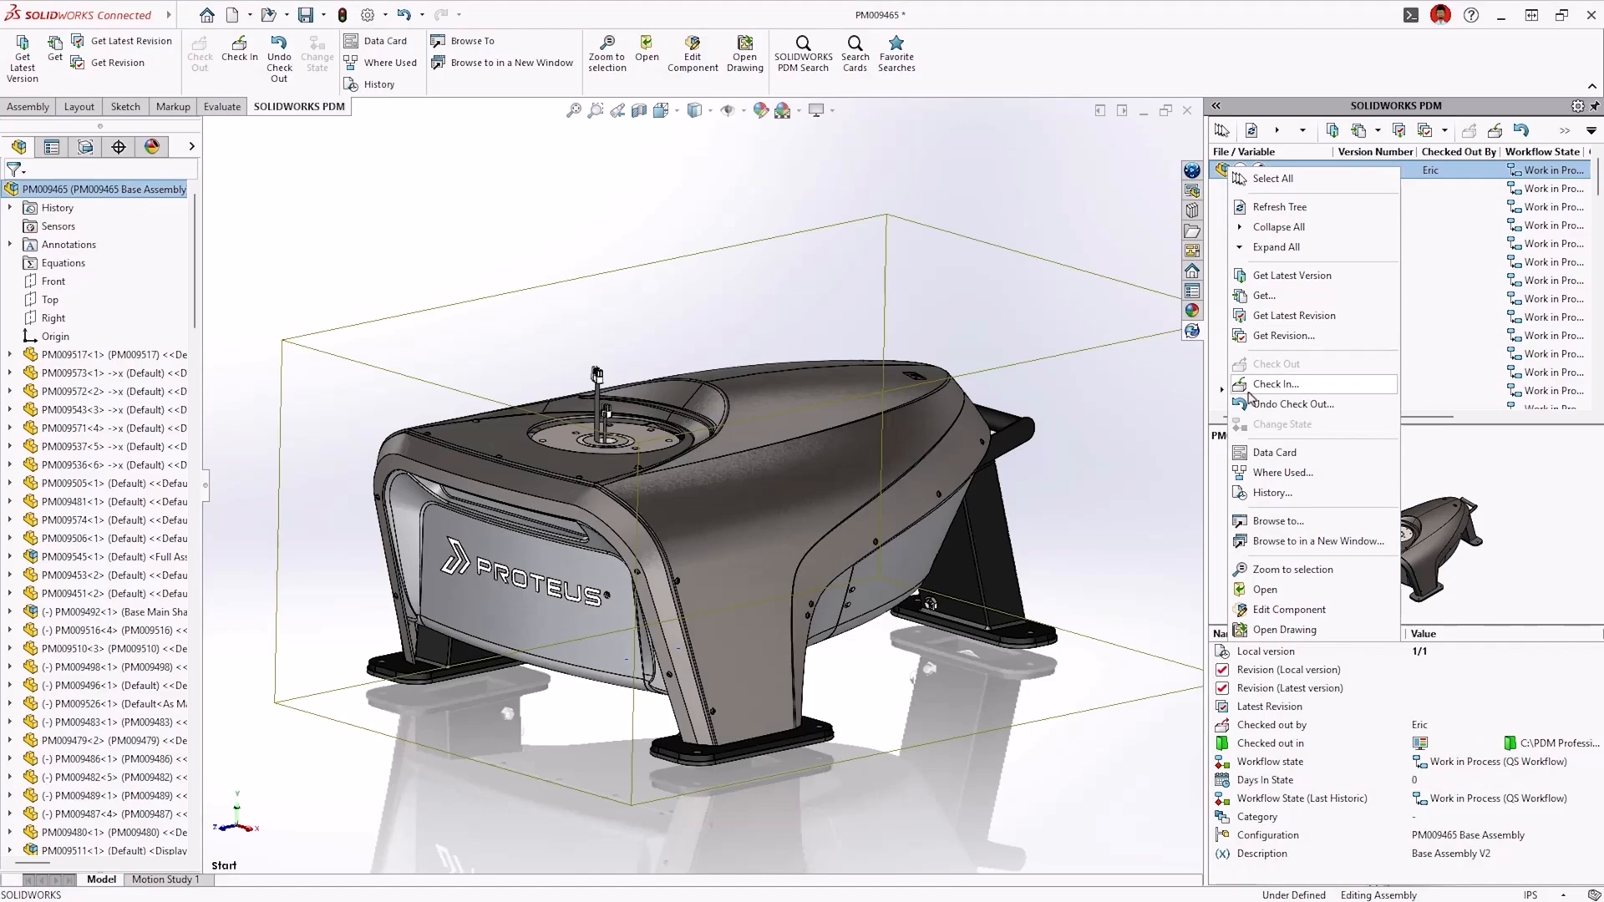
left_click(1274, 384)
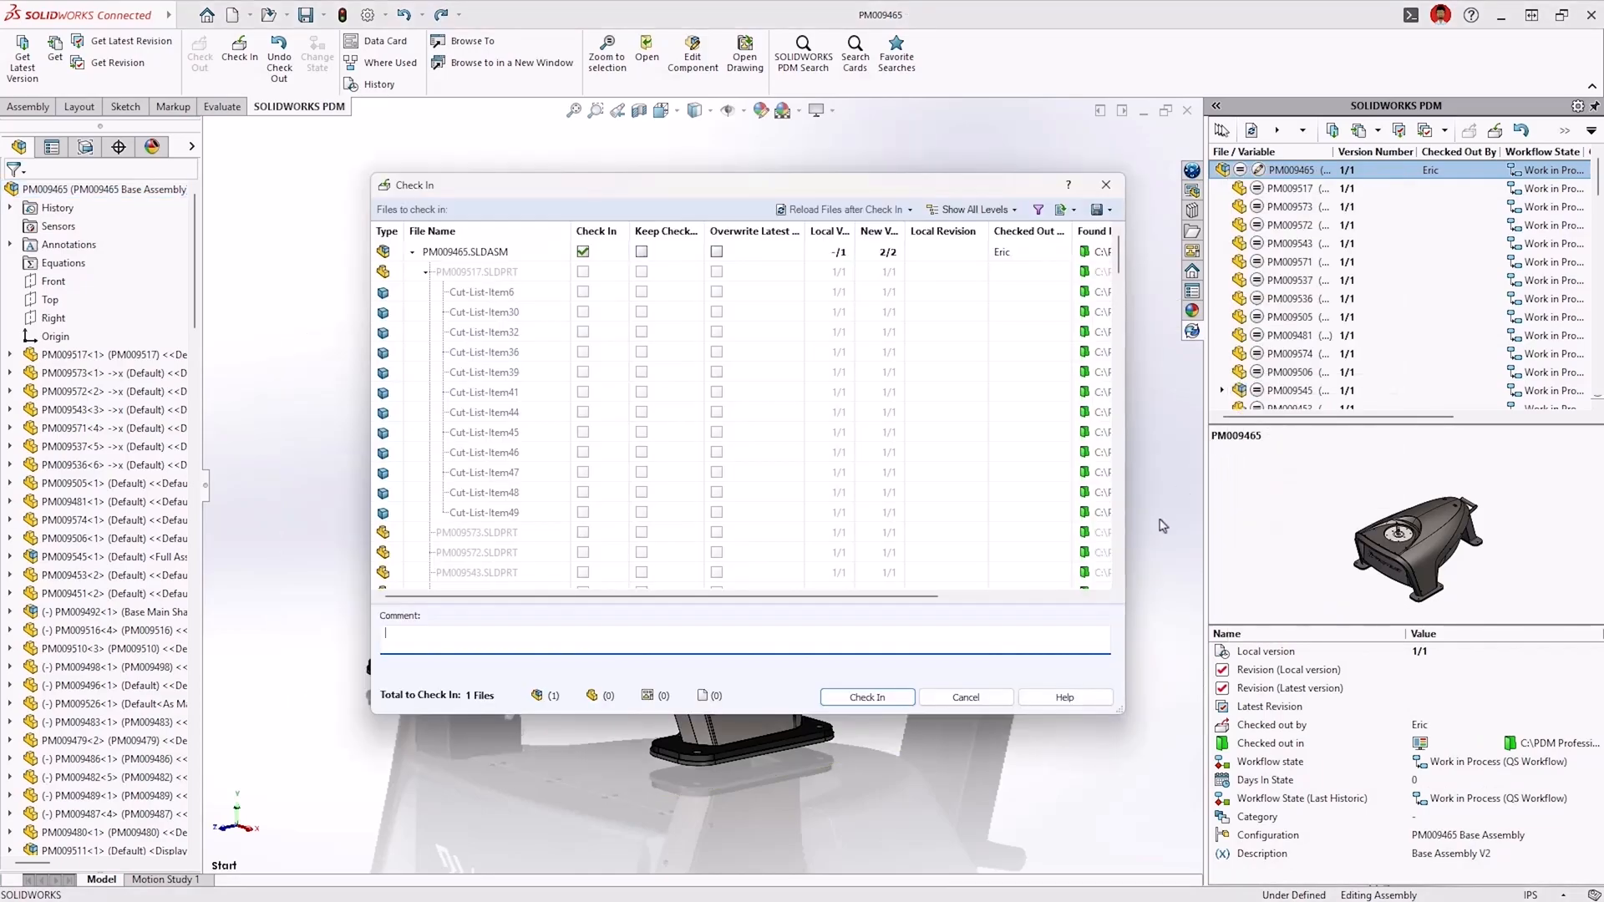
type("DESIGN COMPLETE")
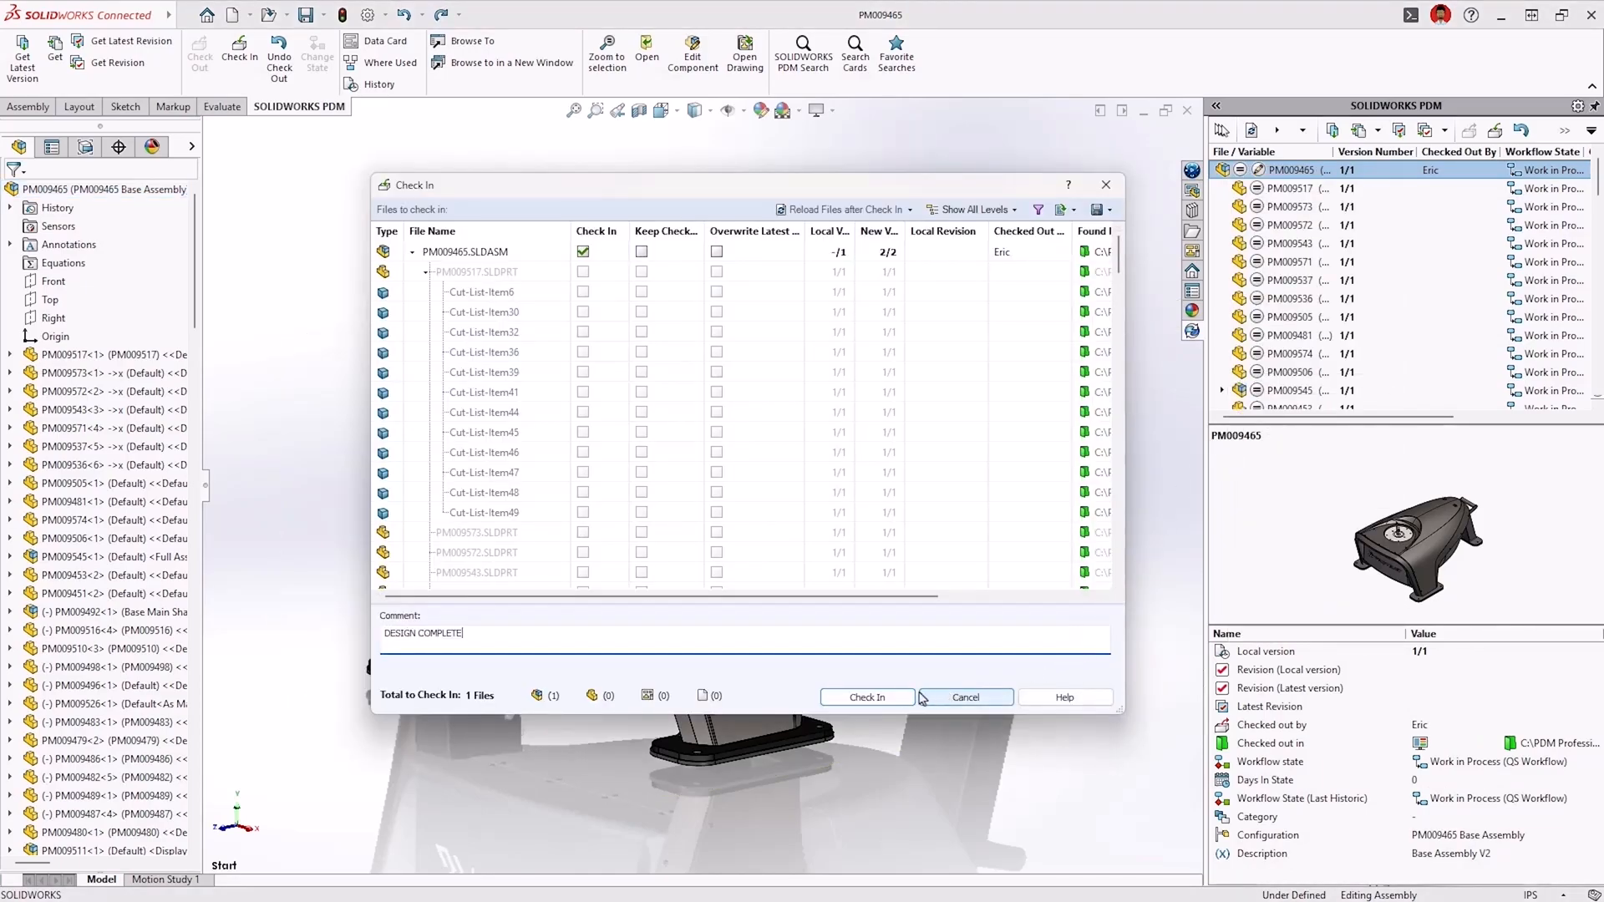
left_click(866, 696)
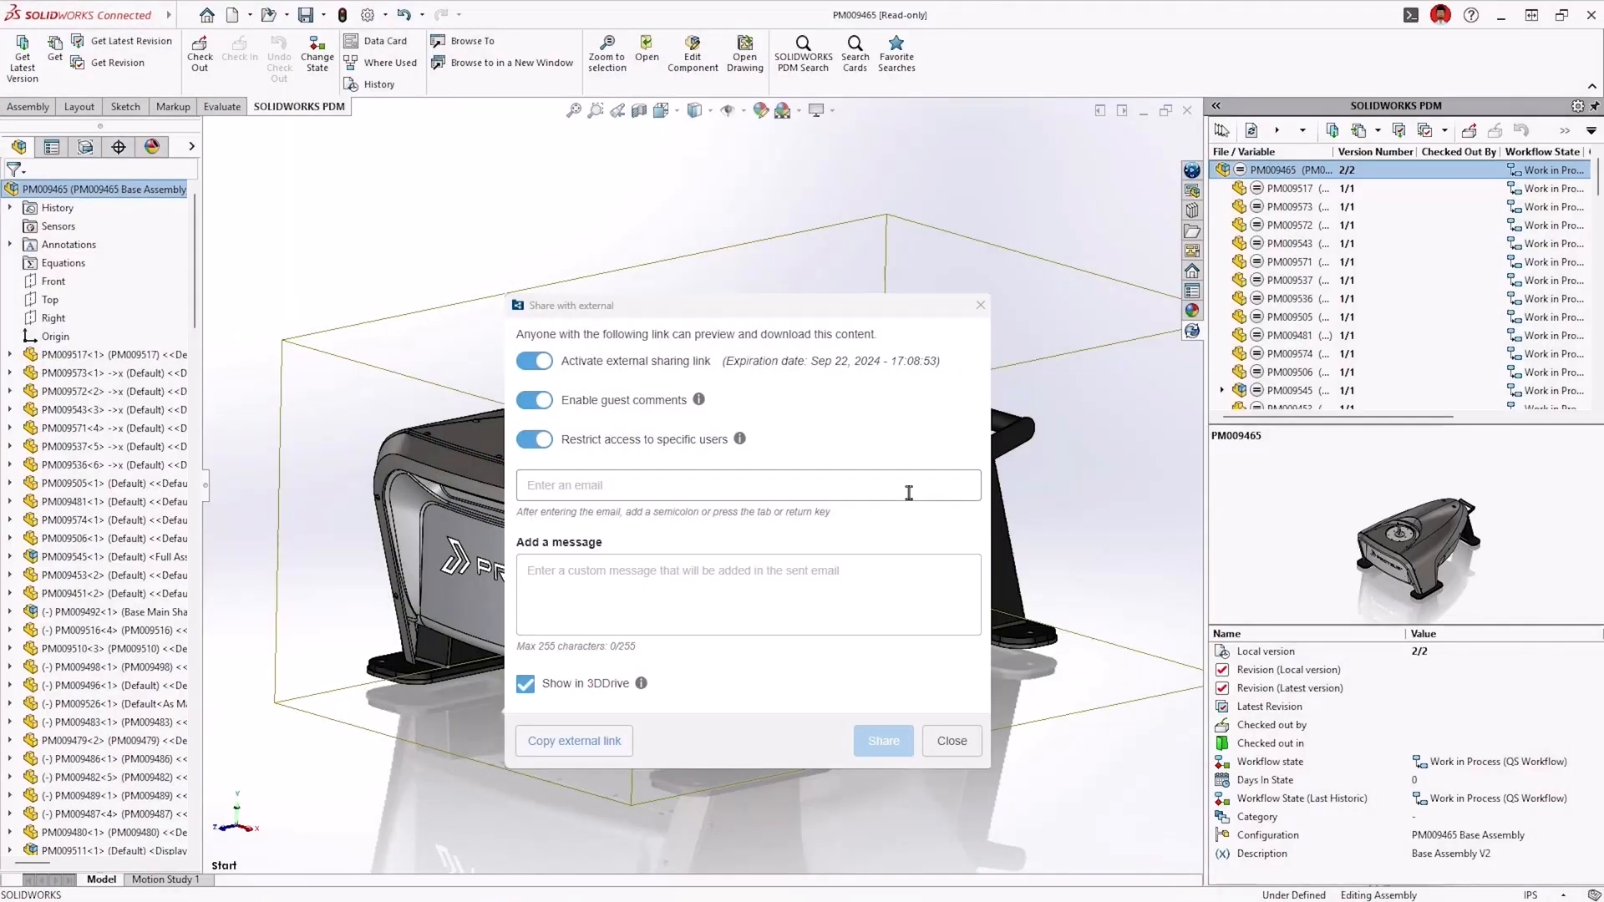
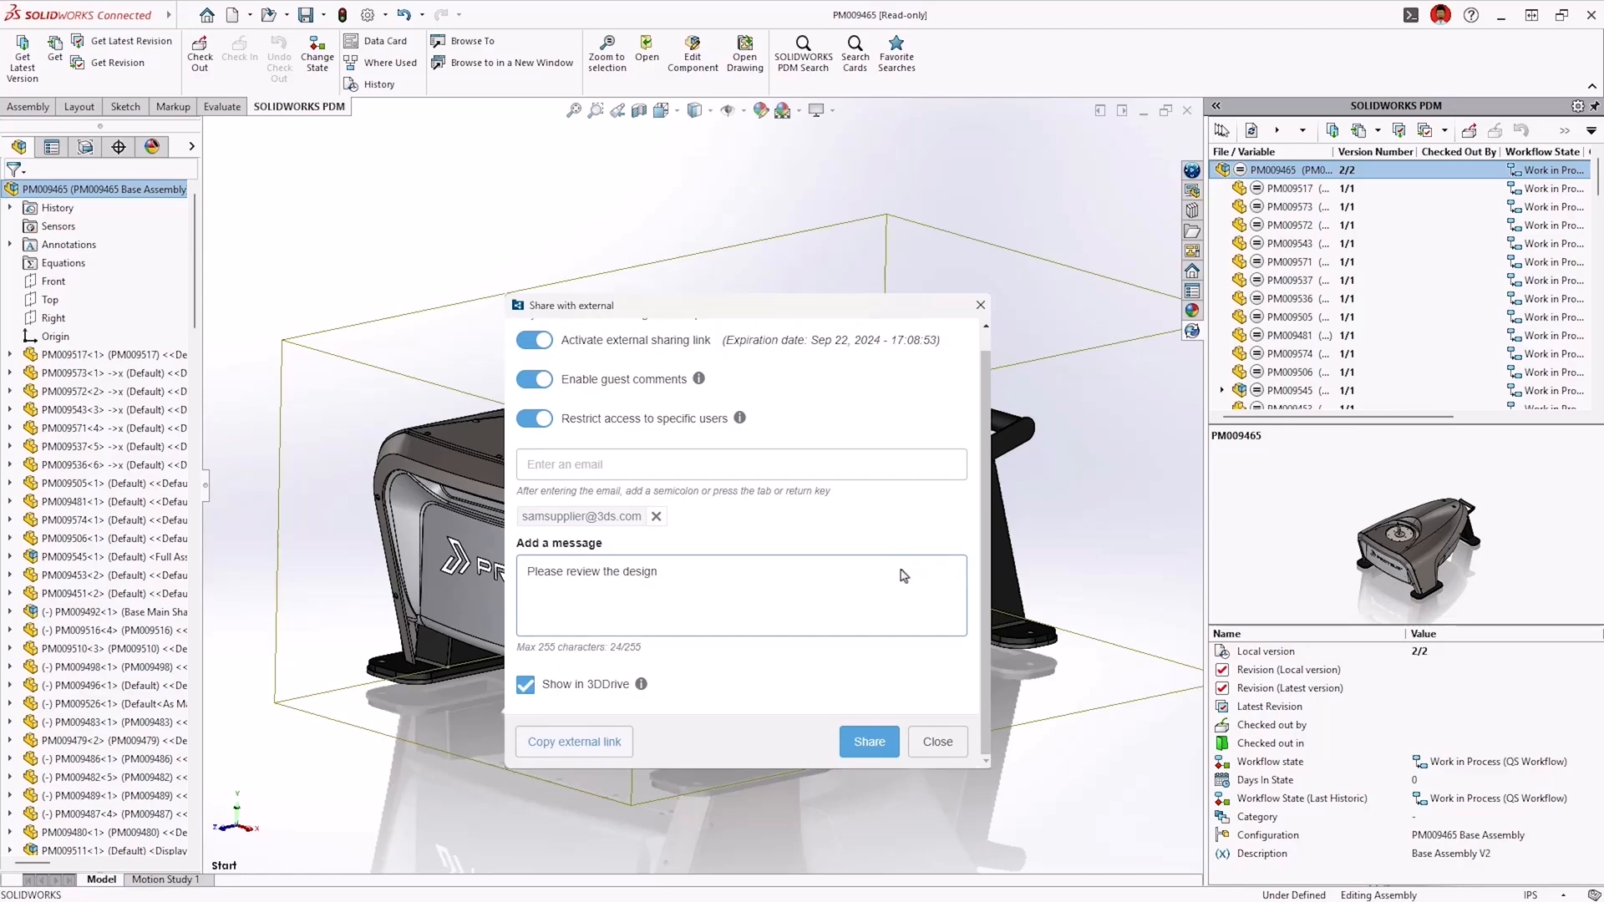
left_click(869, 742)
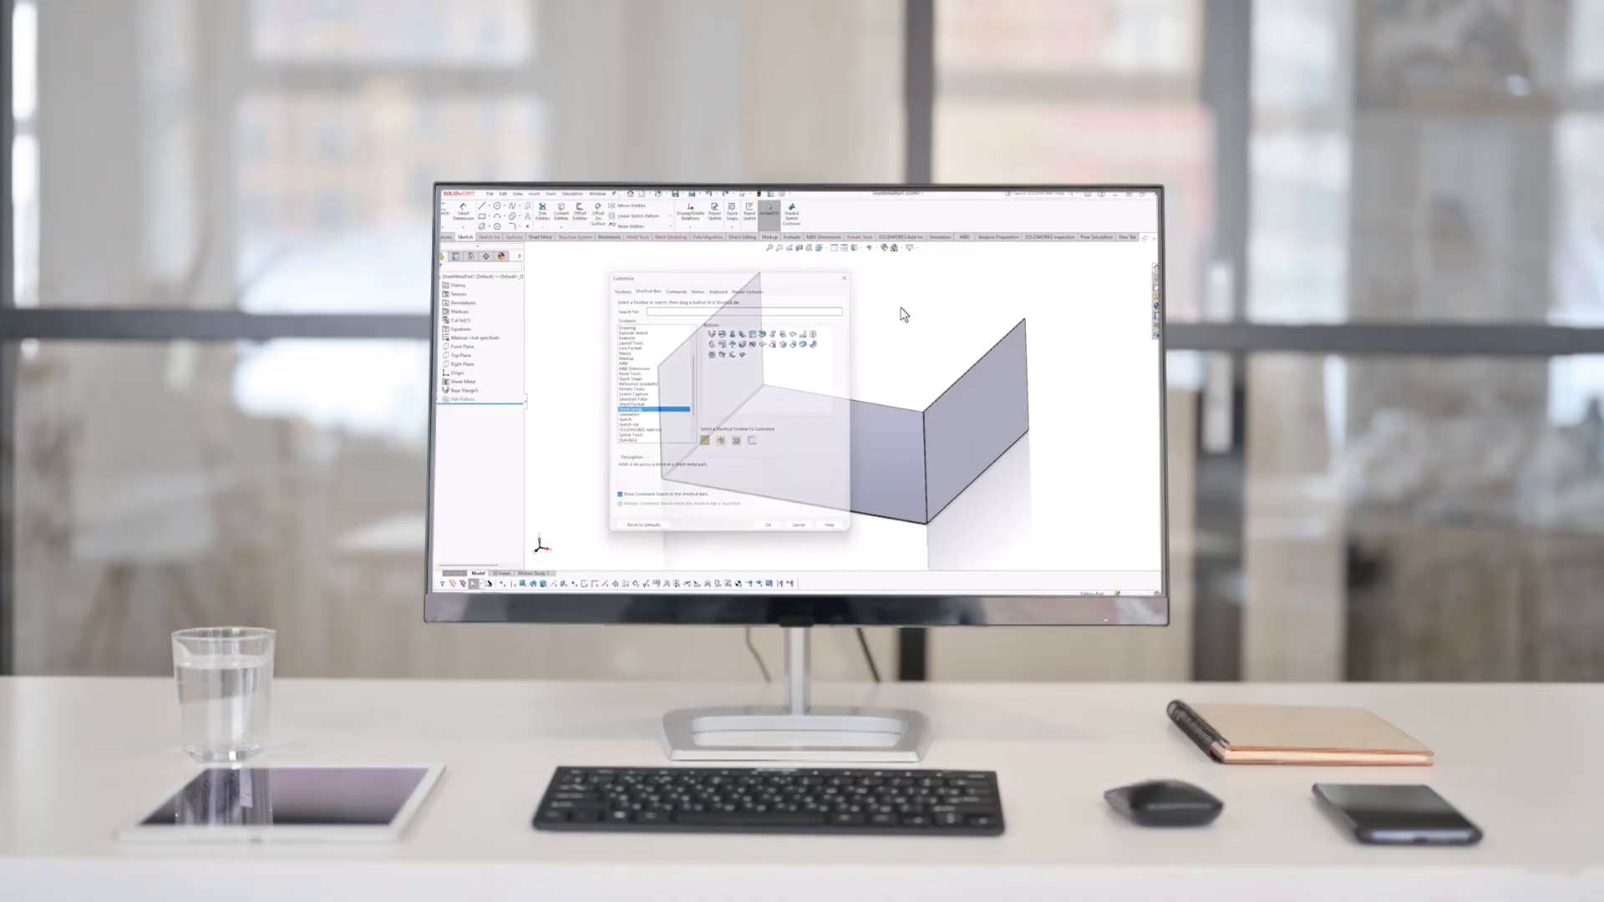
Step: Open part PM009492.SLDPRT showing its two-body flange and shaft
left_click(769, 525)
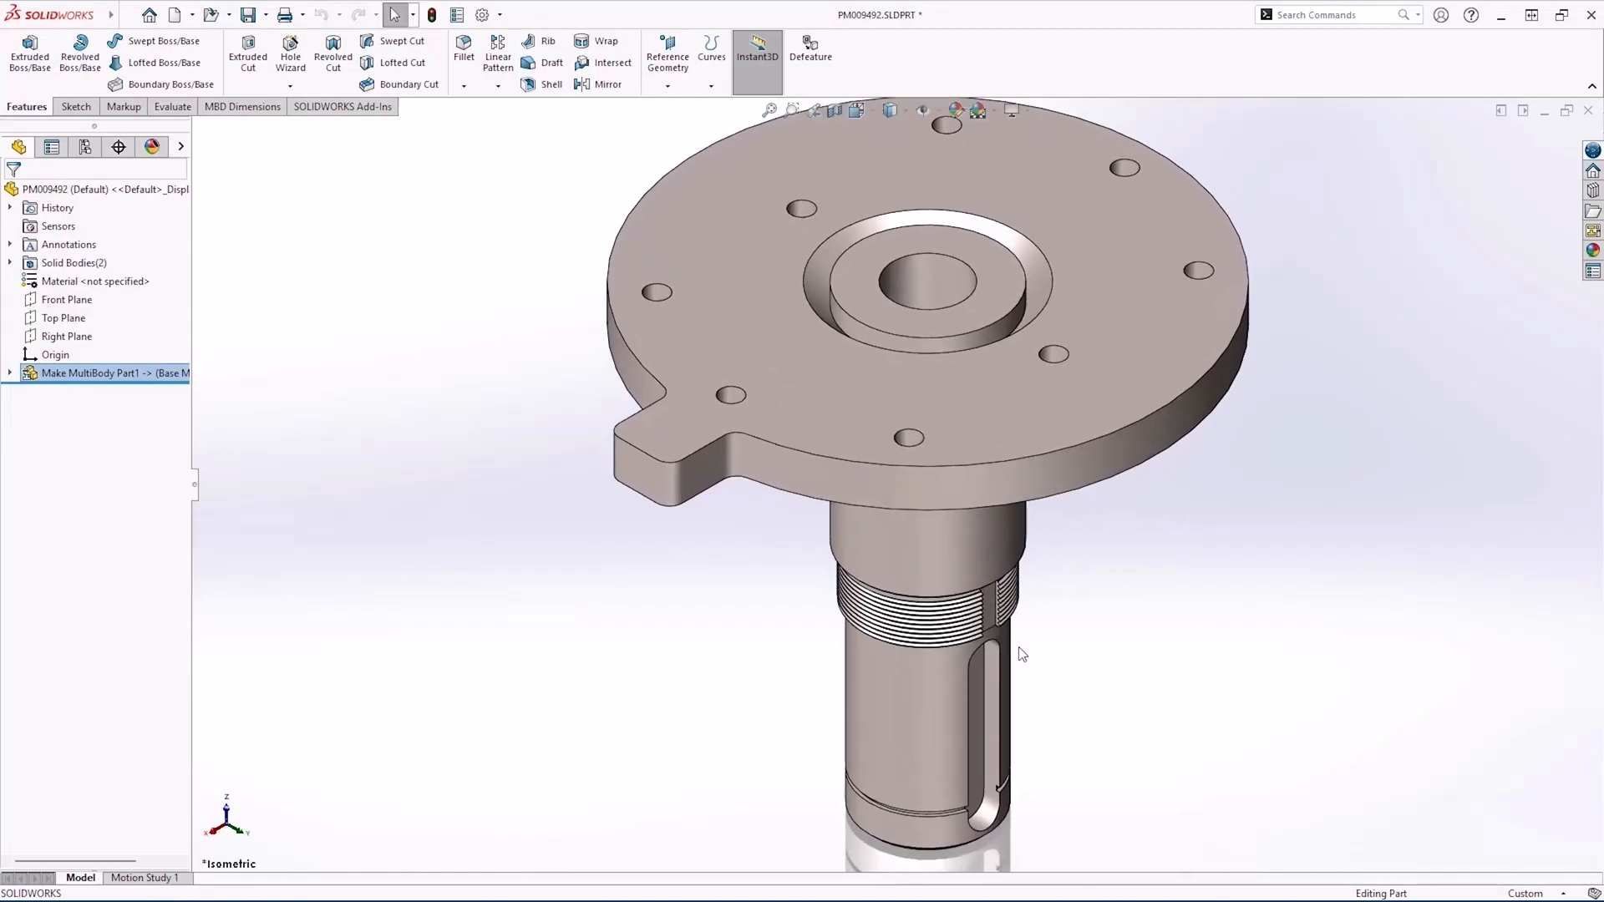
Step: Chamfer a flange hole edge, then extend the selection to internal loops and all convex edges
right_click(1020, 655)
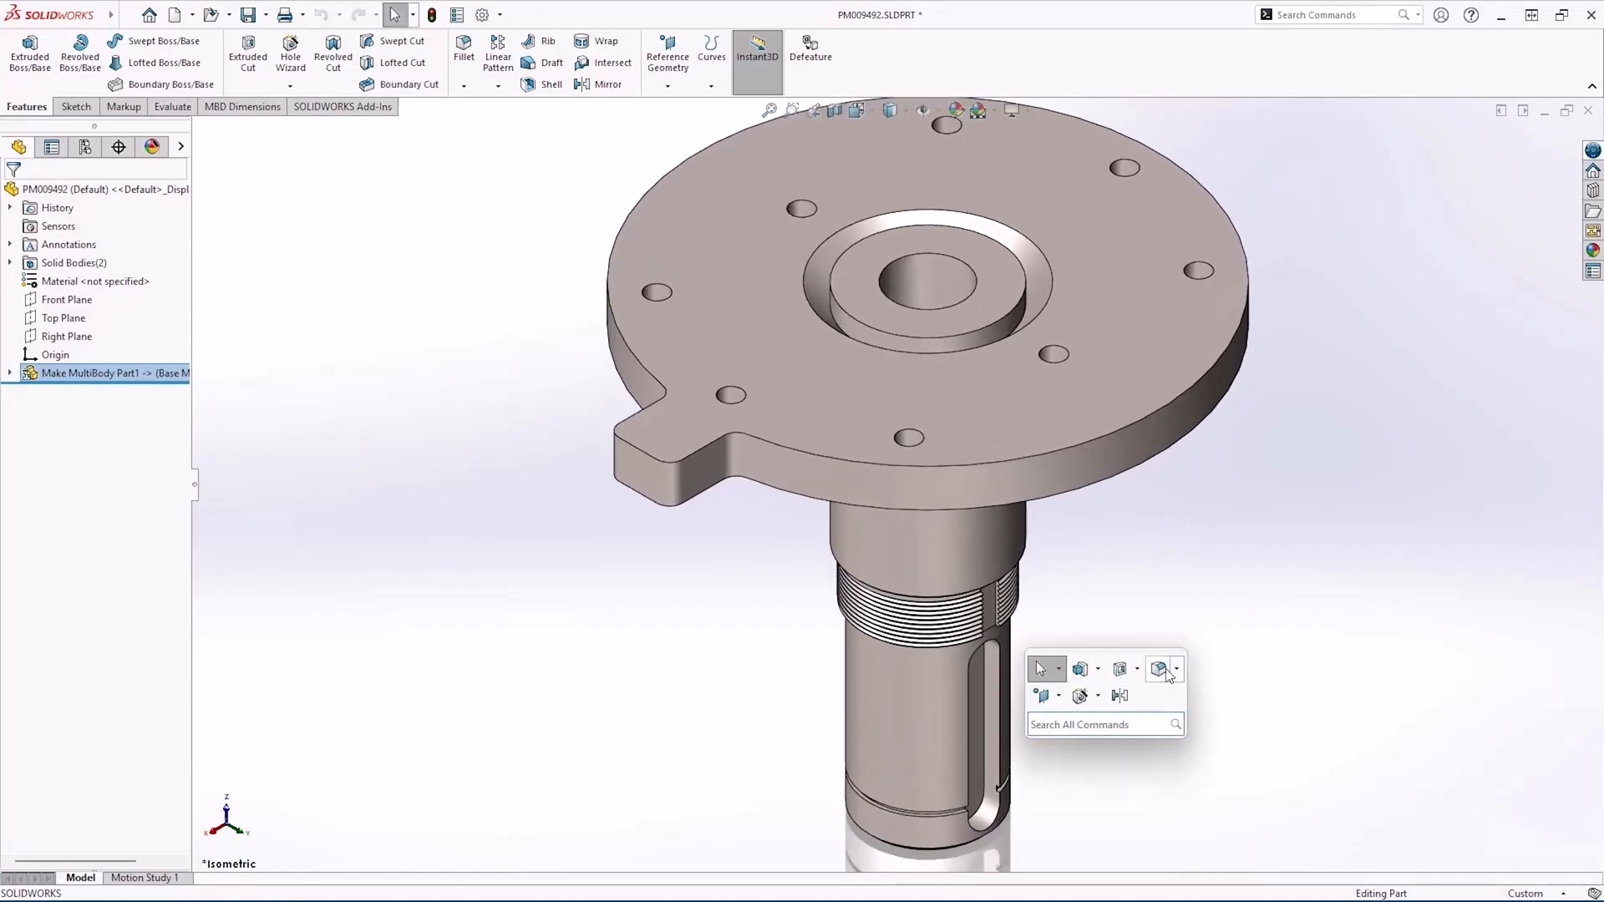
left_click(1157, 668)
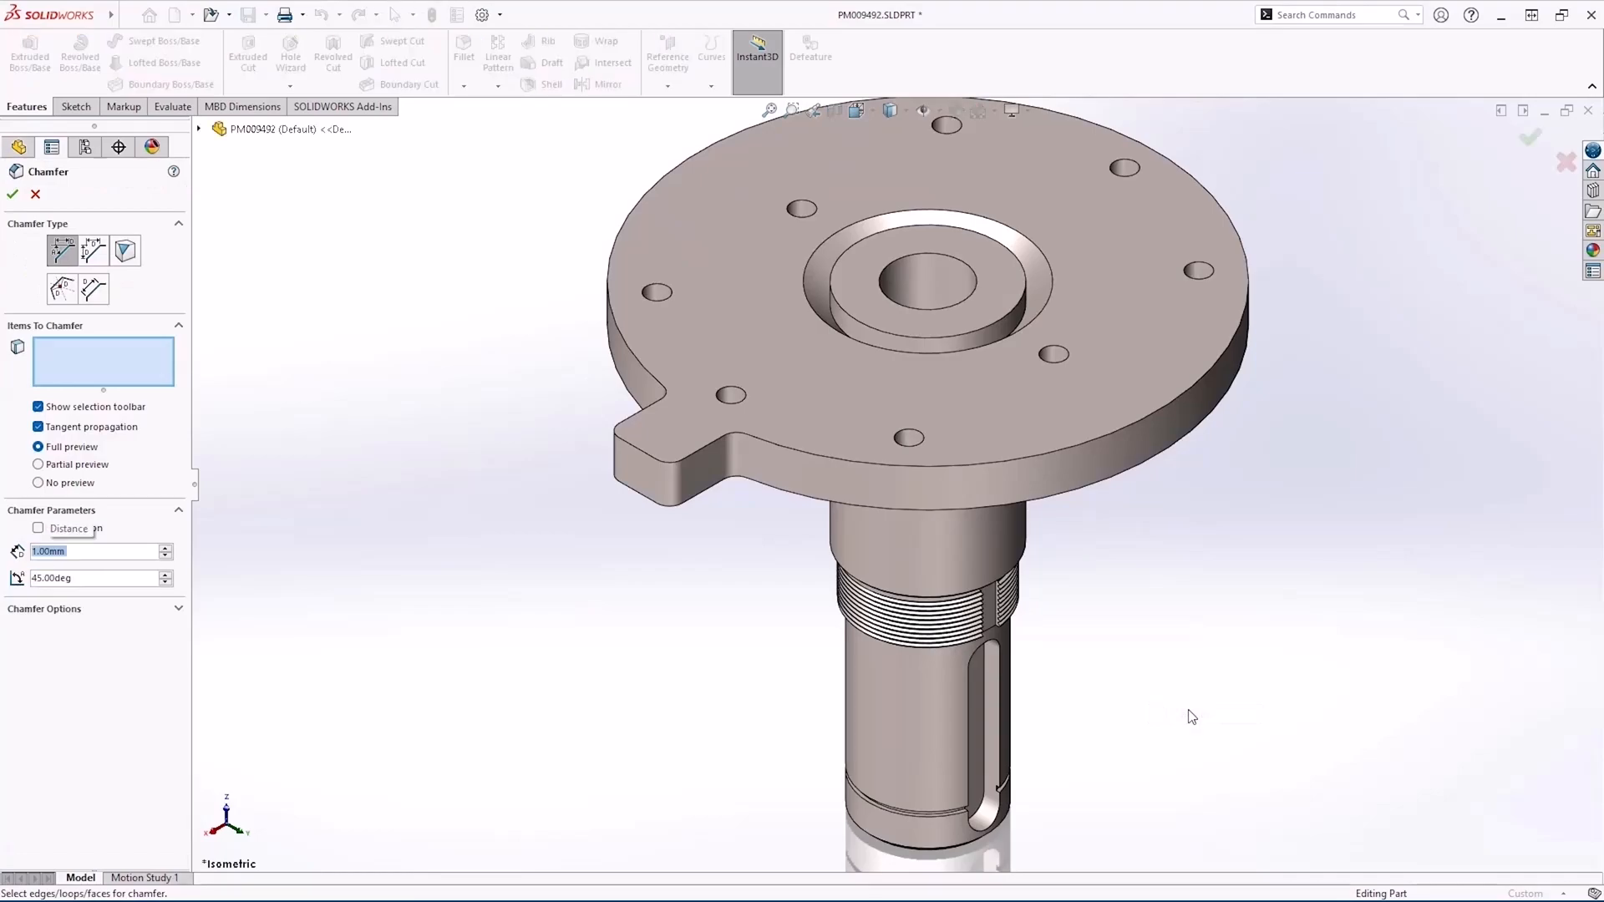
mouse_move(911, 437)
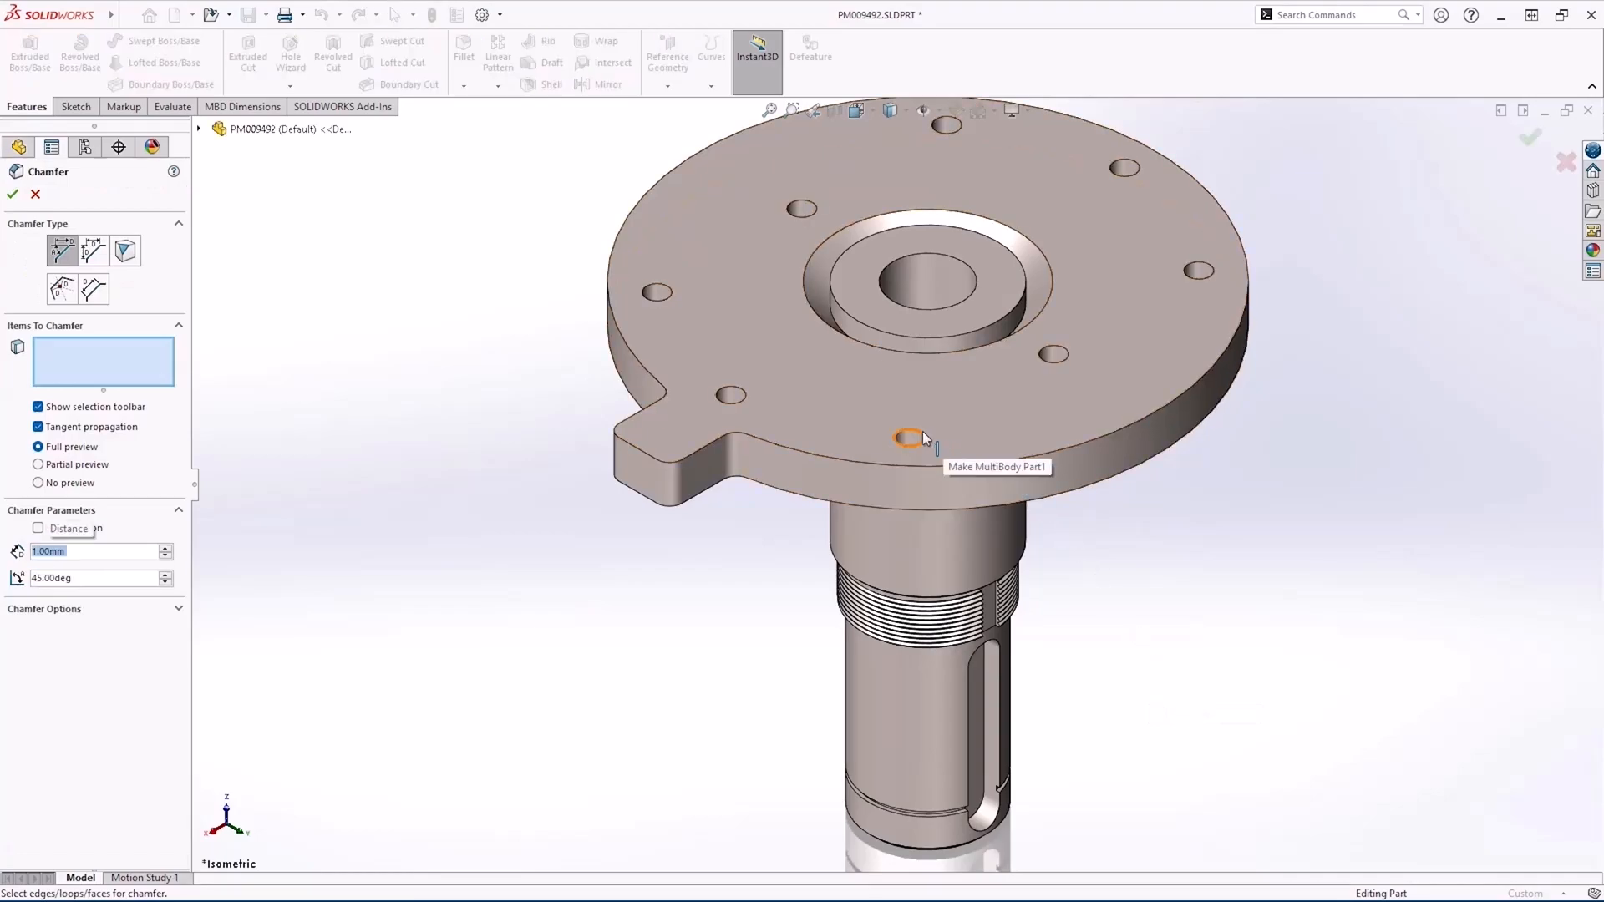
left_click(908, 437)
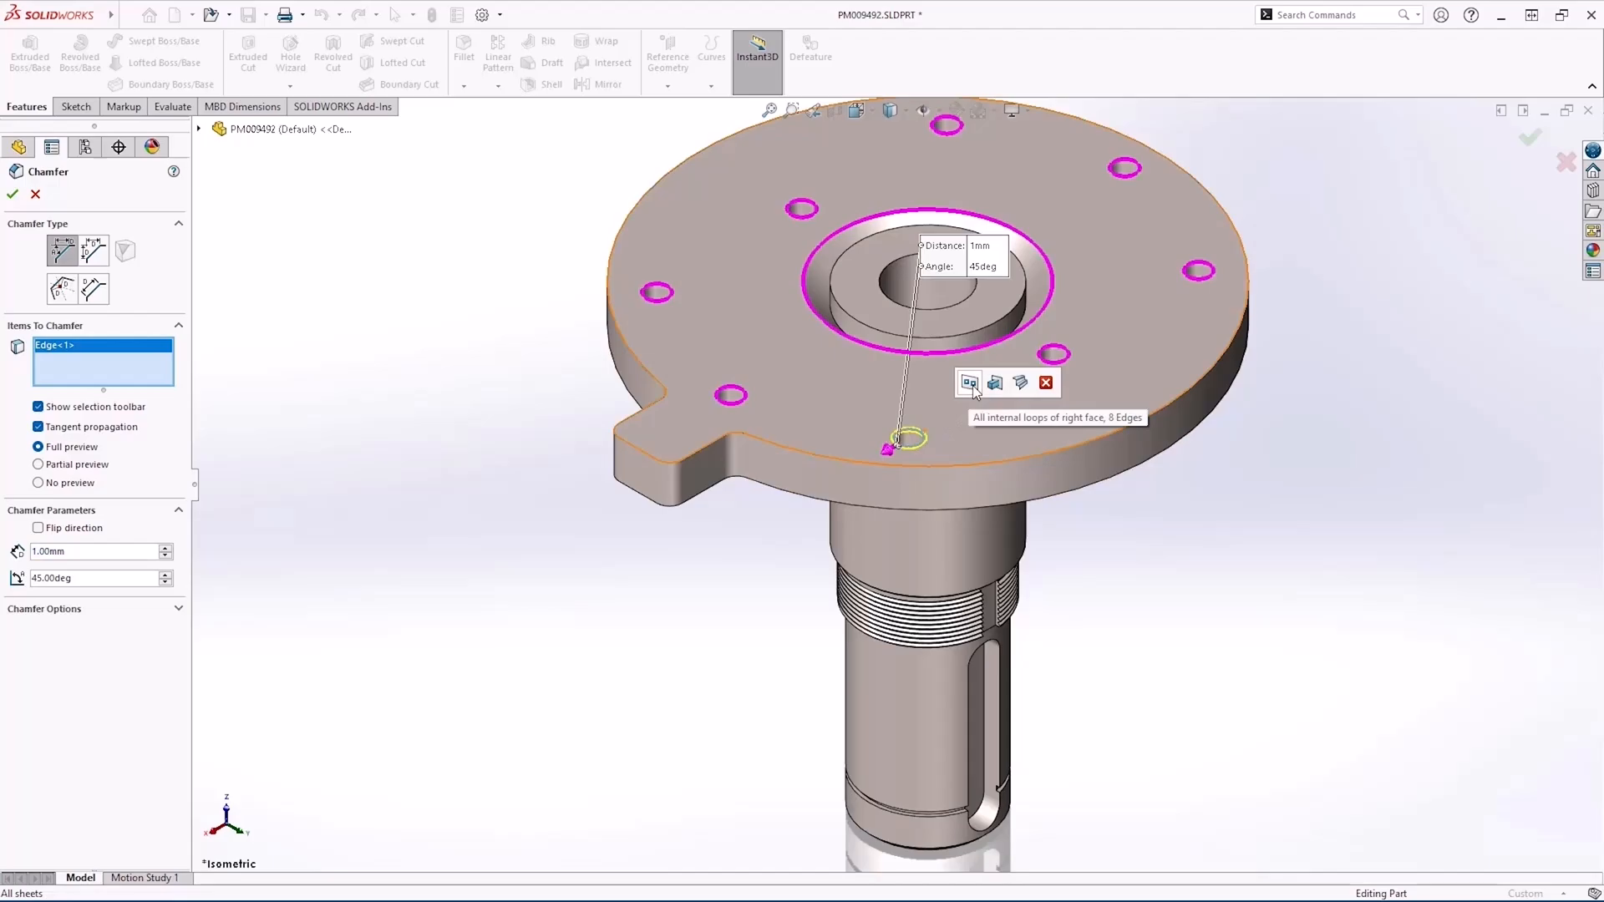
left_click(1020, 383)
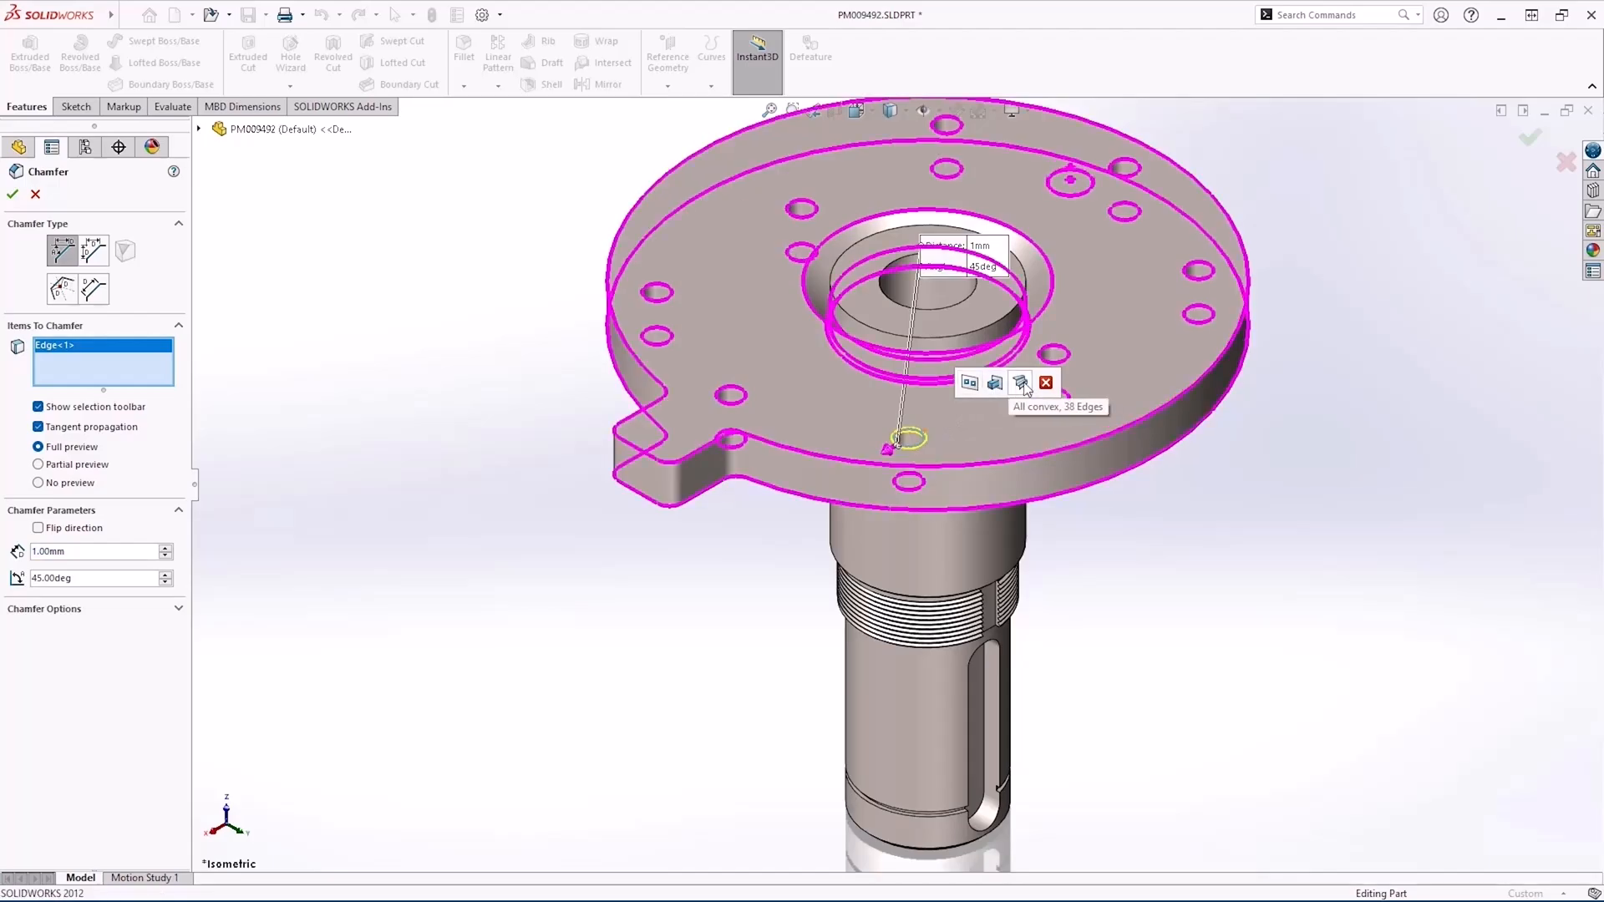
left_click(1020, 382)
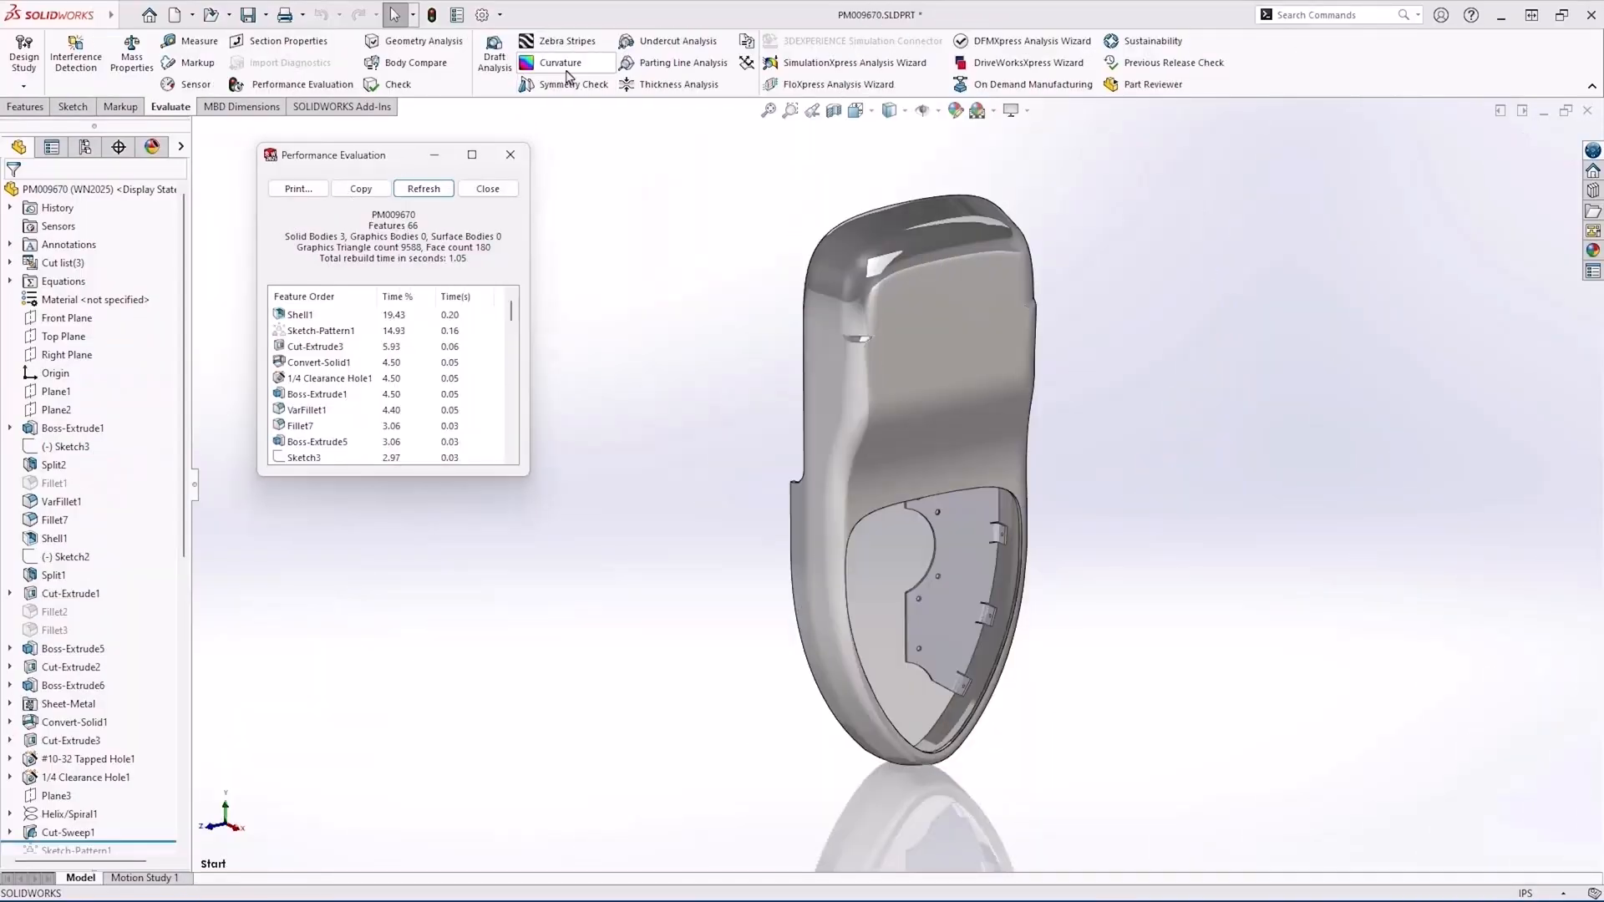
Step: Display curvature on the housing and edit VarFillet1's variable radius fillet
left_click(561, 62)
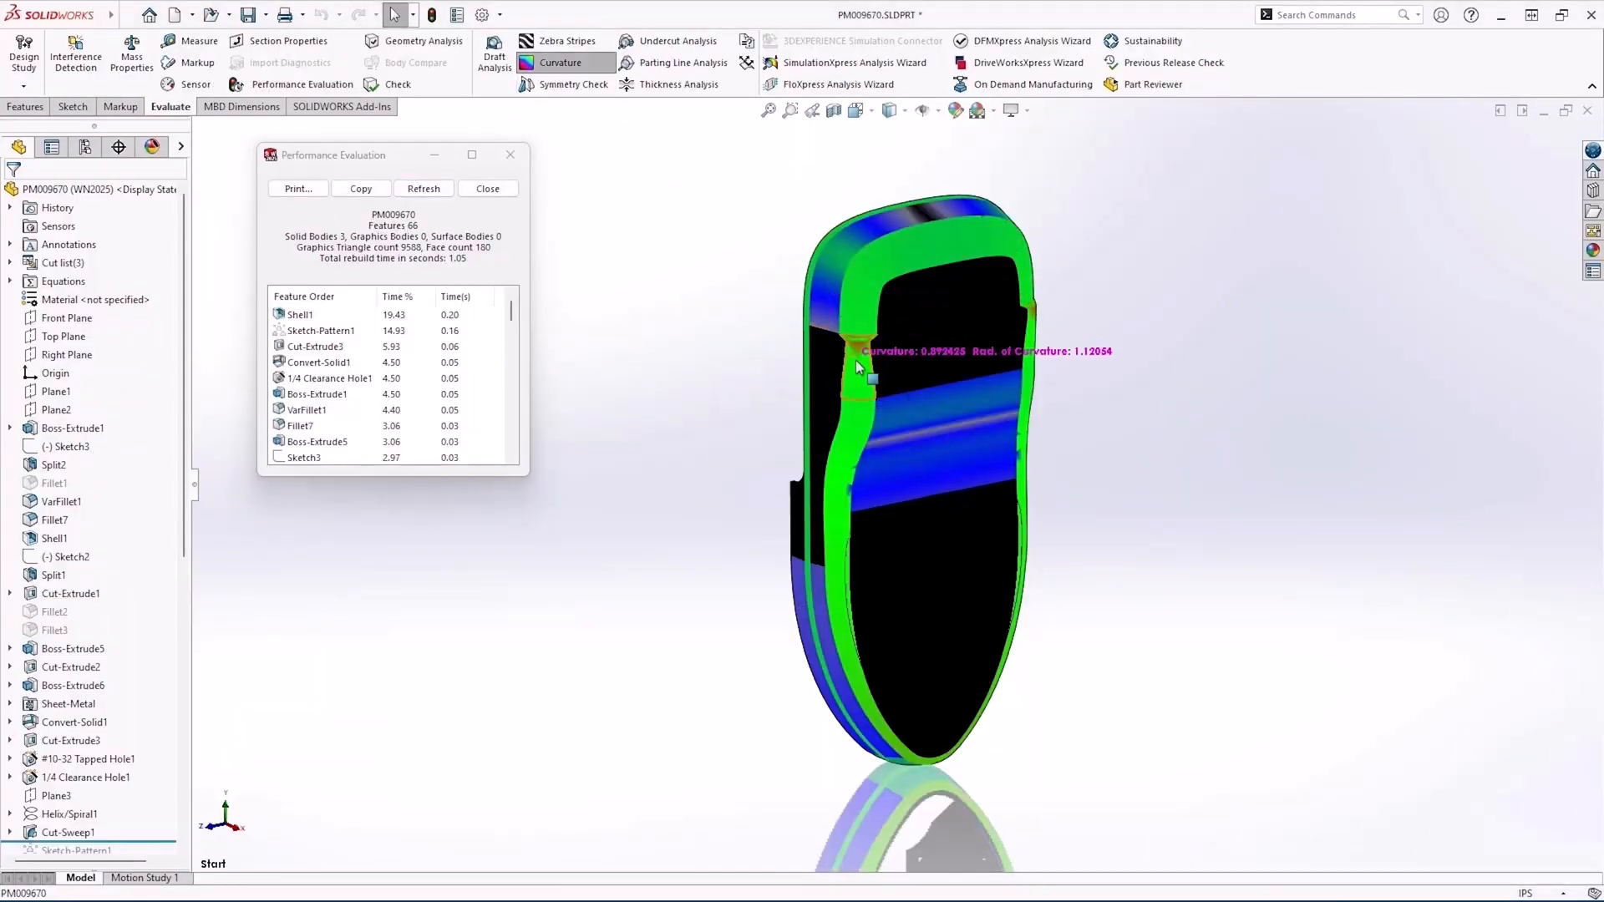
double_click(61, 502)
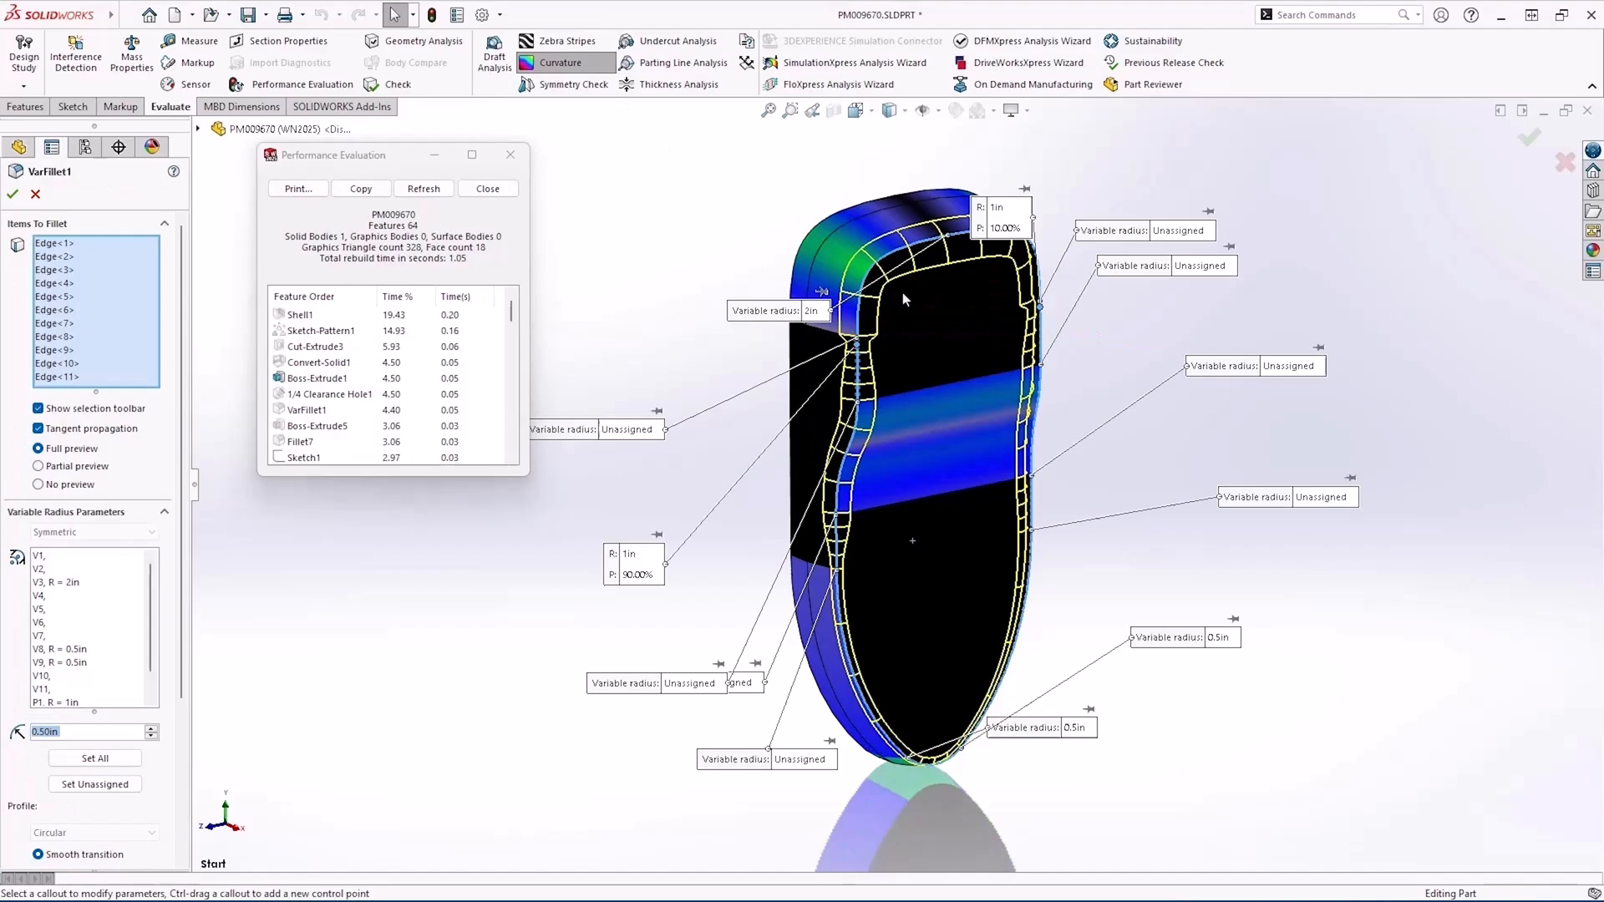
scroll("down", 3)
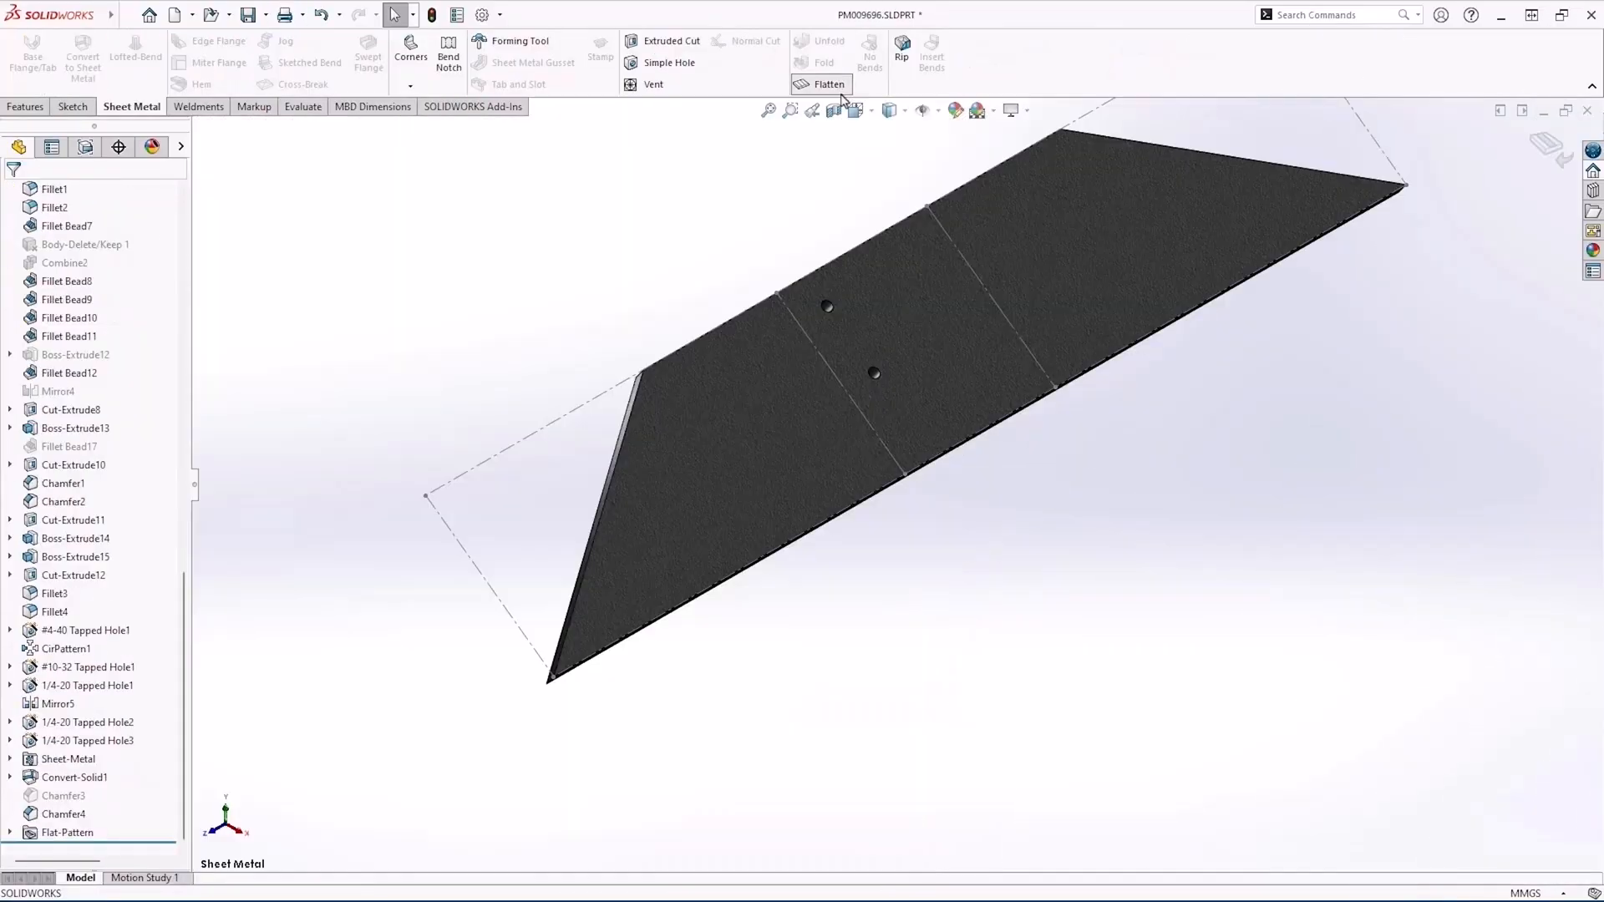
Step: Add a Bend Notch collecting both bend lines, with Rectangular notch type
left_click(448, 56)
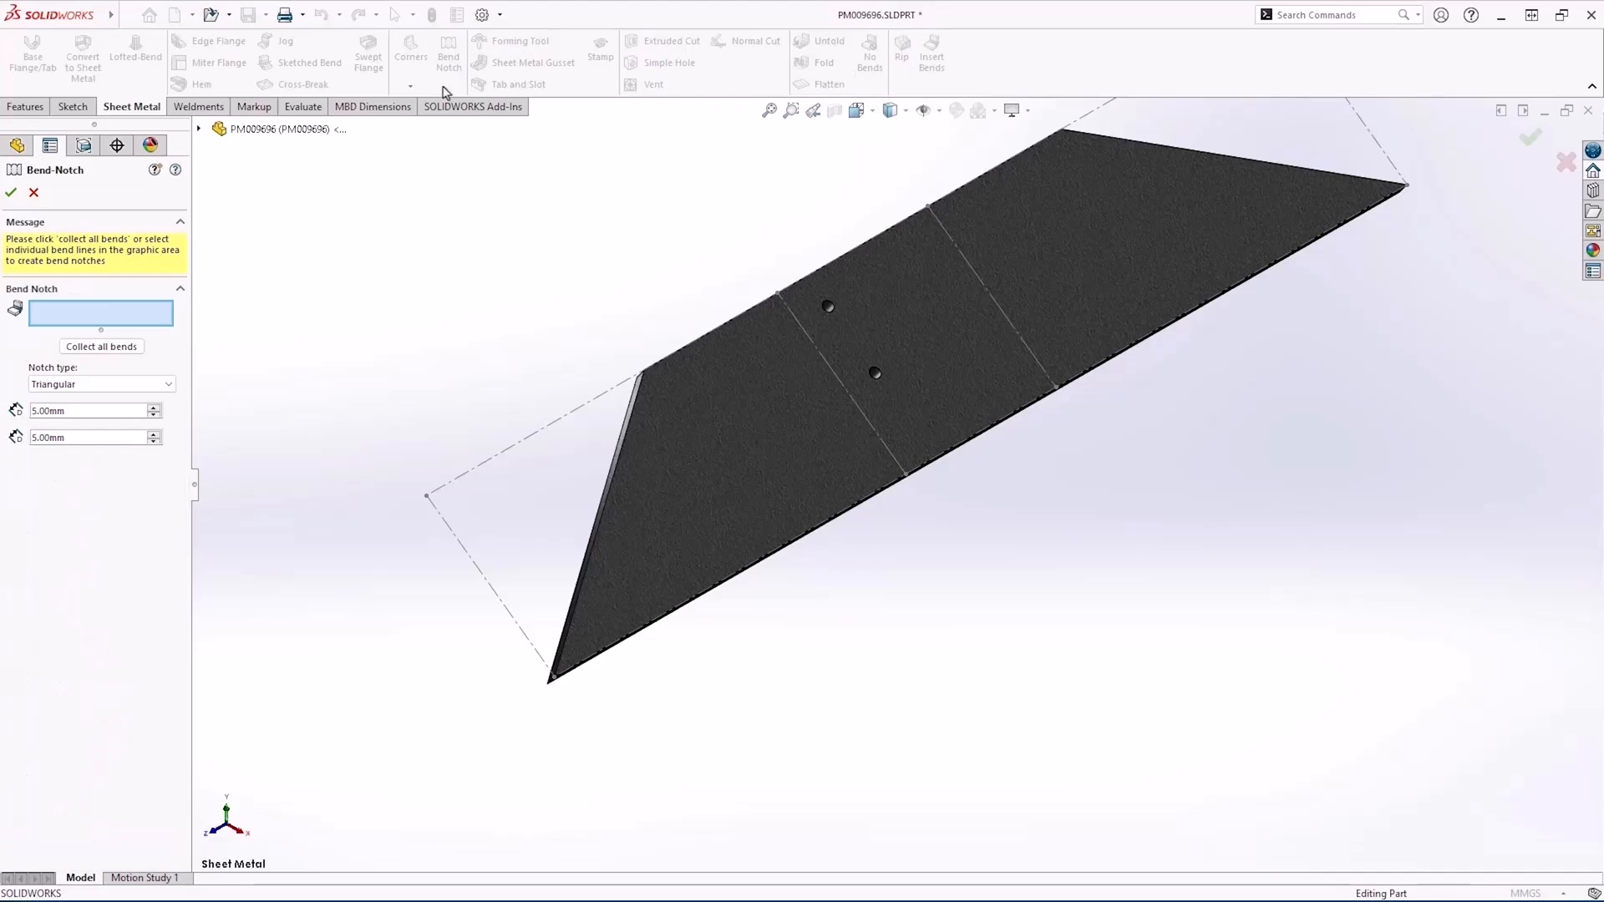
left_click(169, 397)
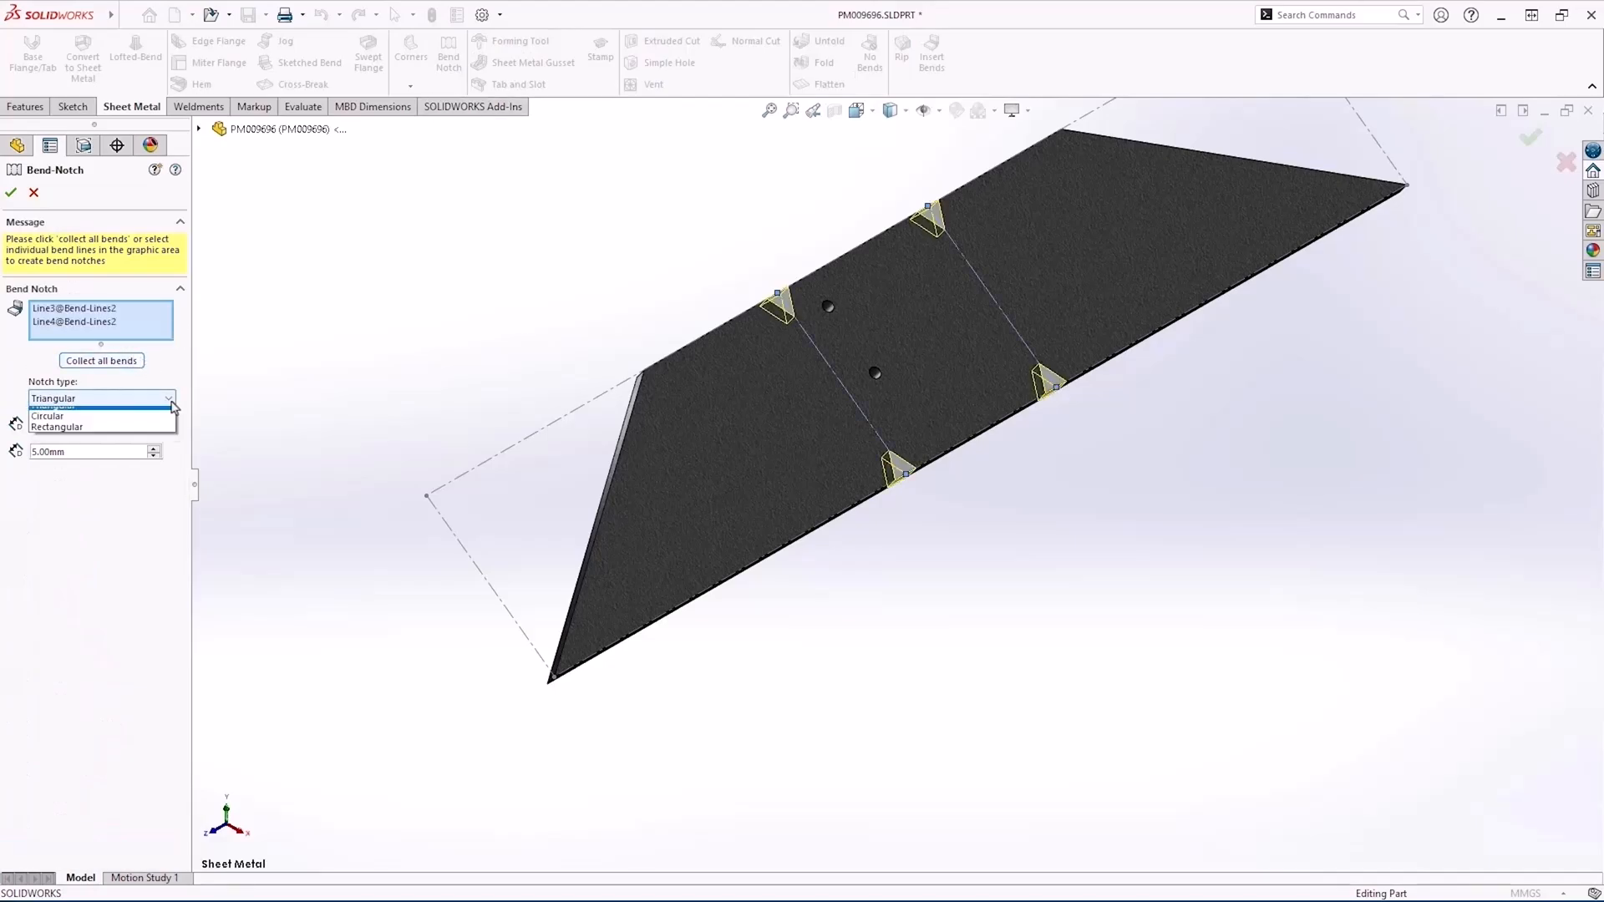
left_click(56, 426)
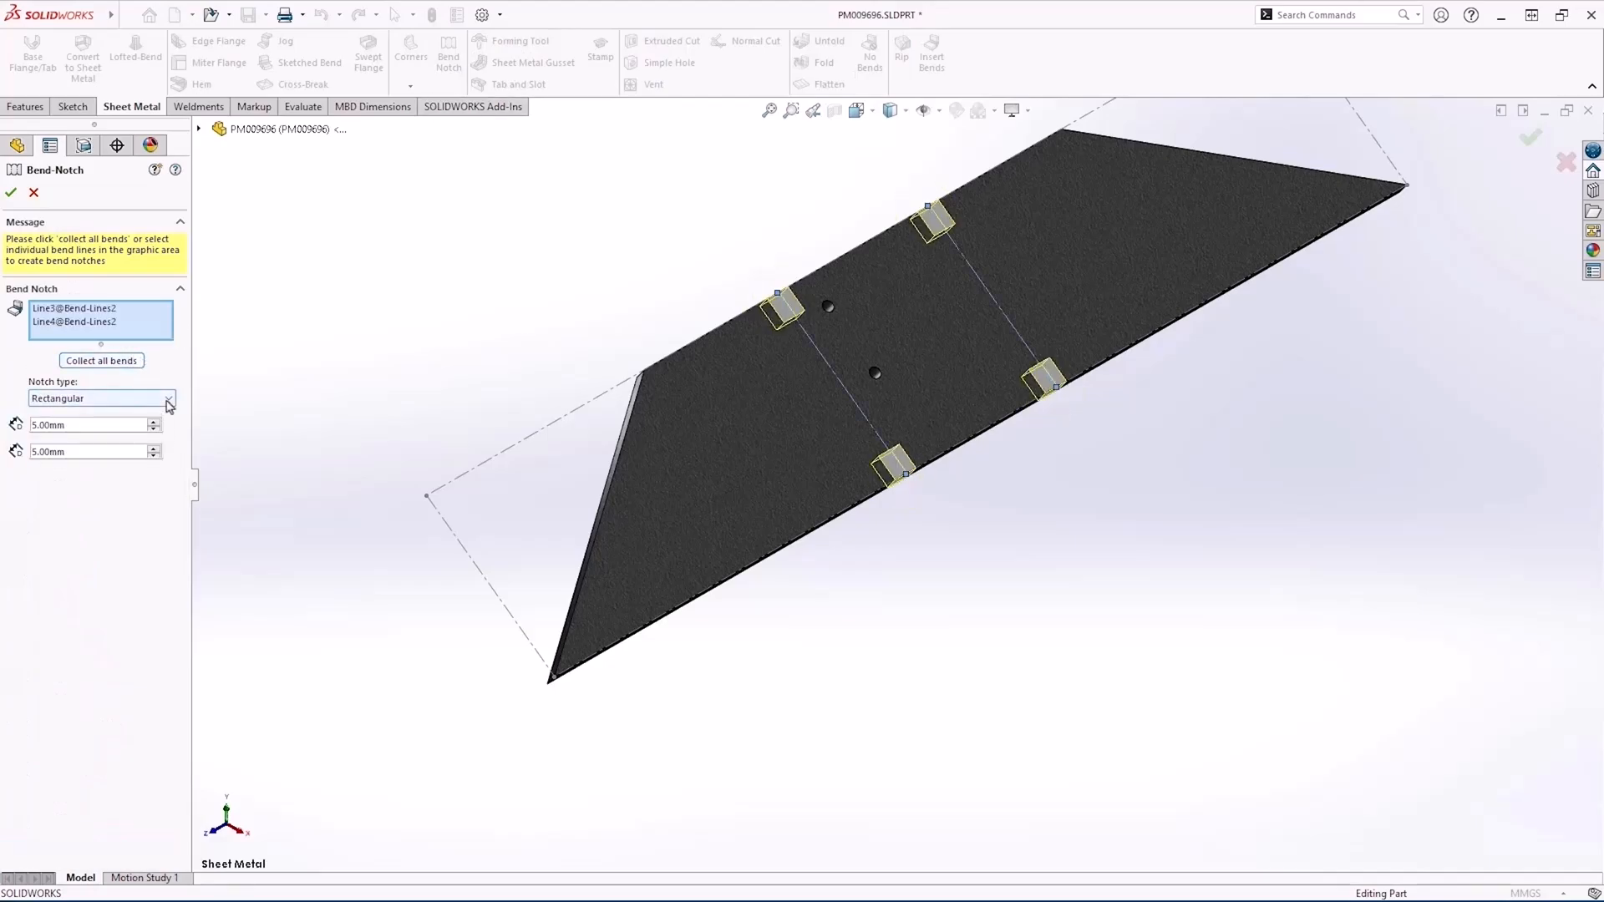